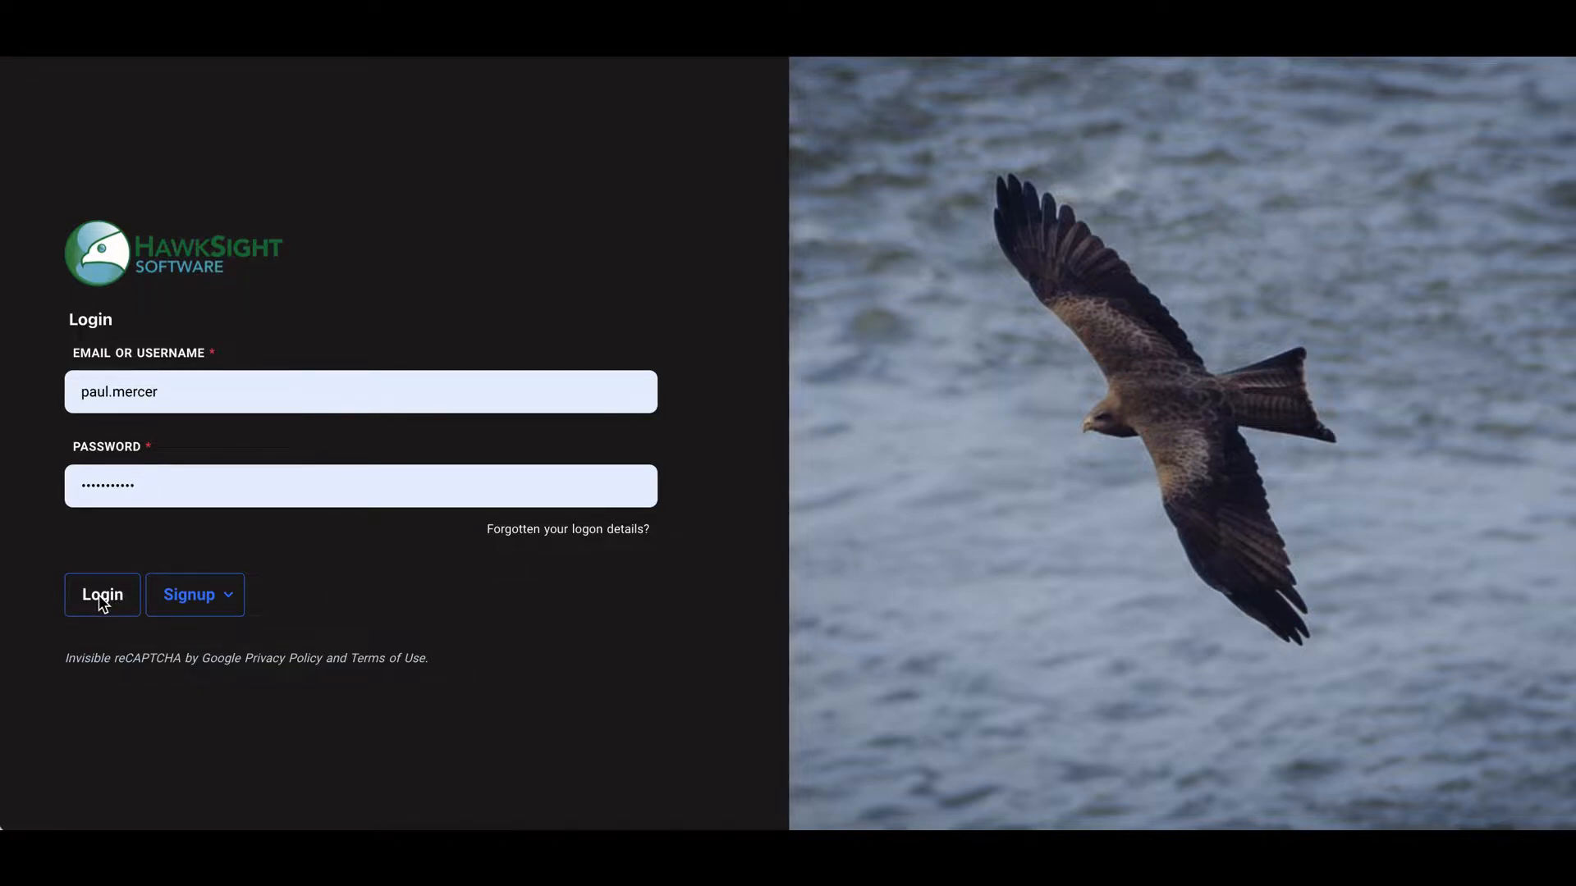
Log in to HawkSight Software using the pre-filled credentials.
left_click(101, 594)
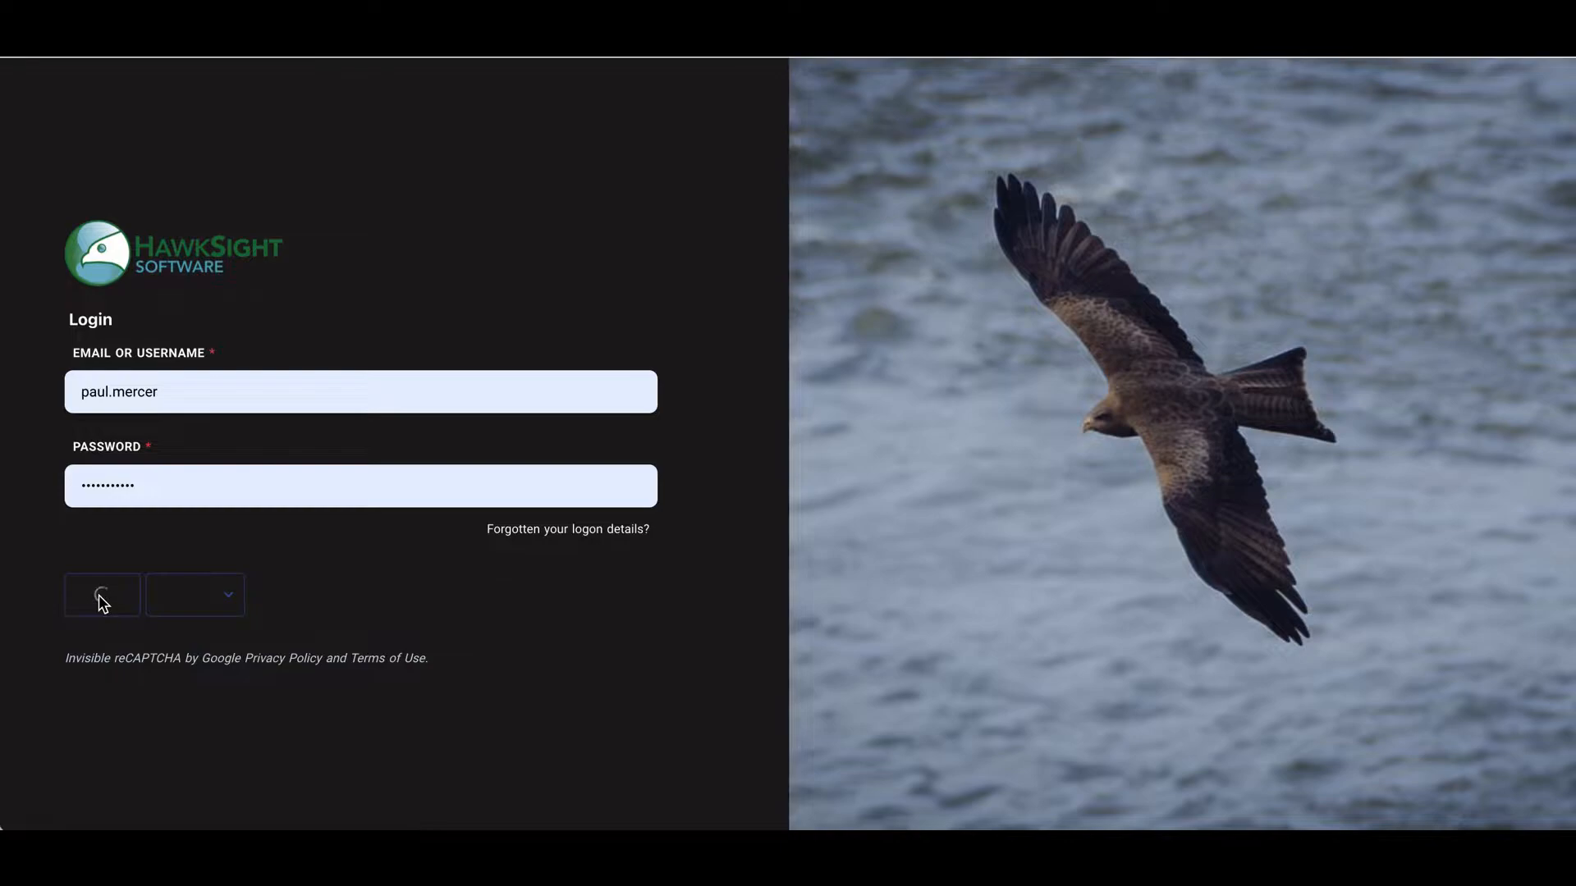
left_click(100, 594)
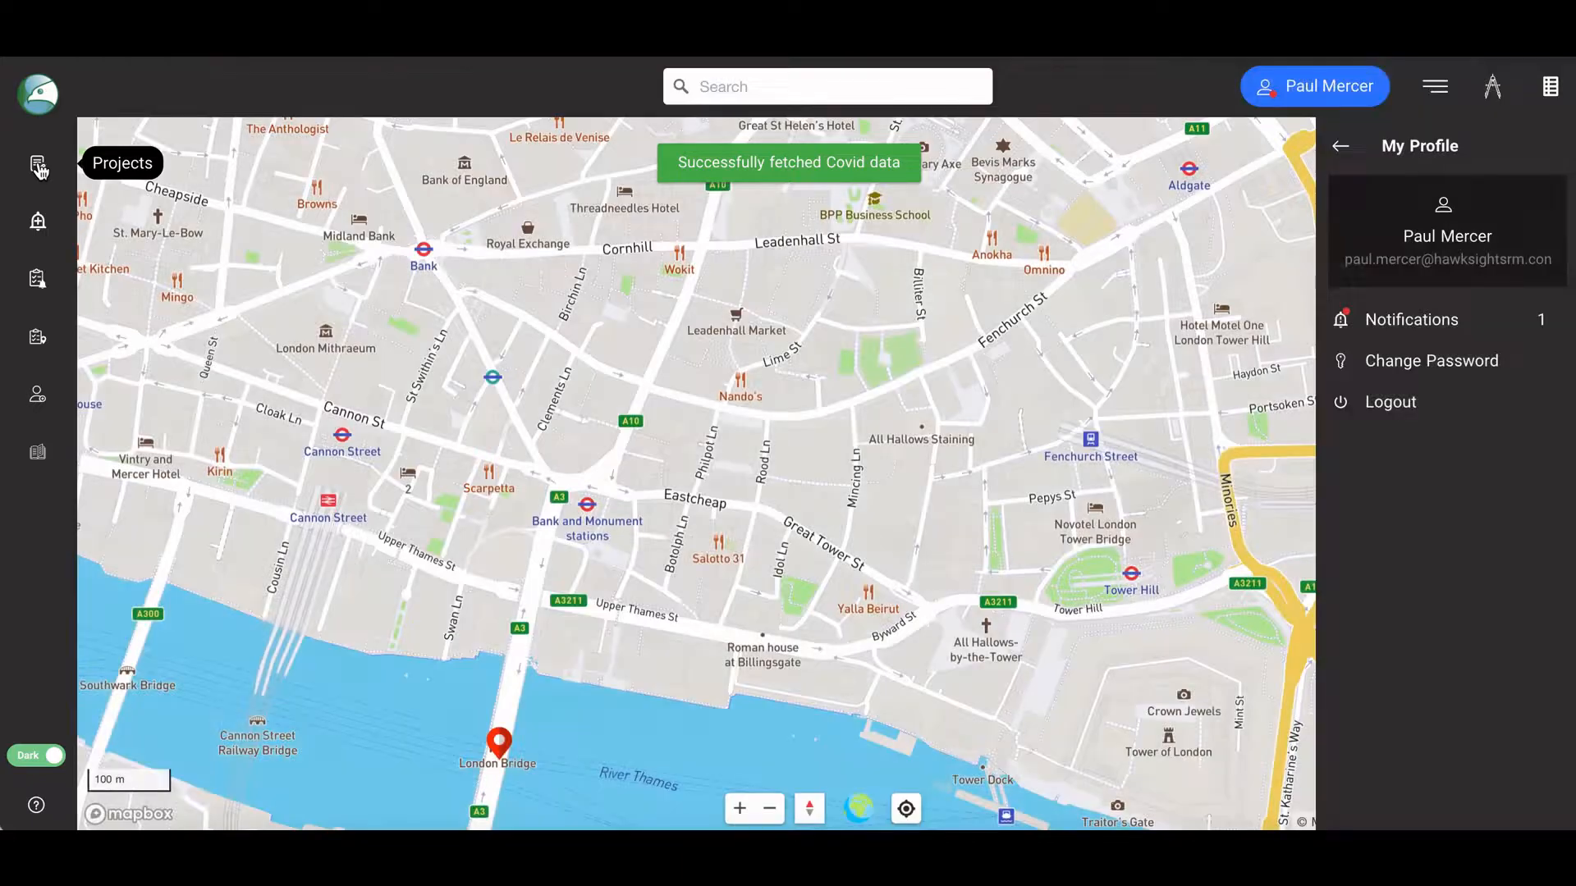
Open the Projects list and choose Add New Project.
left_click(37, 166)
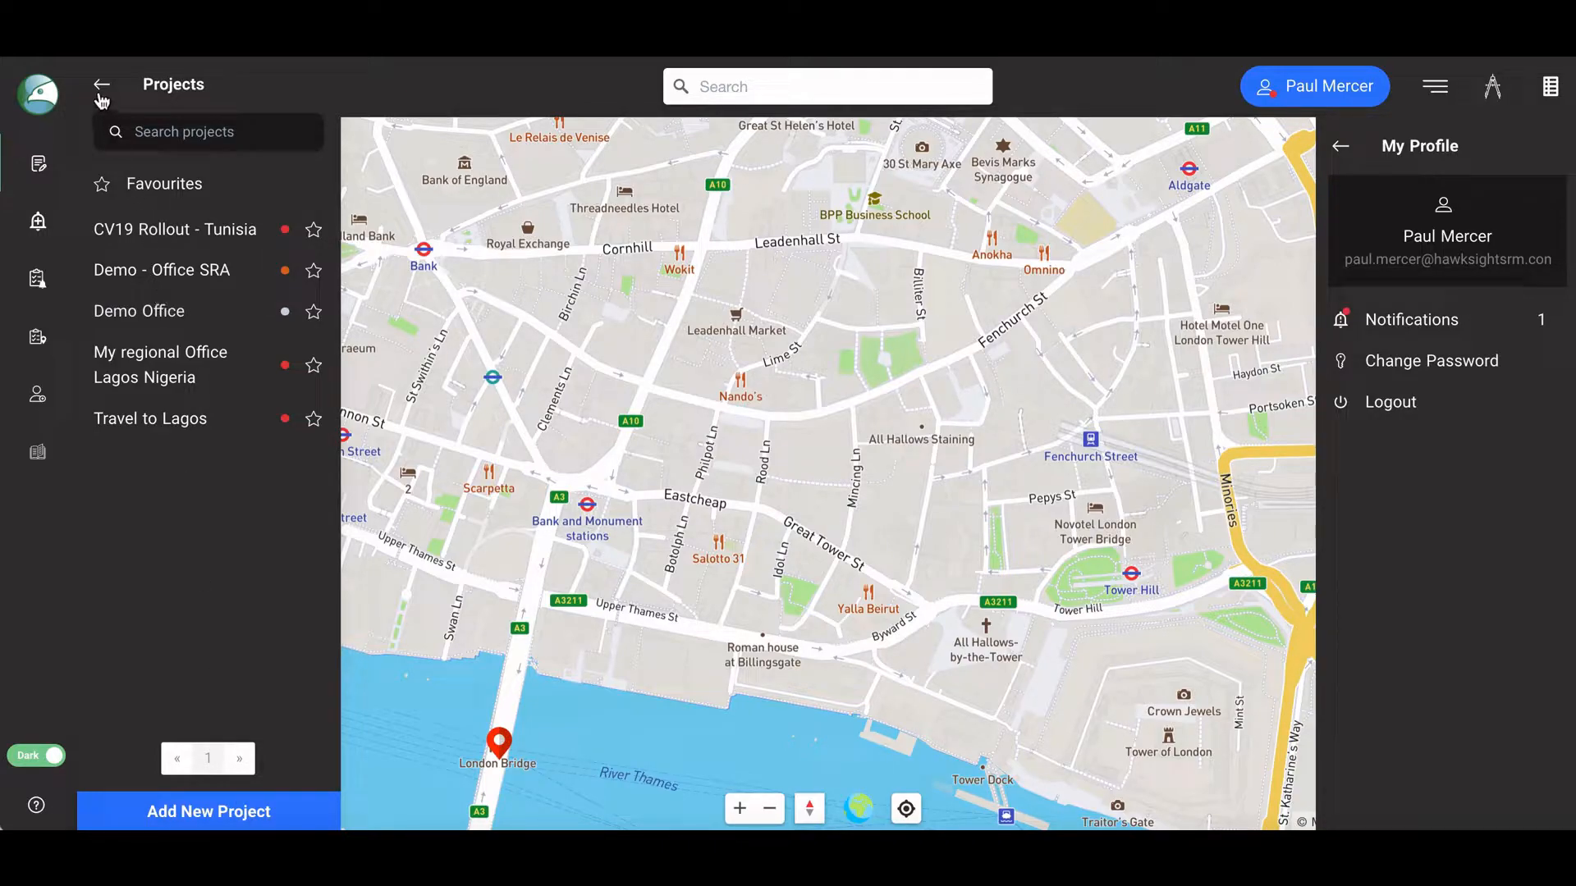
left_click(102, 85)
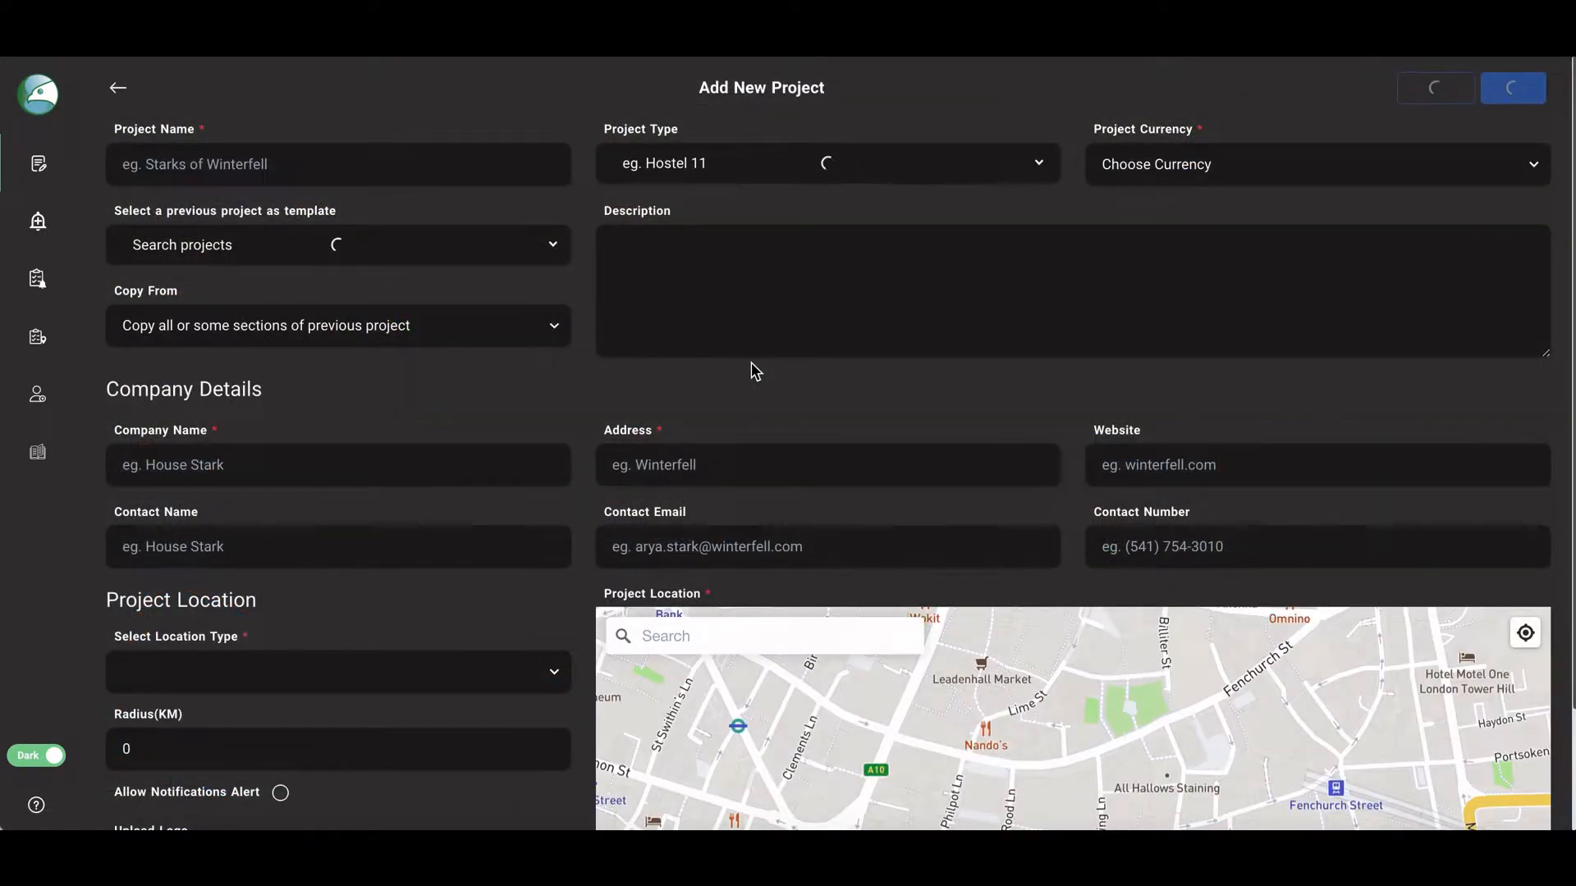
Enter 'Test Corporate Office' as the project name.
left_click(339, 671)
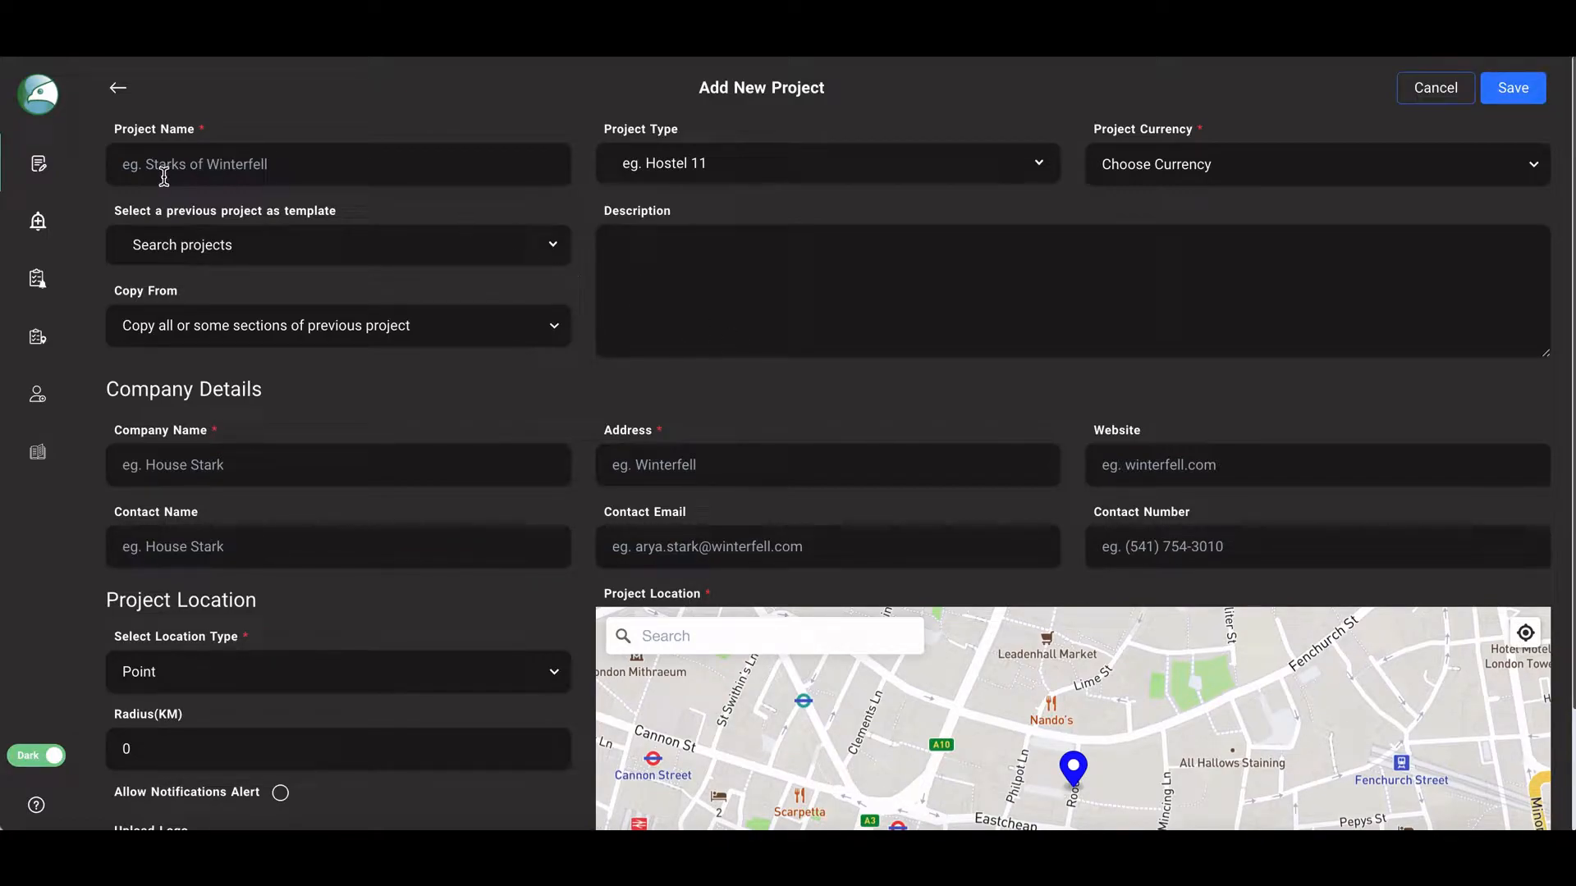
type("T")
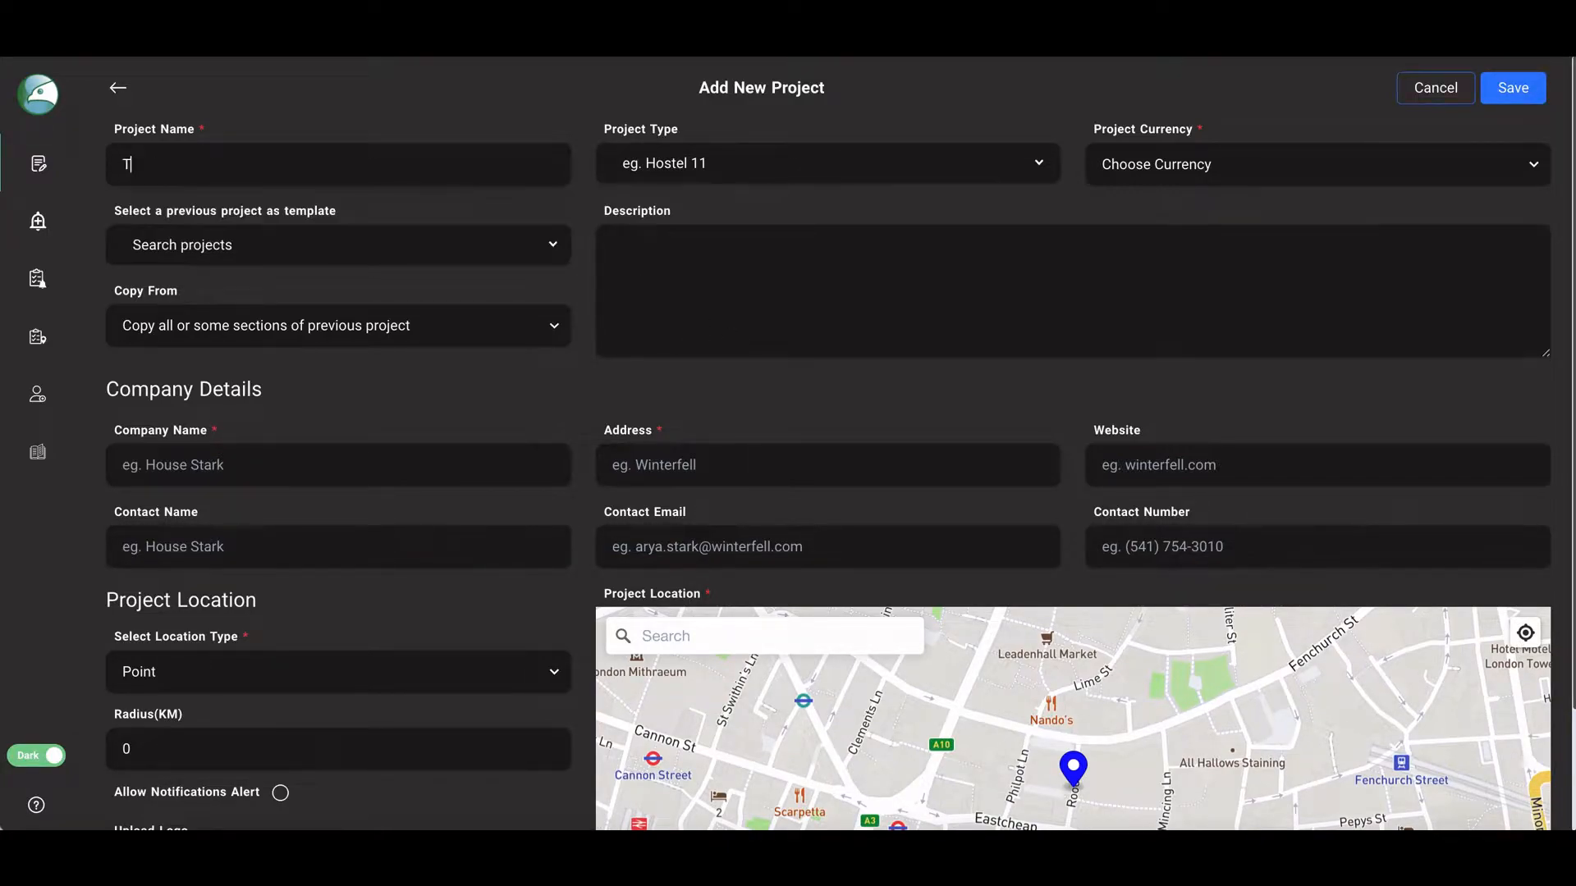
type("Test Corporate")
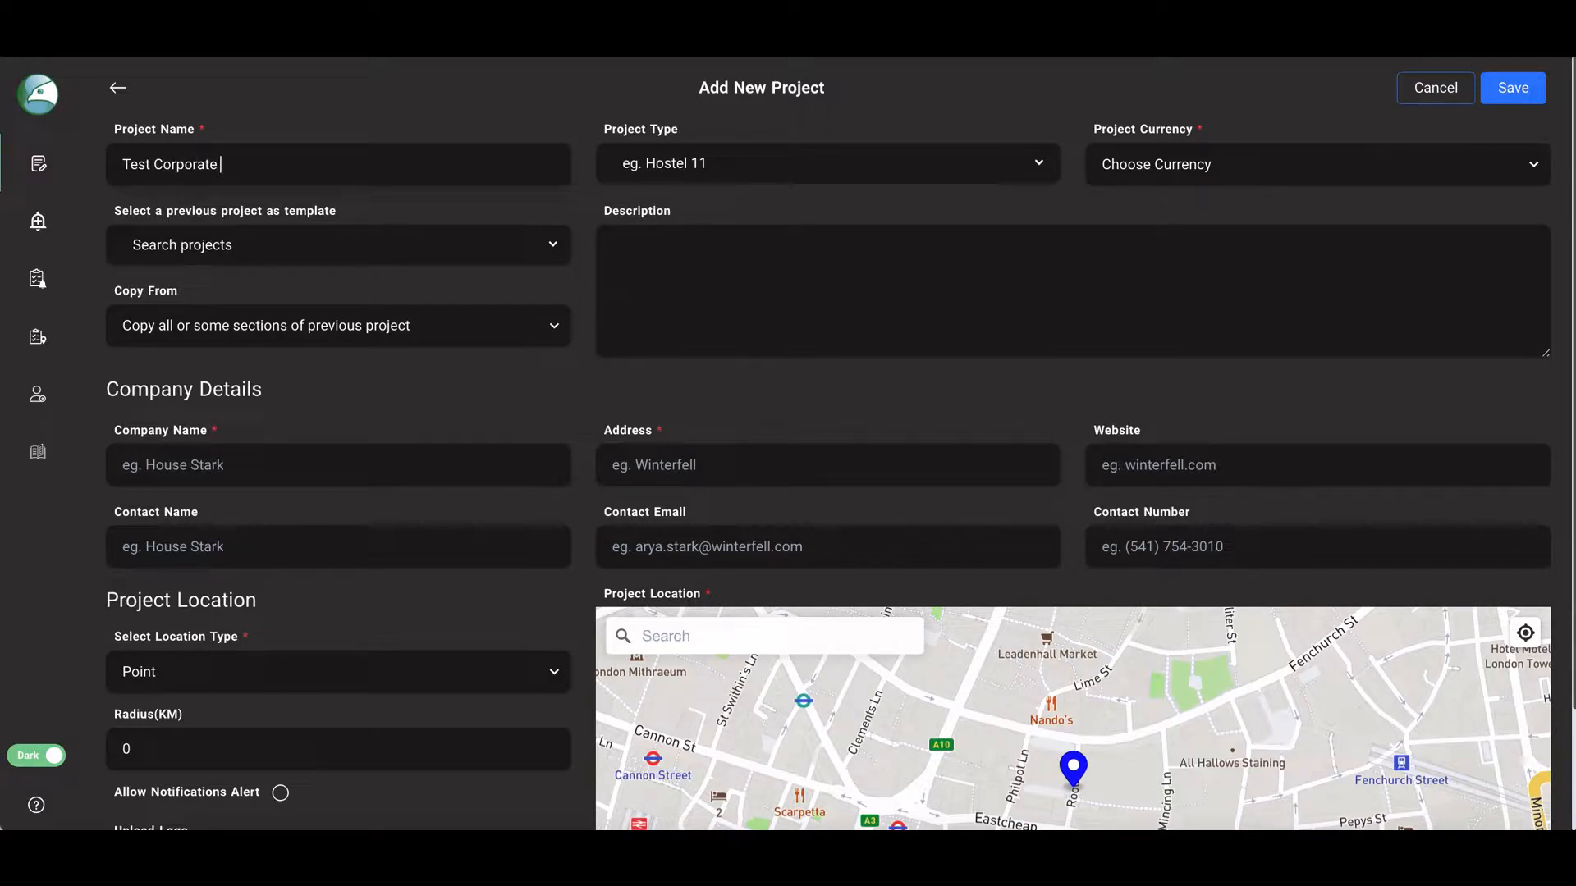
type("Office")
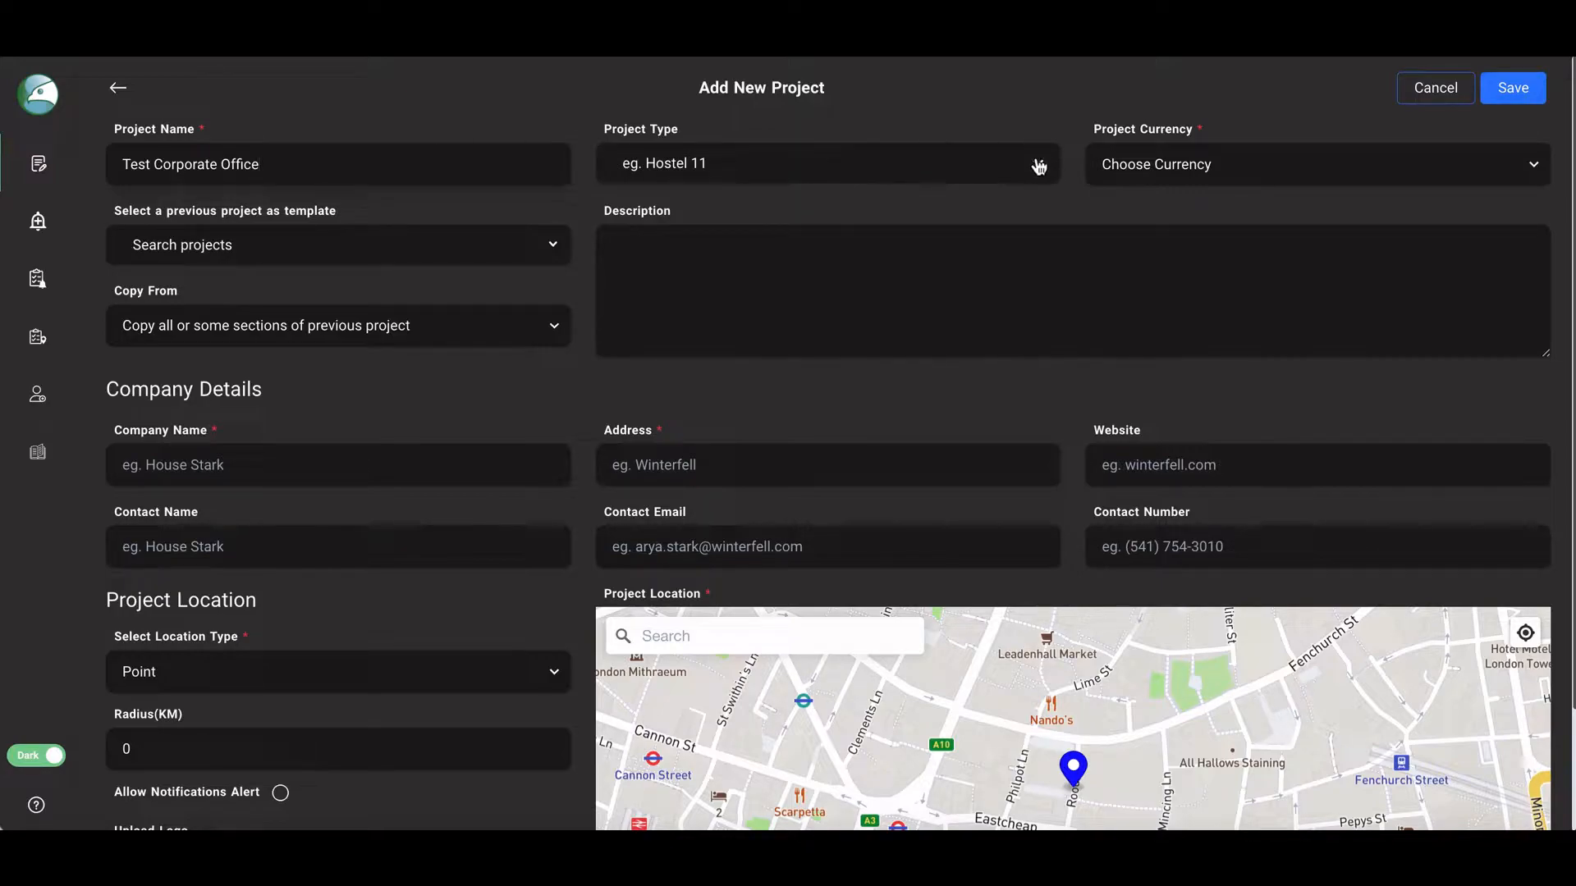
Set type General and currency £, using Demo - Office SRA as template, copying All.
left_click(827, 163)
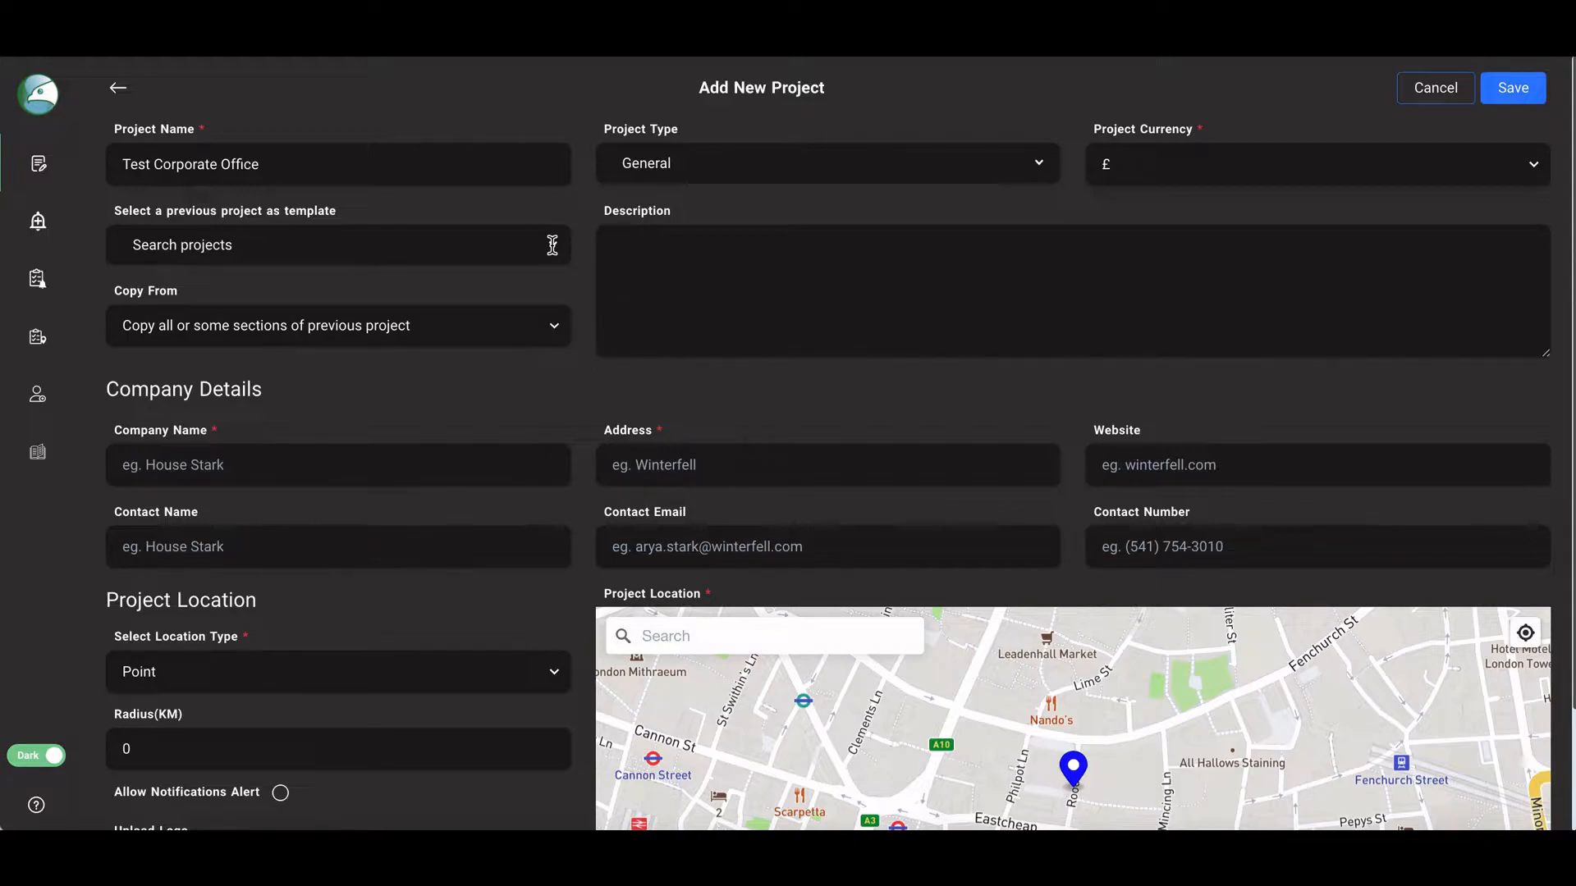
left_click(337, 244)
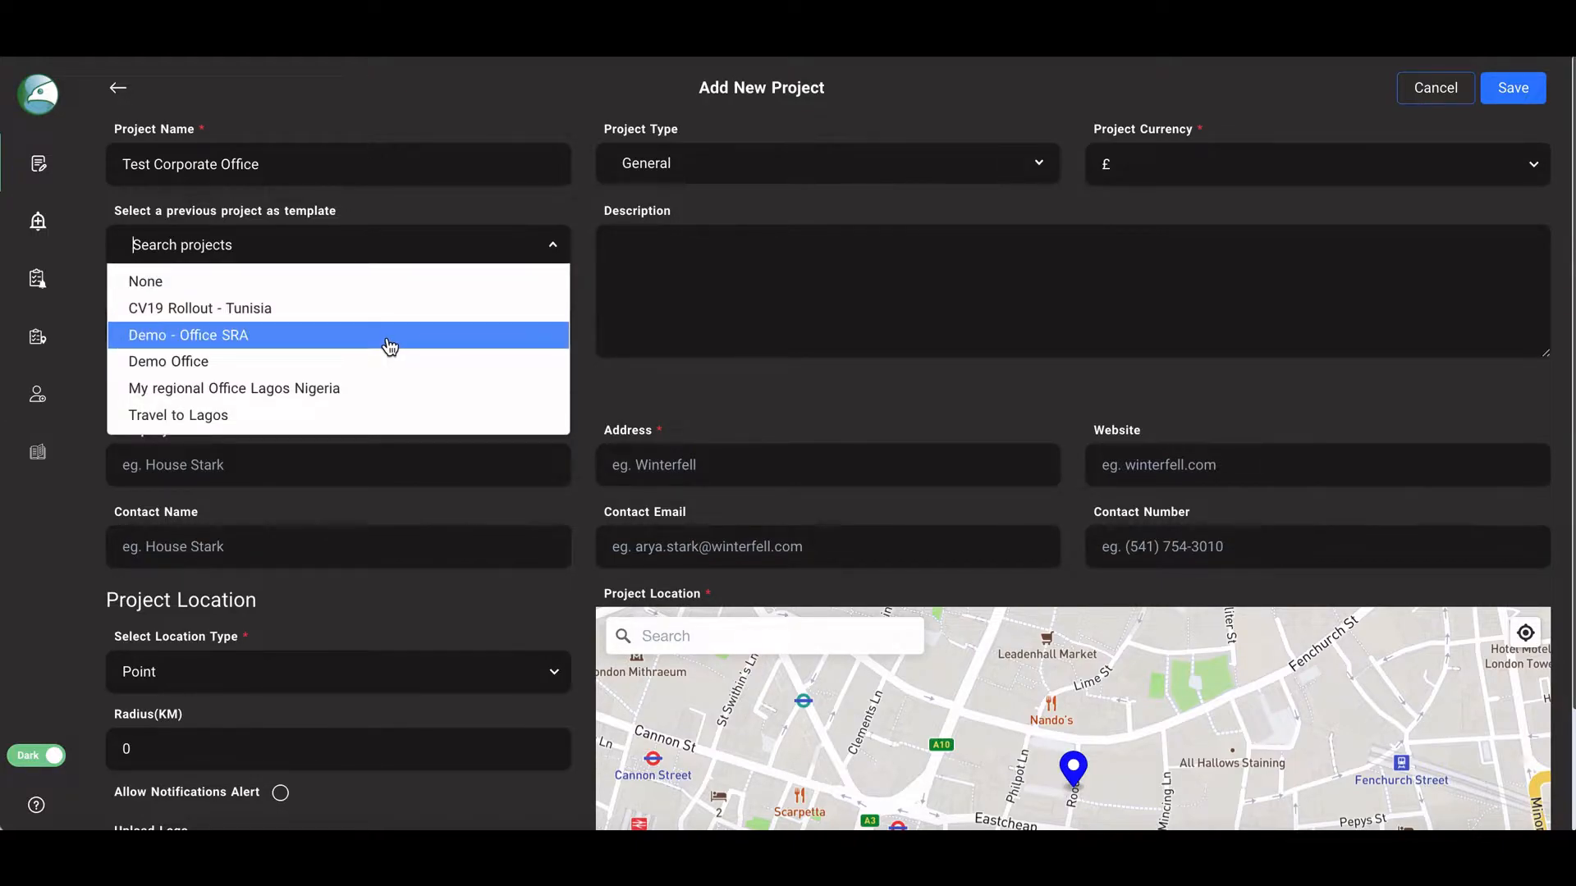
left_click(188, 335)
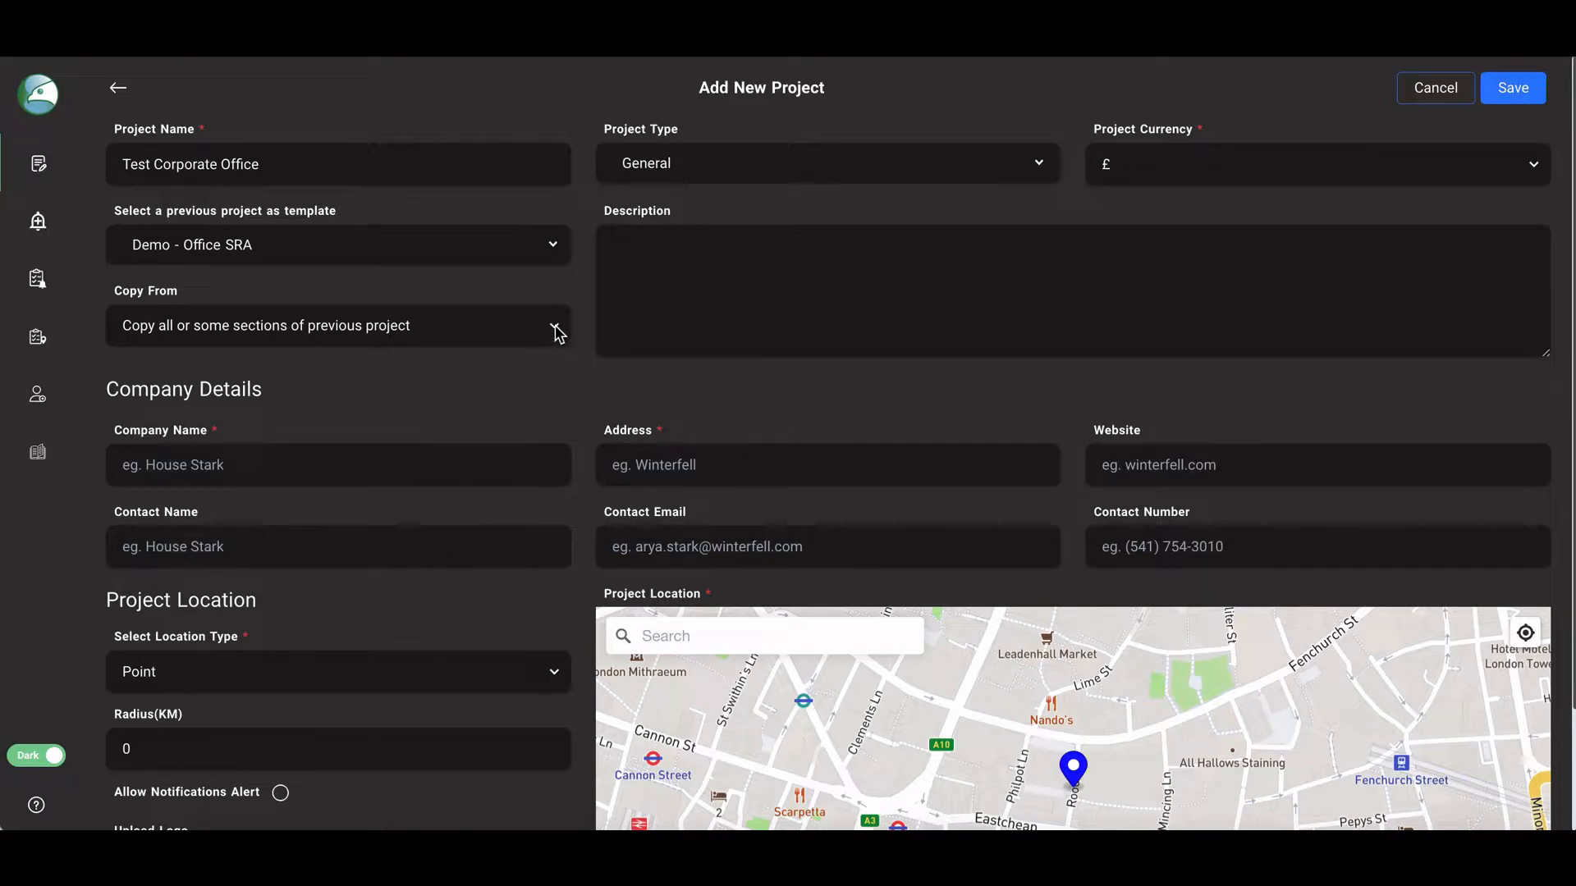
left_click(339, 325)
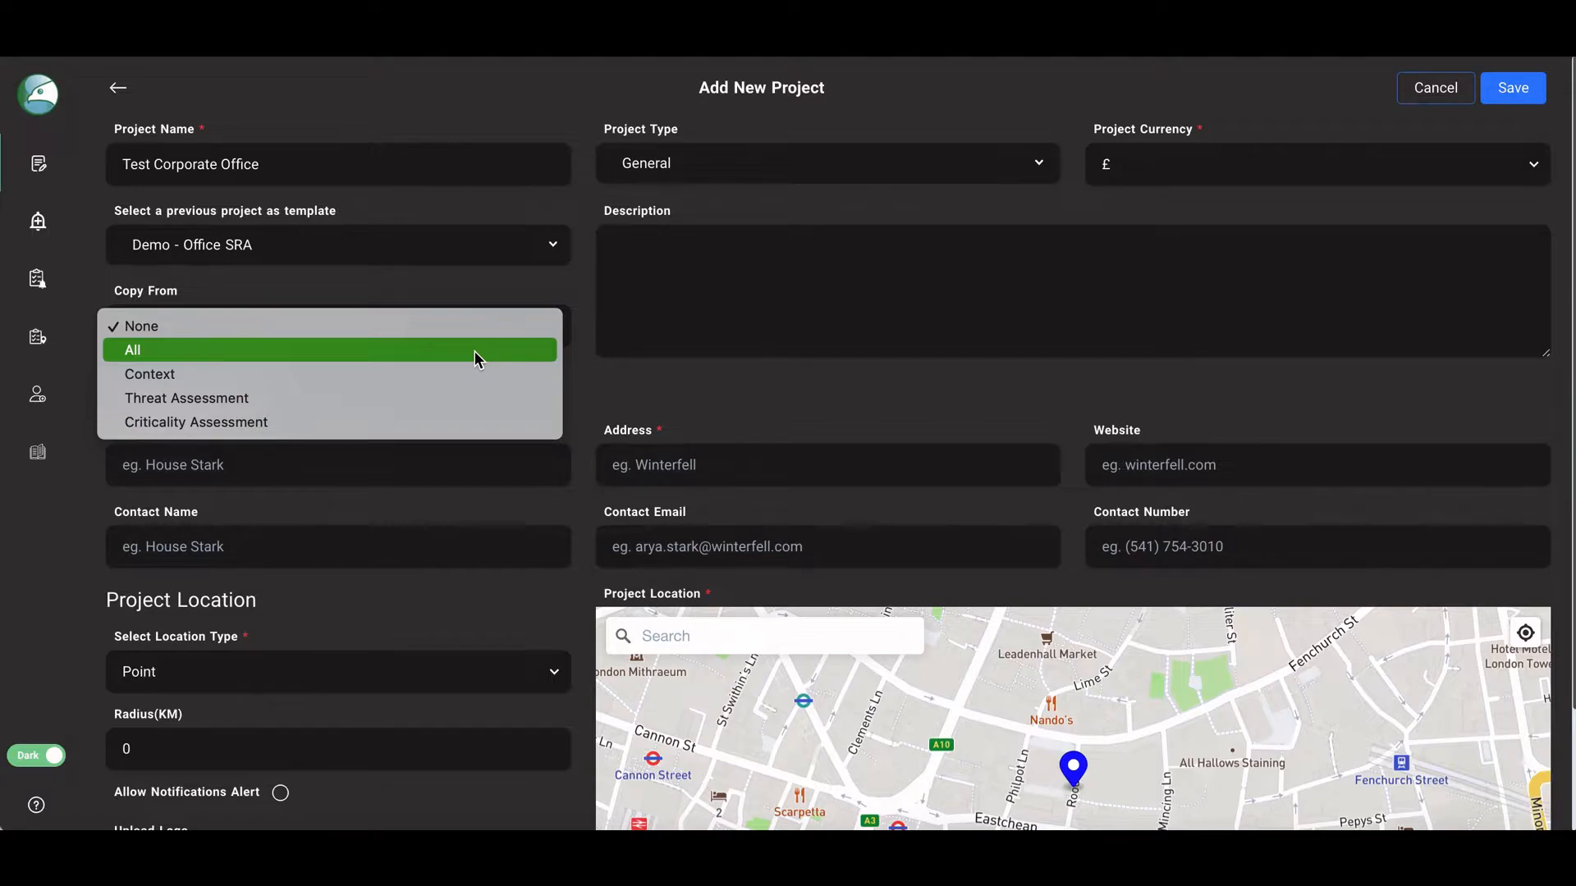
left_click(131, 350)
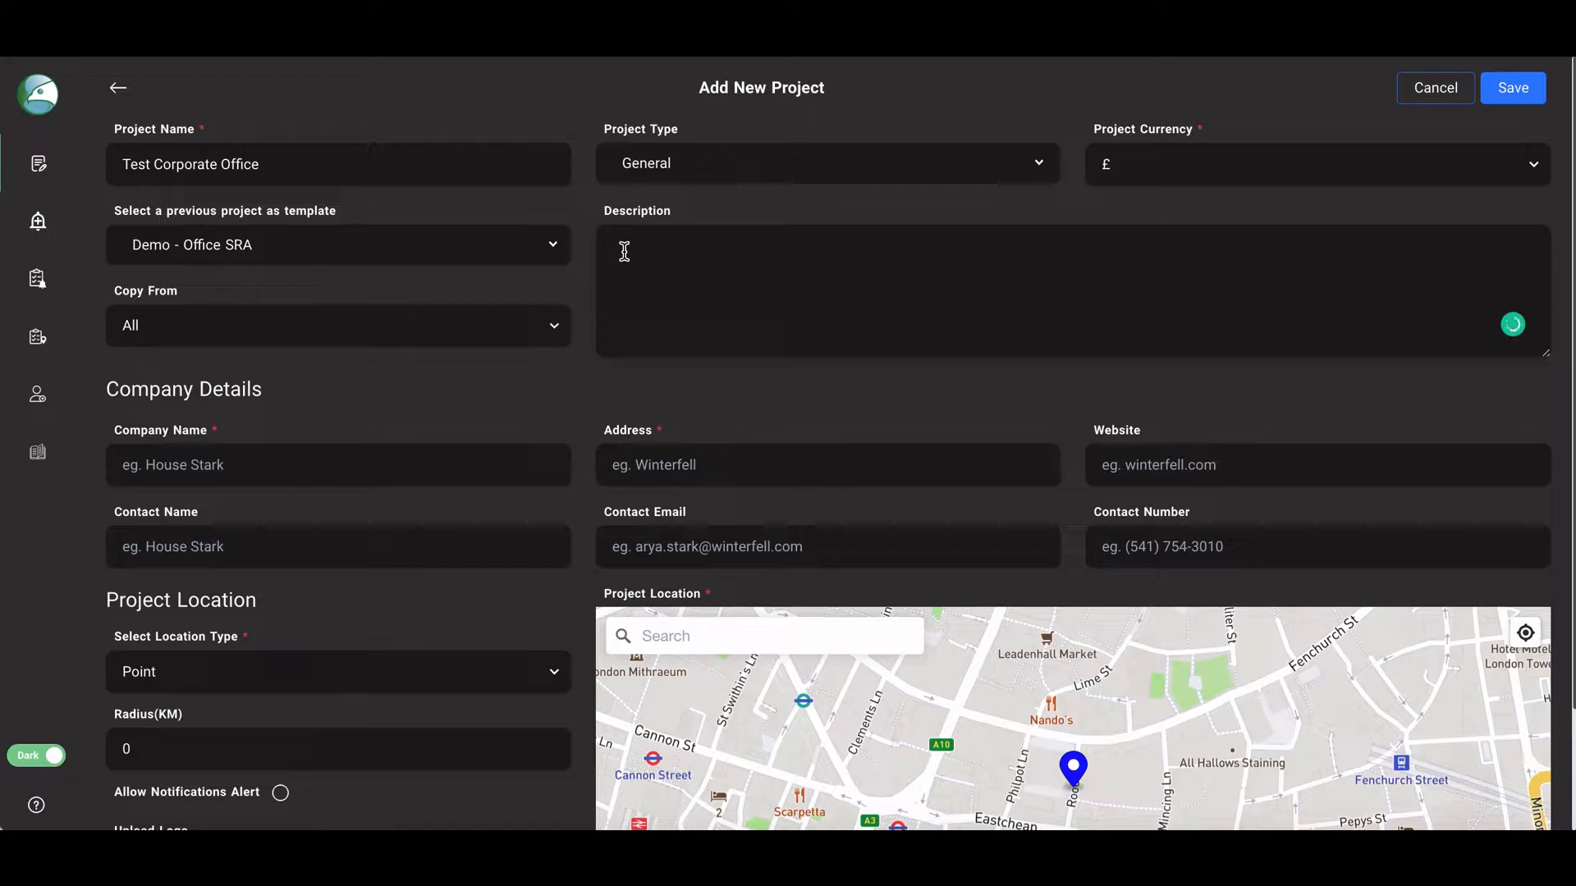
type("Test test test")
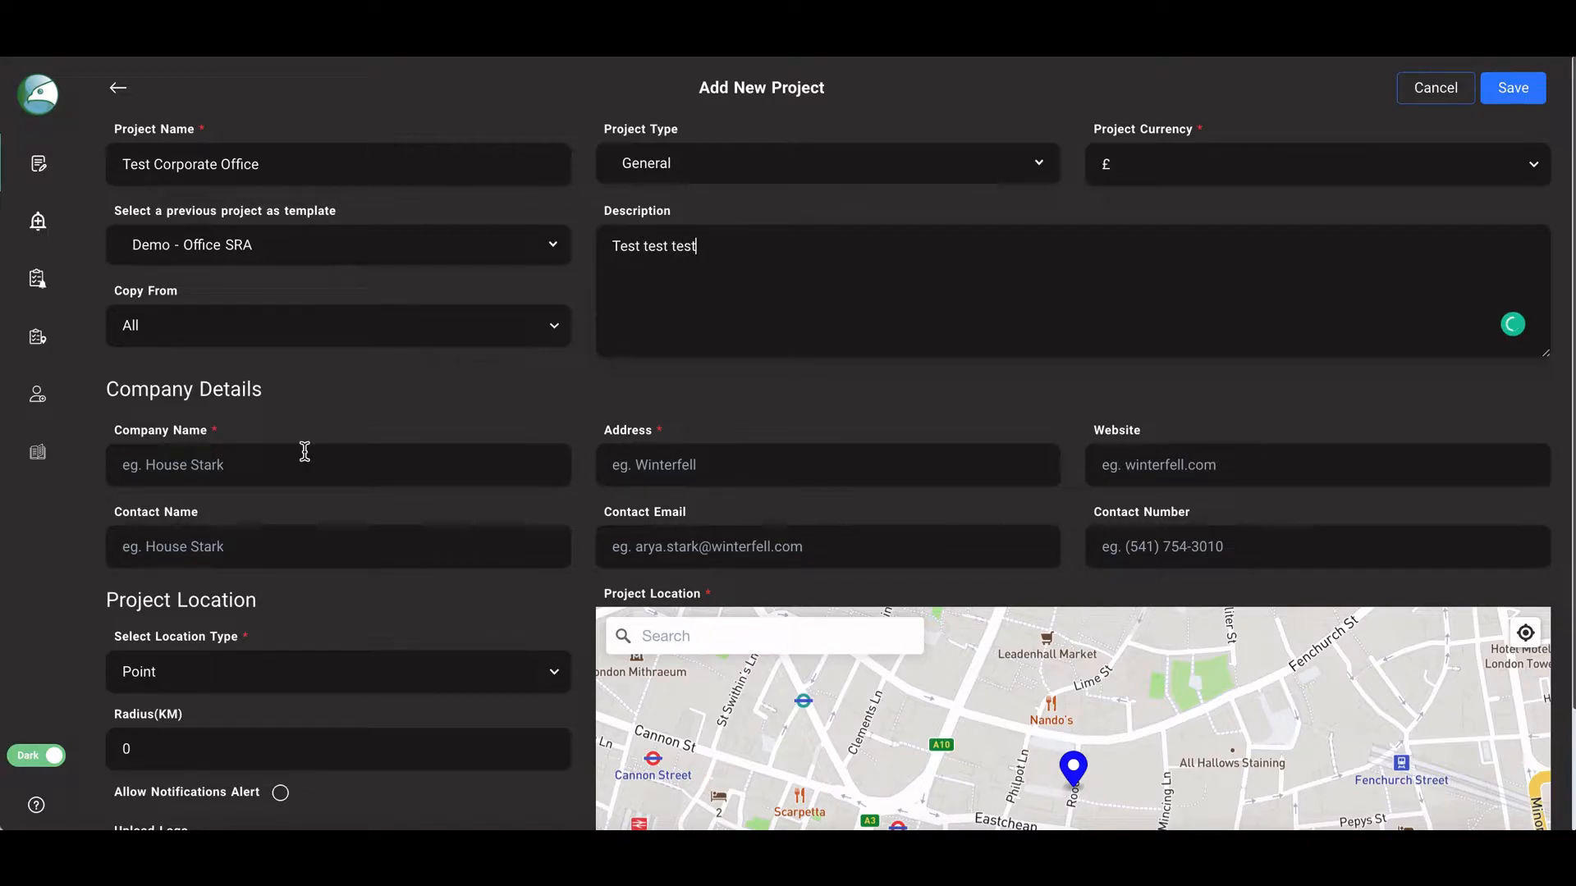
type("HawkSight SRM Ltd")
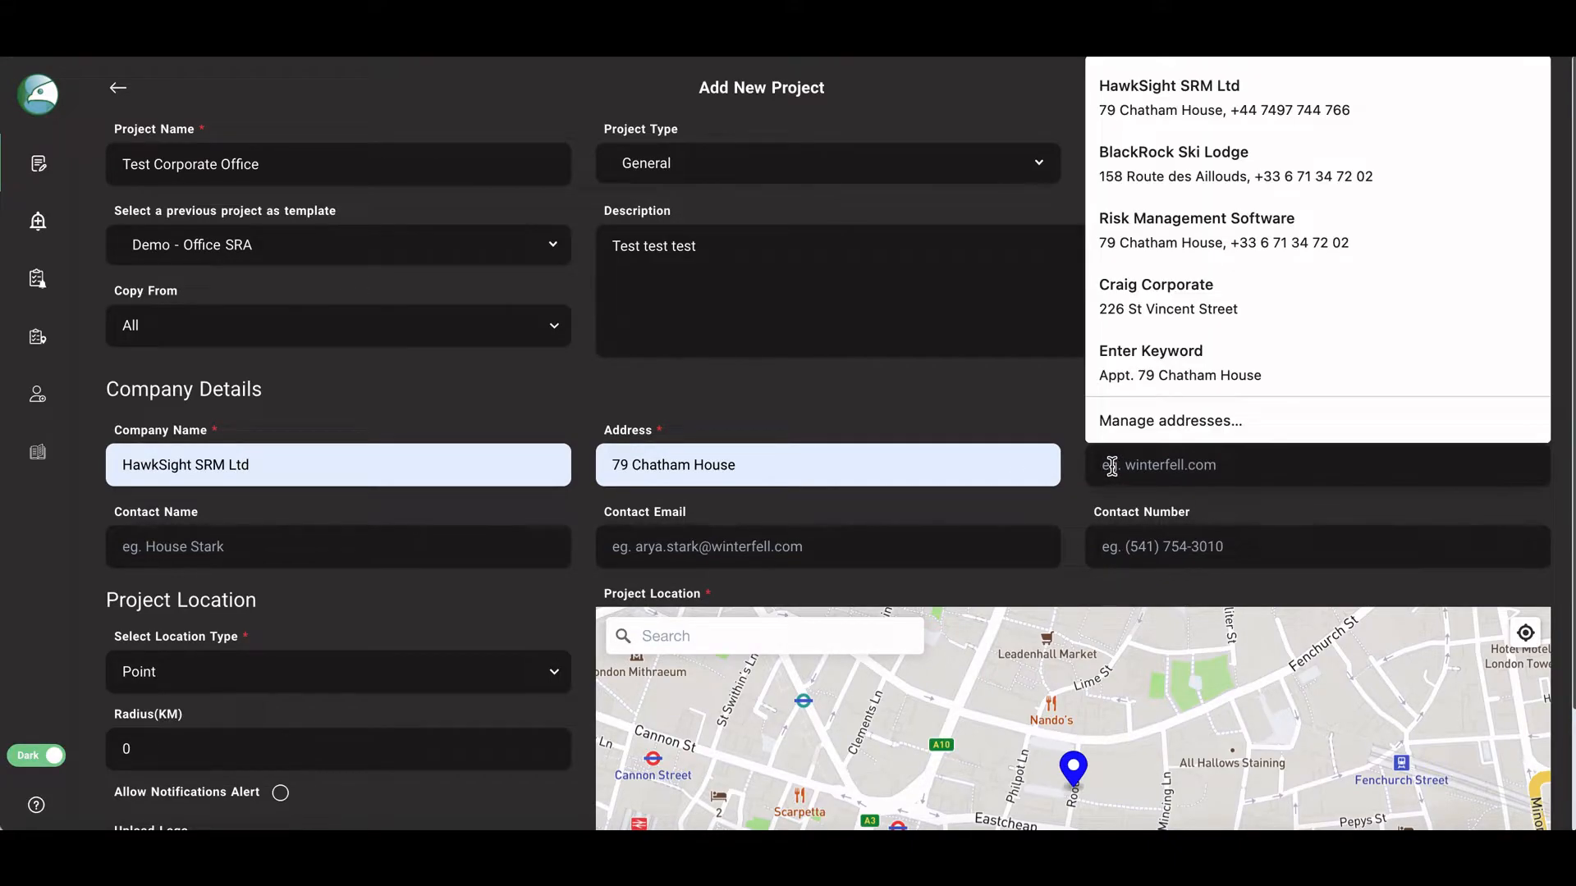
type("www.hawksightsrm.com")
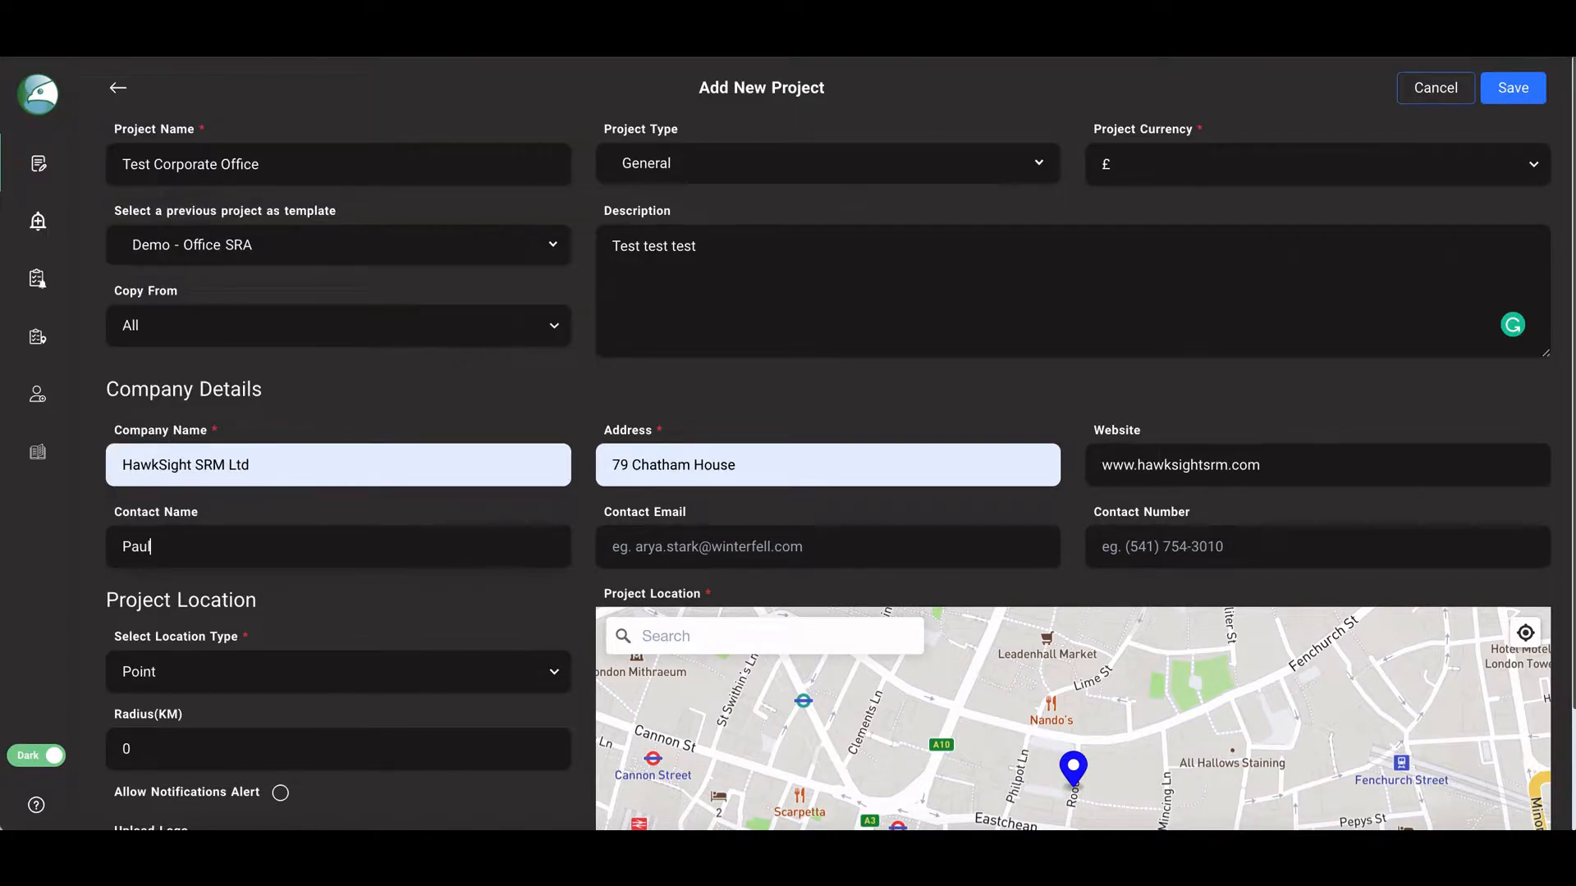
type("Mecer")
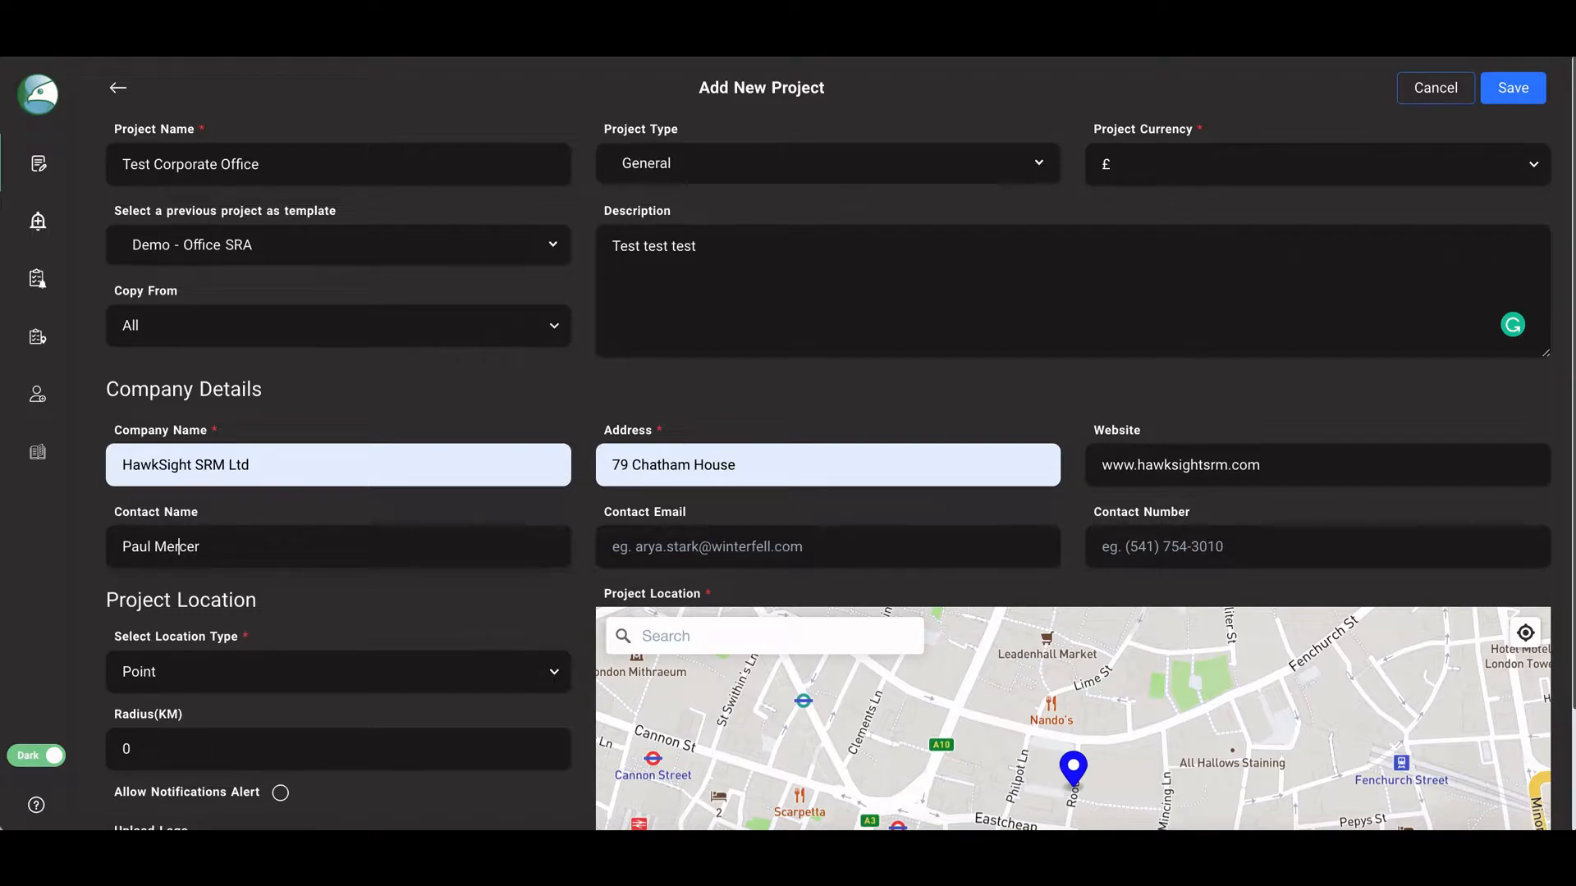
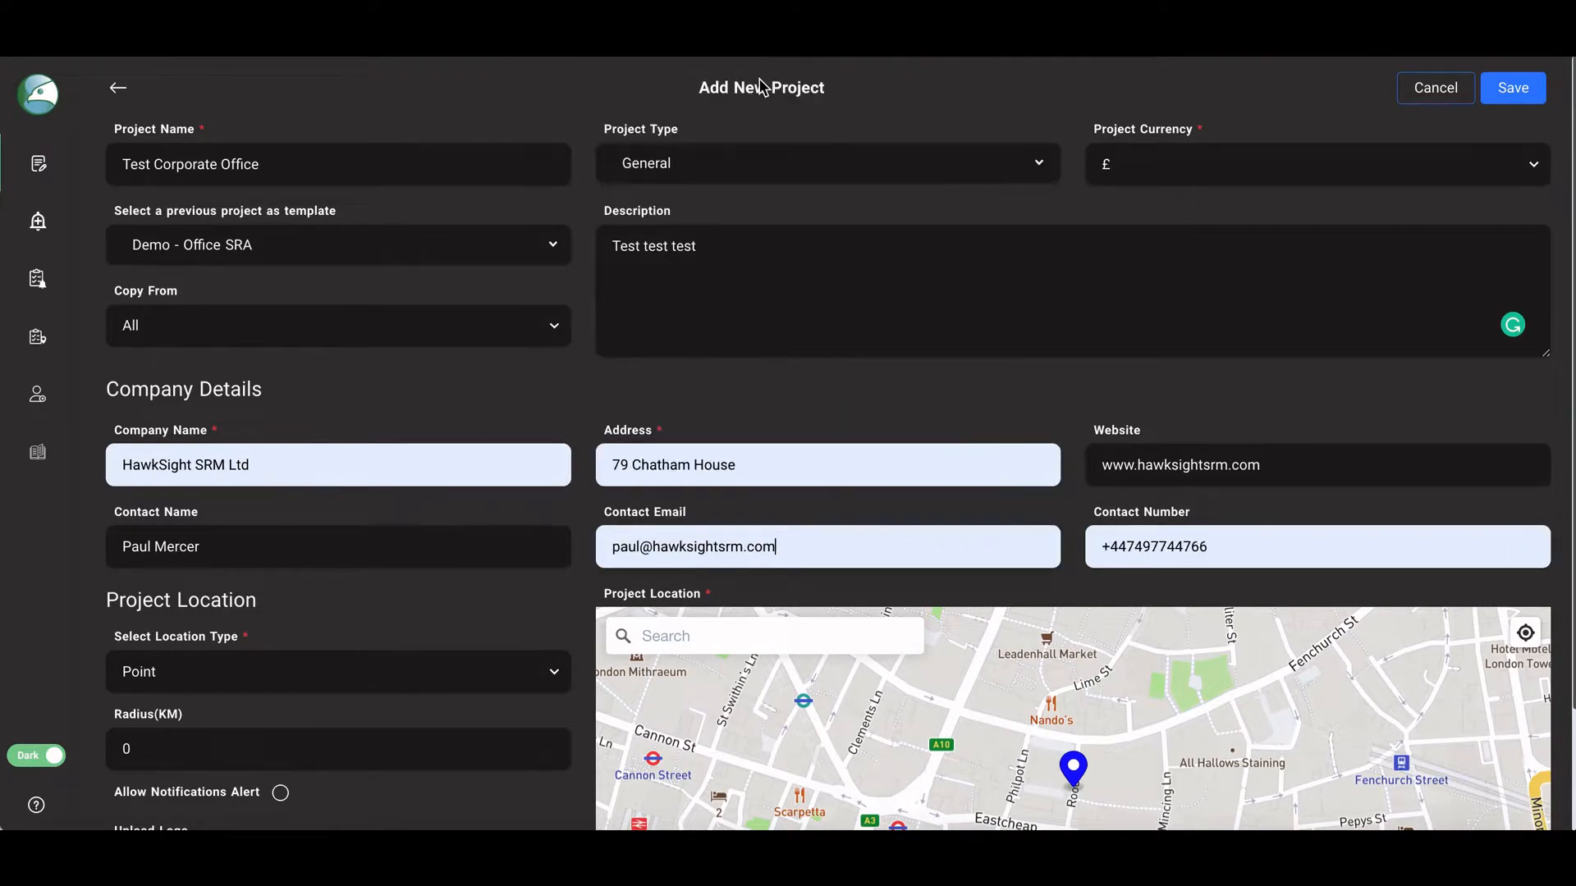
mouse_move(211, 696)
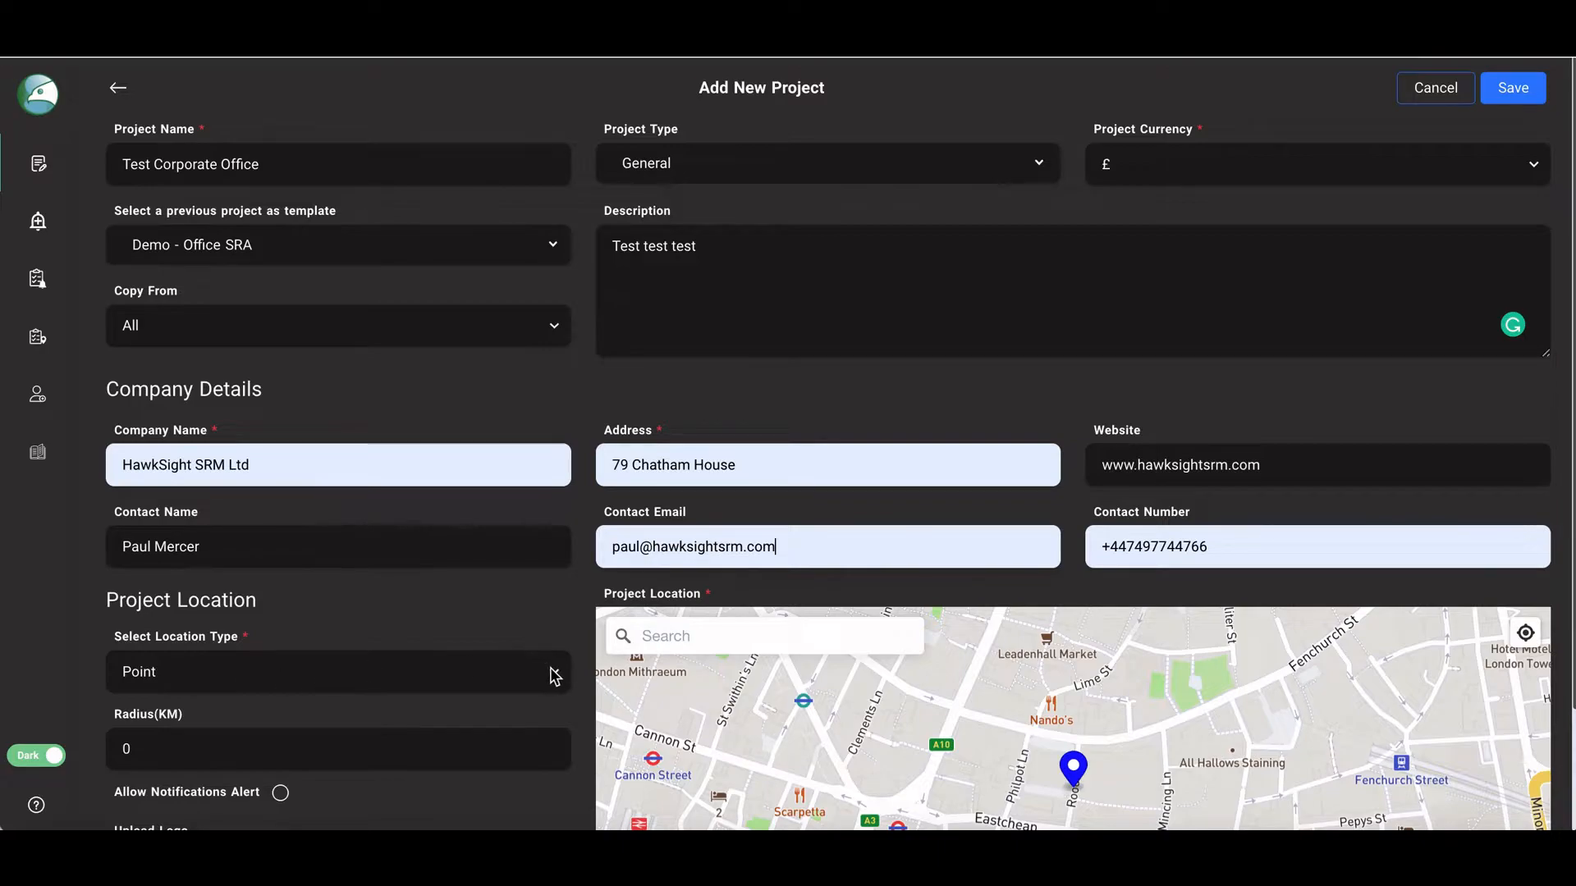
Pin a Point location at London EC3M 1JA with 5 km radius and notification alerts on.
left_click(337, 671)
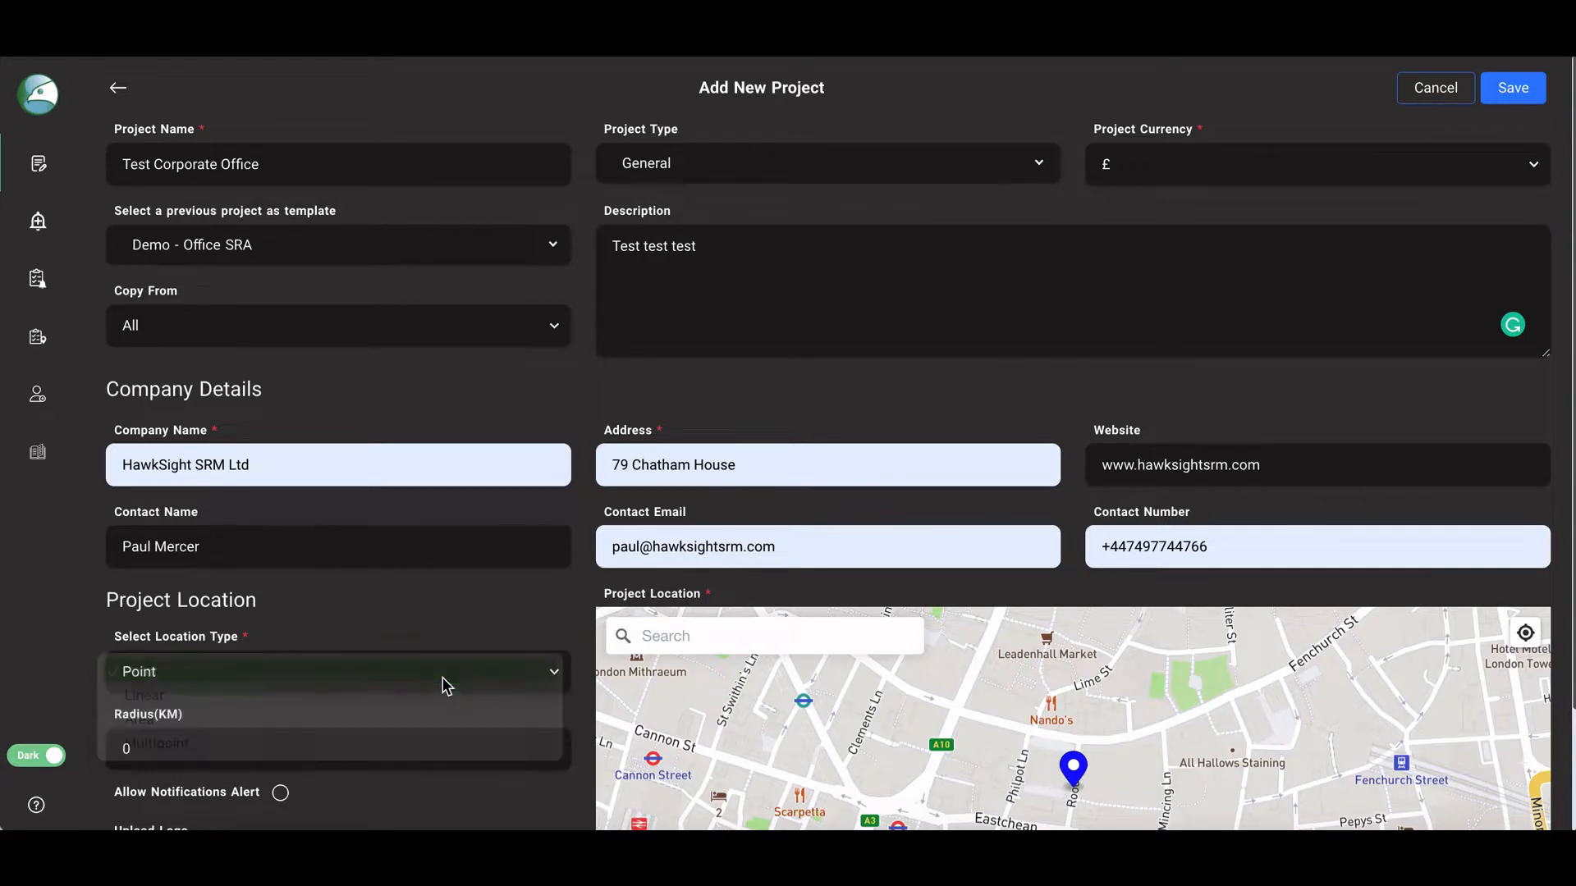
left_click(138, 672)
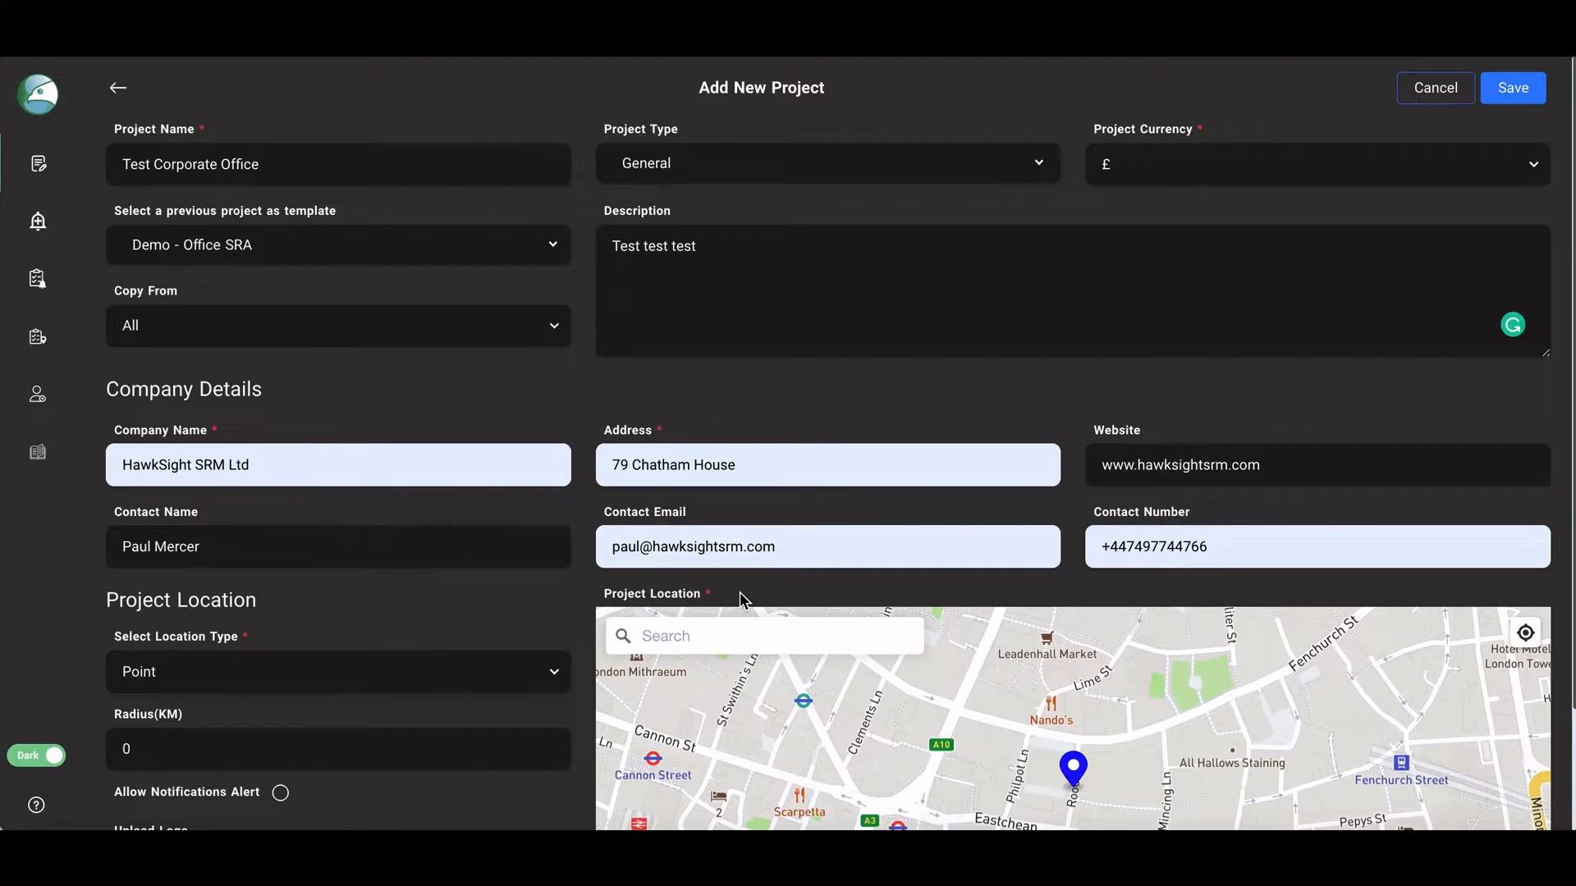
left_click(762, 635)
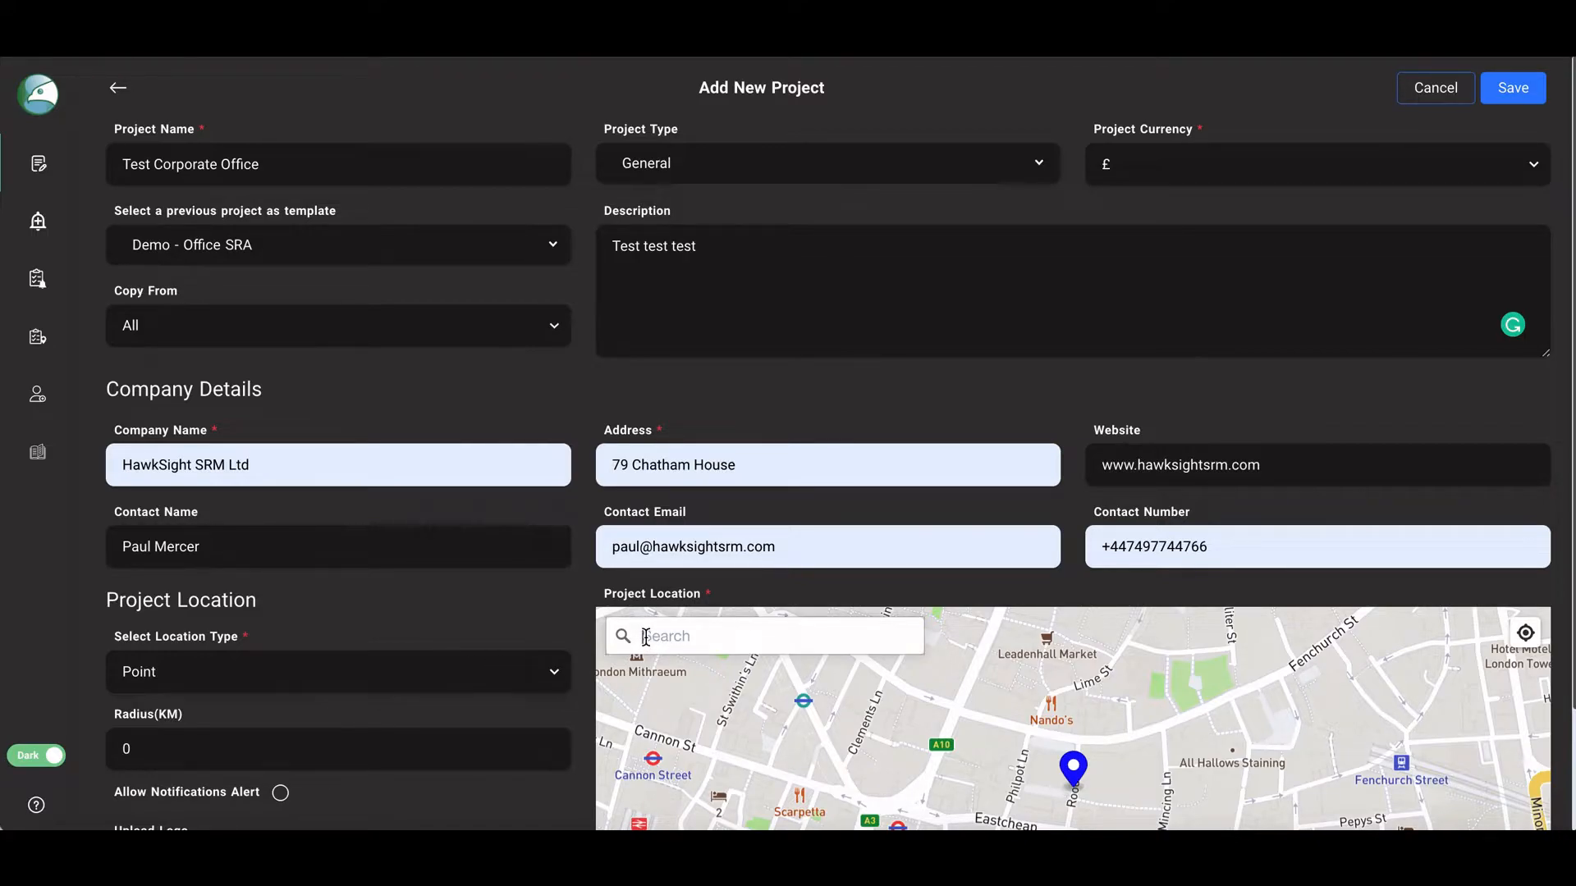
type("London, EC3M 1JA, United Kingdom")
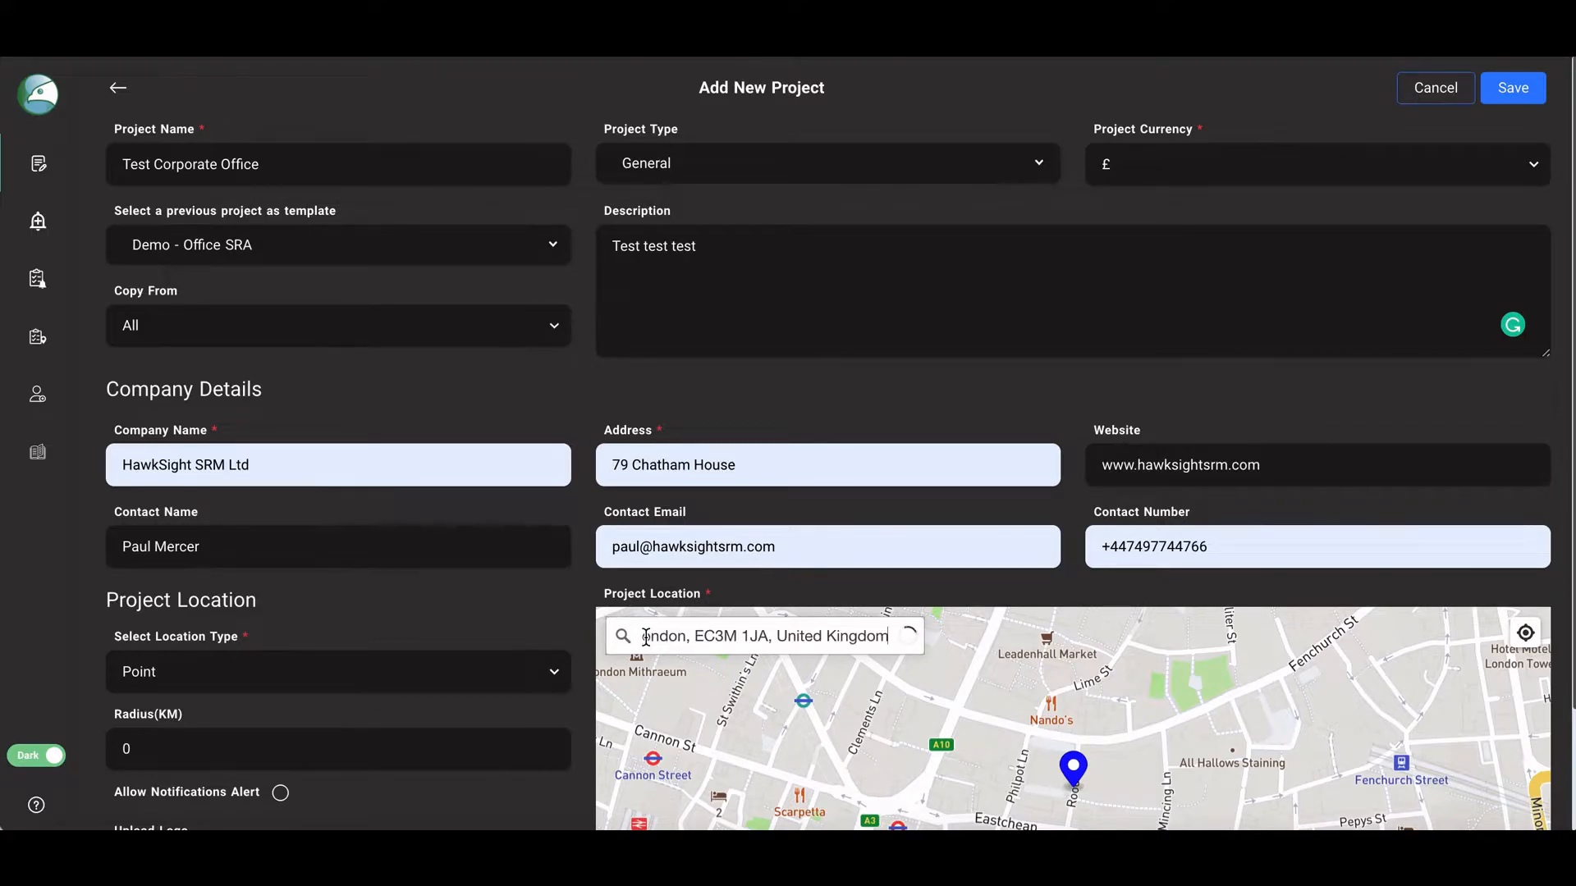
left_click(761, 635)
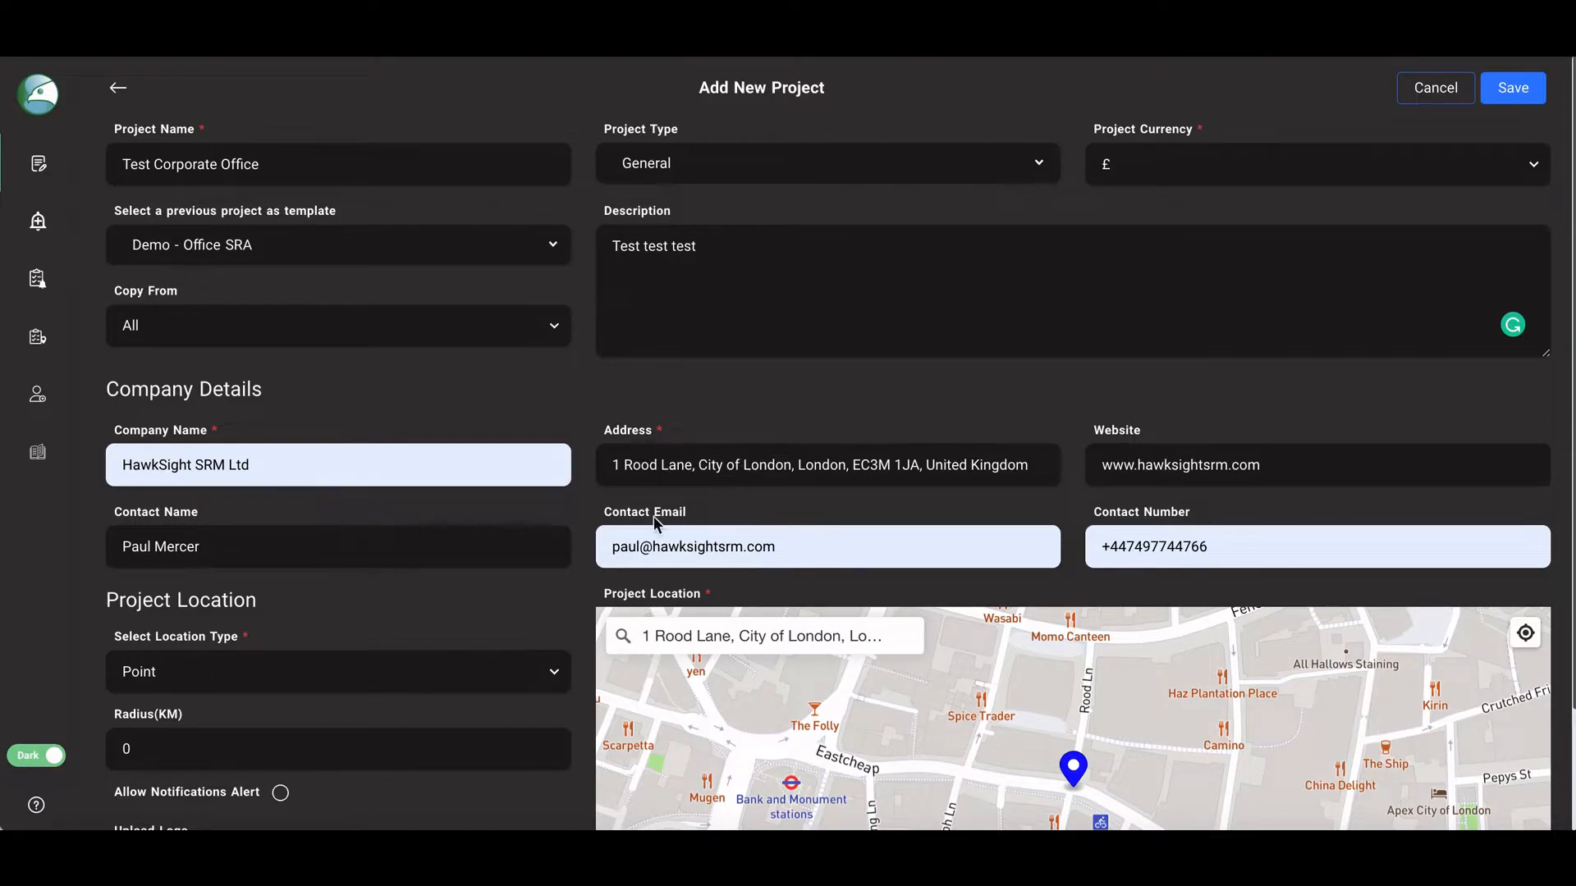
scroll("down", 3)
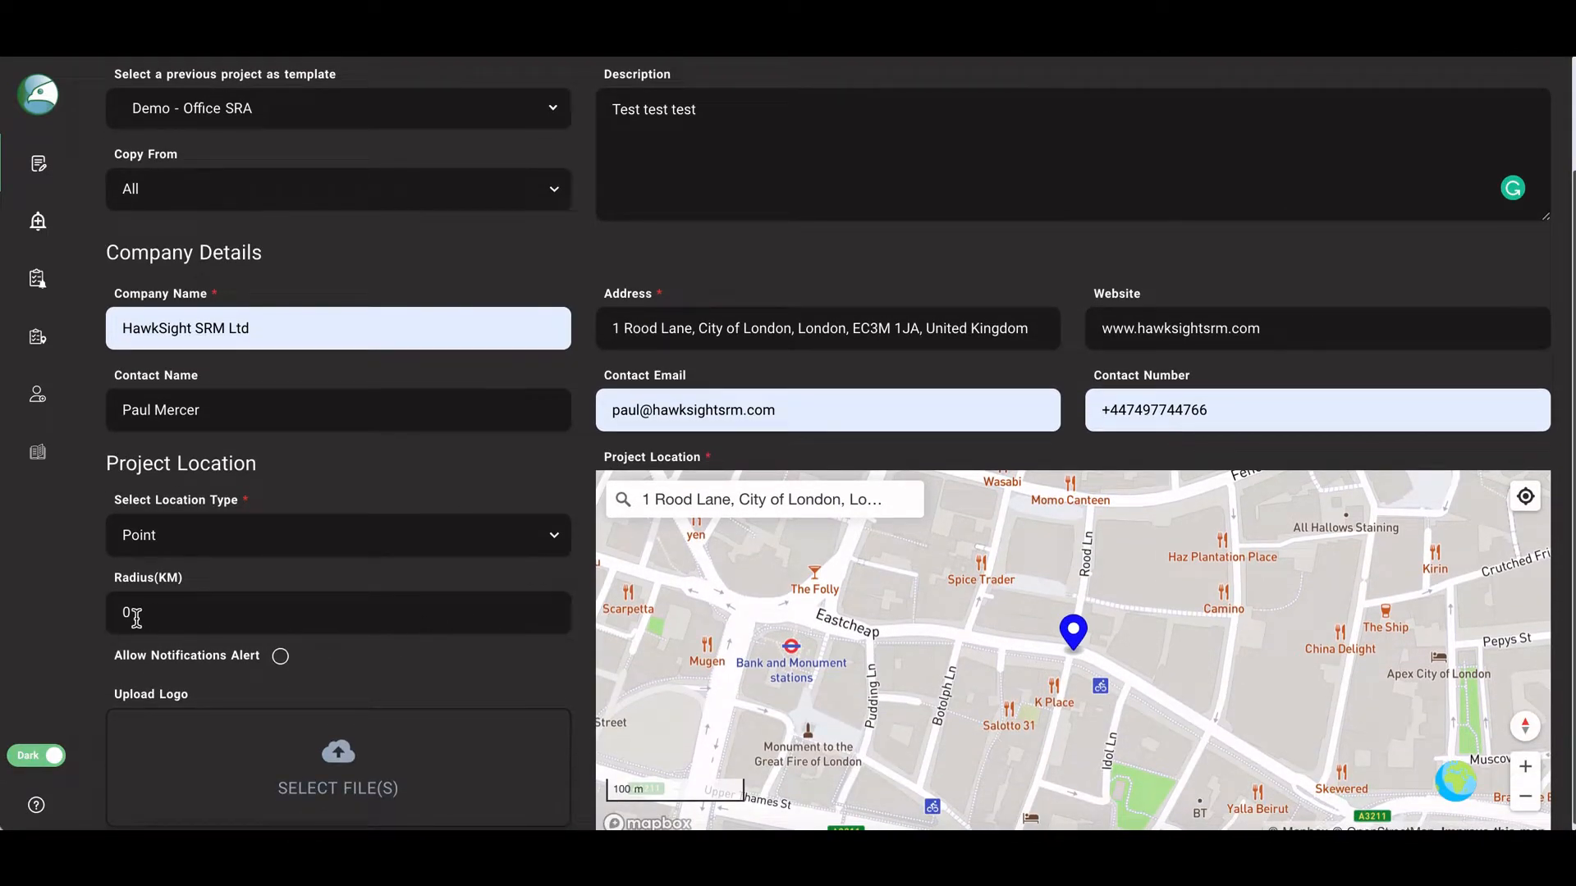
type("5")
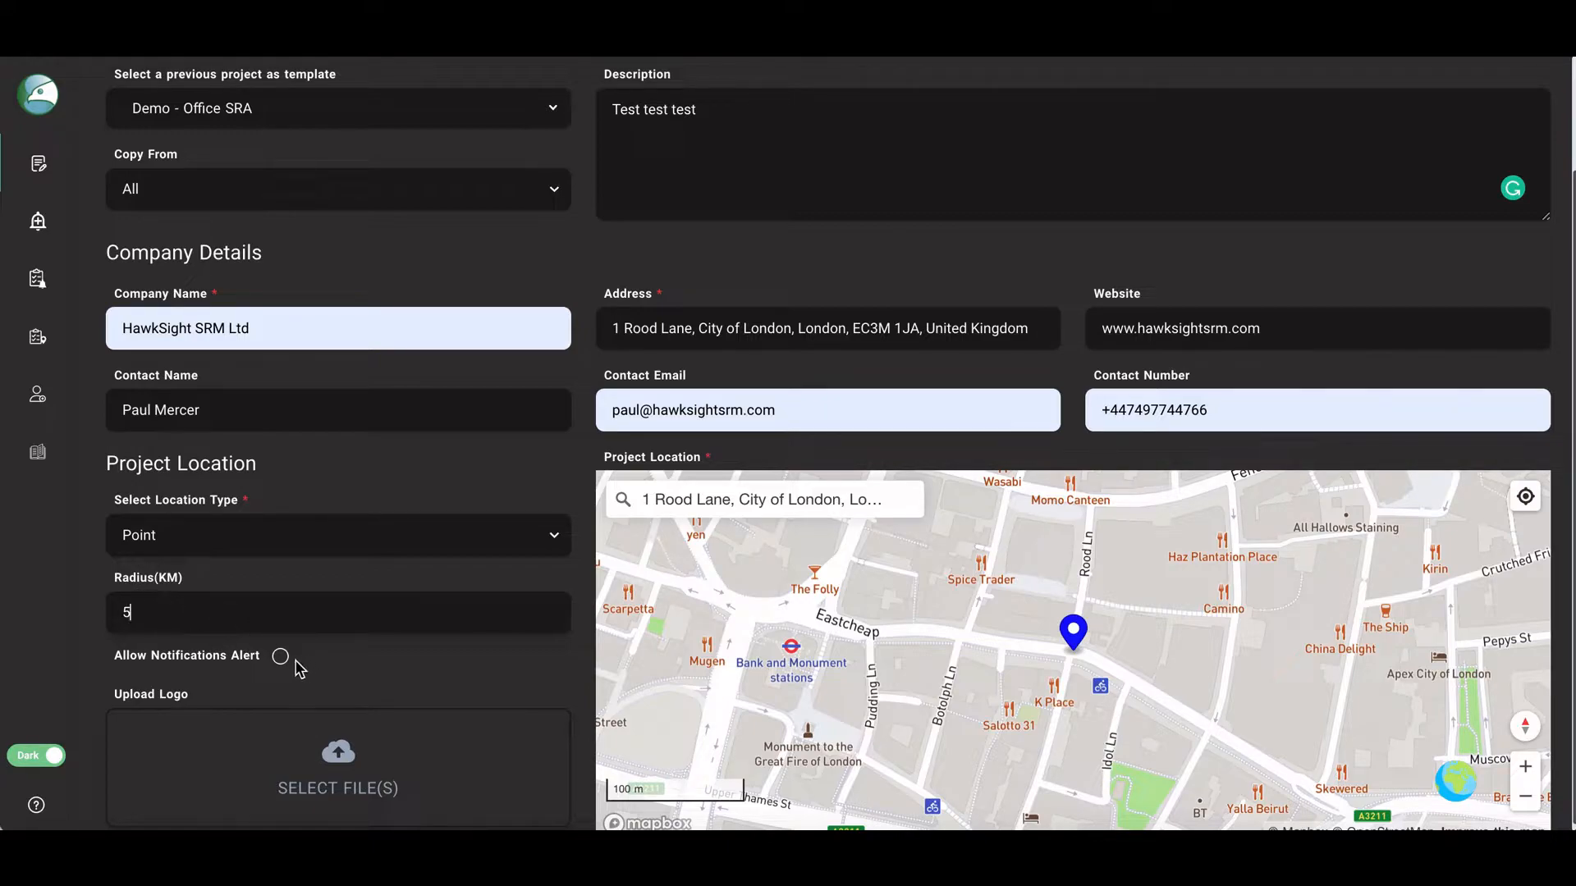
left_click(281, 655)
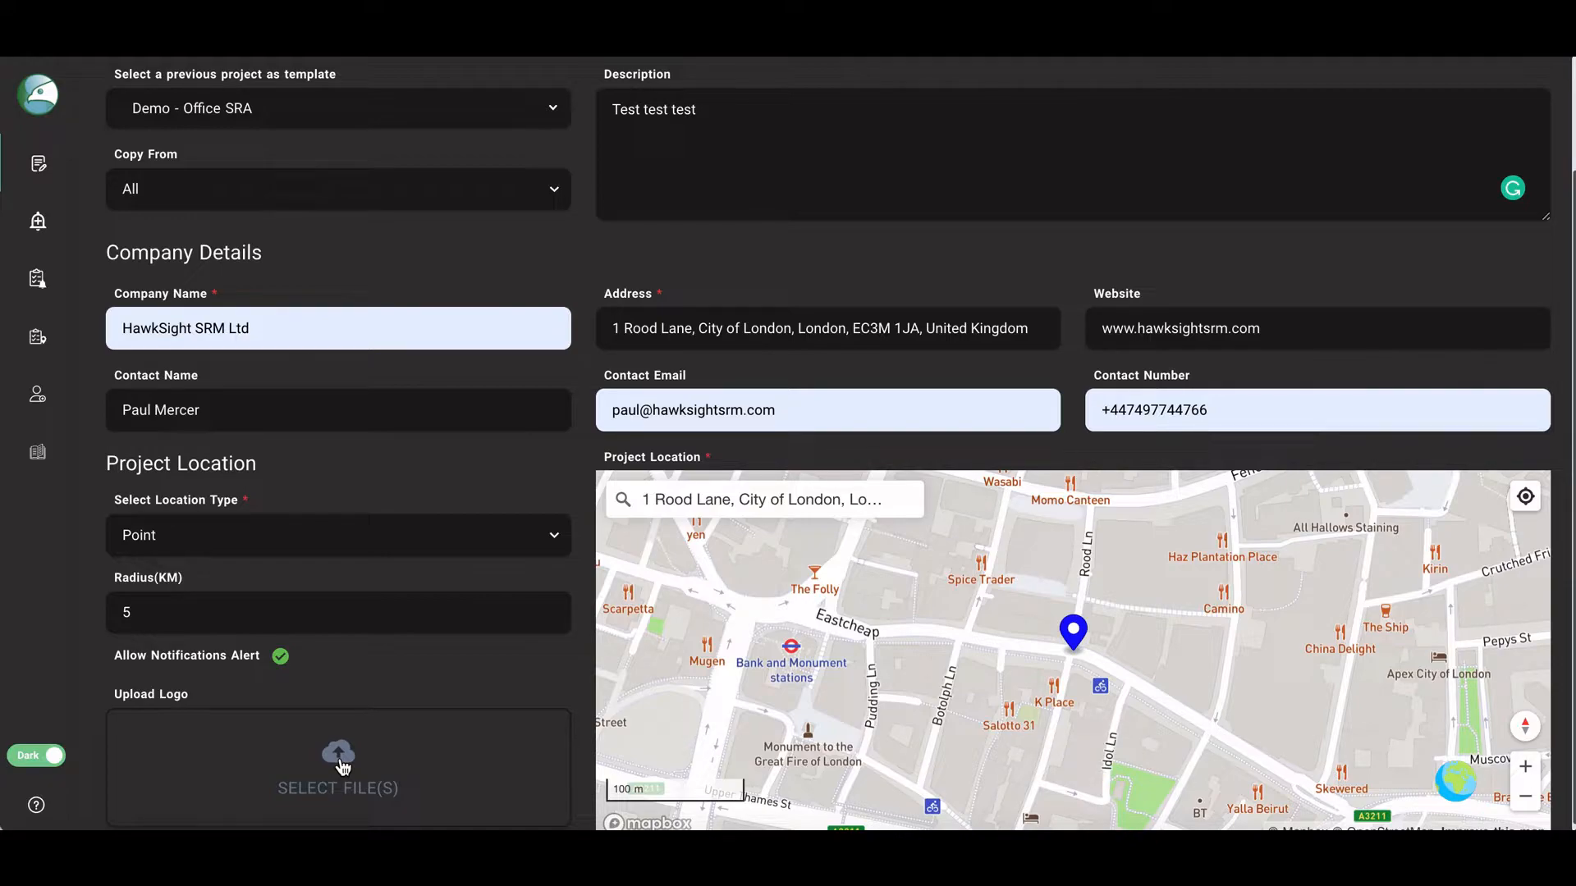
Choose HawkSight-logo-TM.jpg under Upload Logo.
left_click(337, 769)
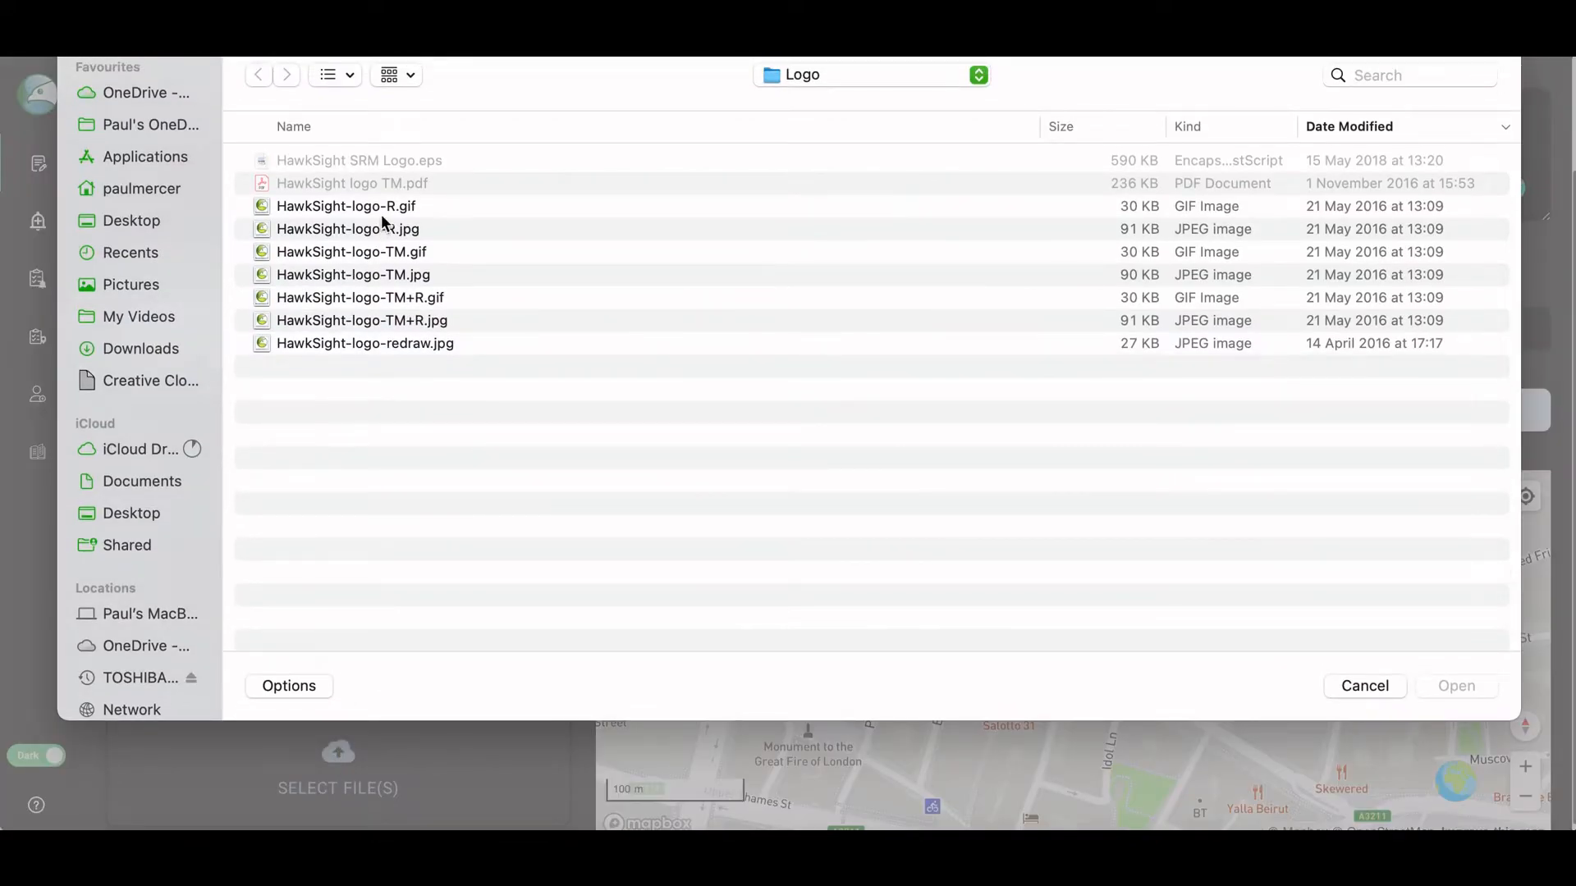
left_click(352, 274)
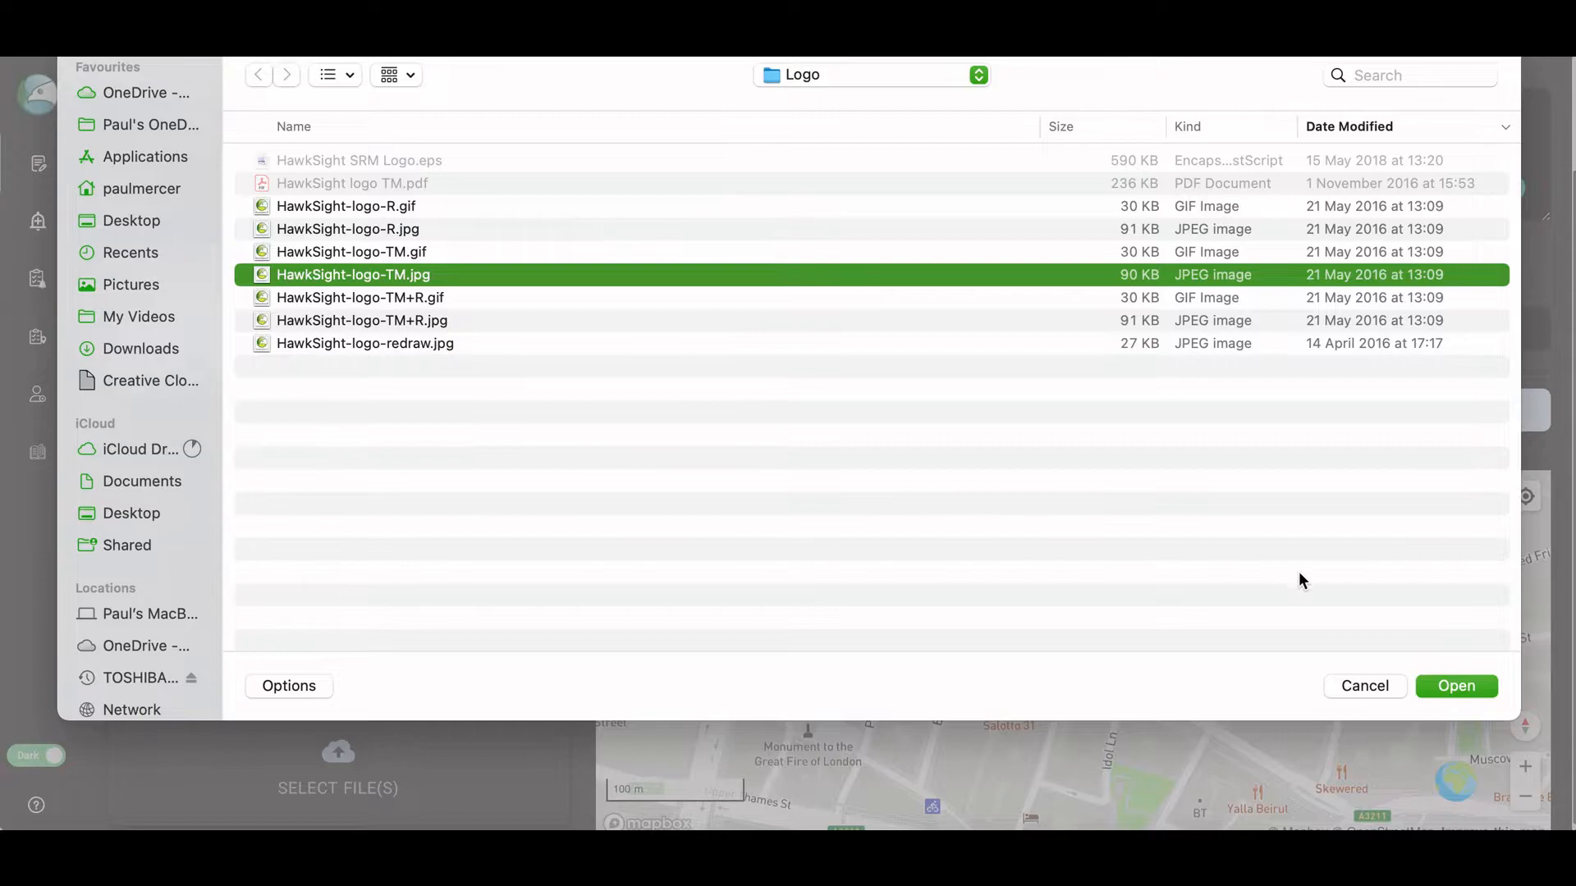
left_click(1455, 685)
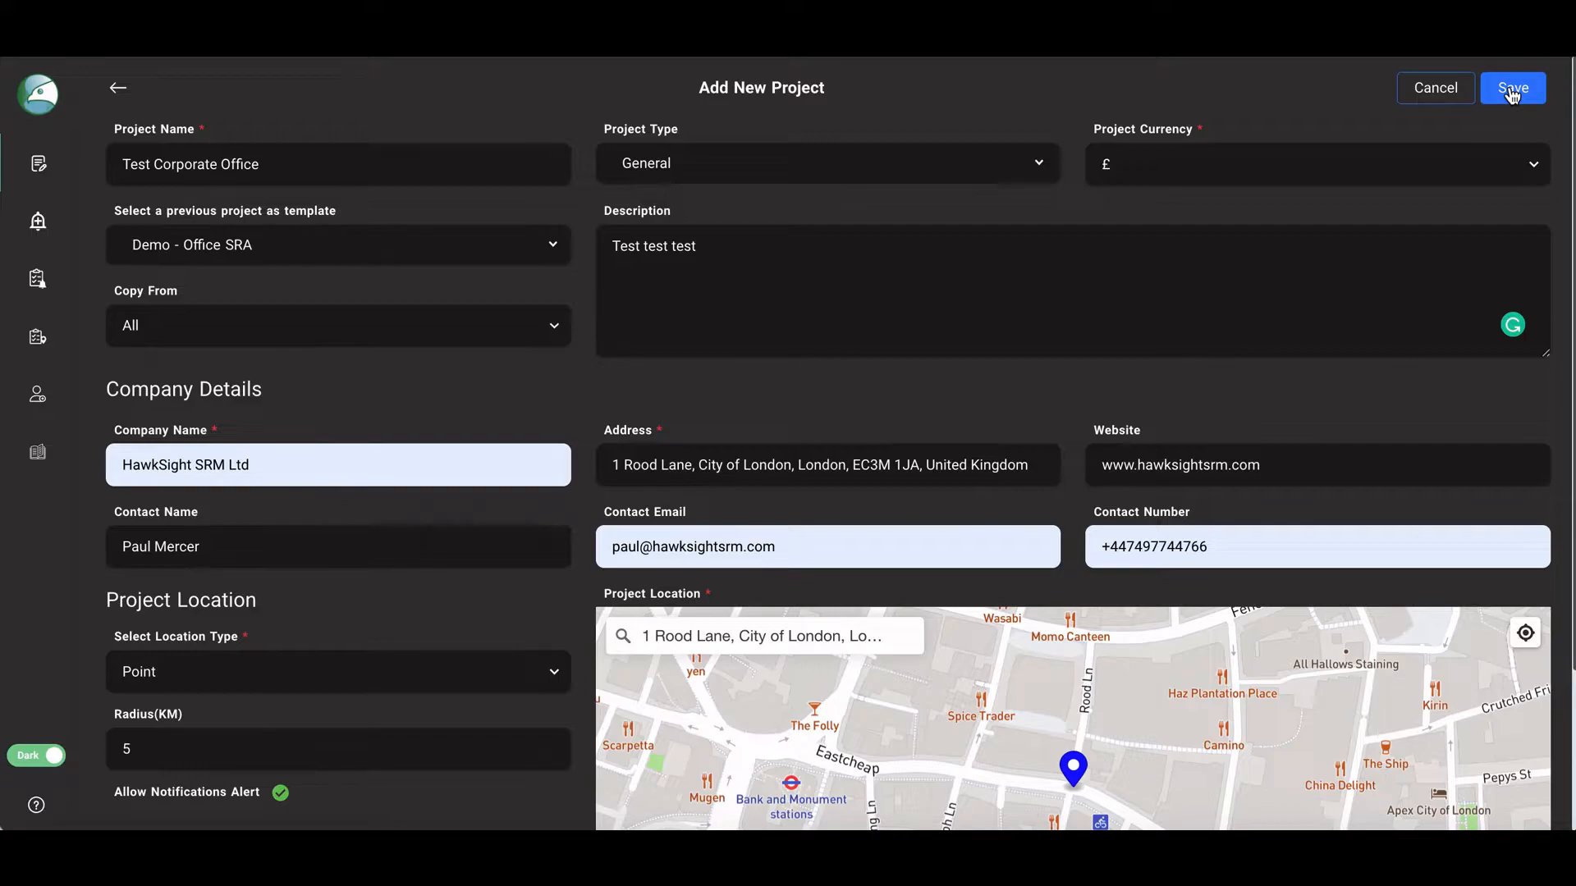
Save the Add New Project form and OK the Project Added dialog.
left_click(1513, 88)
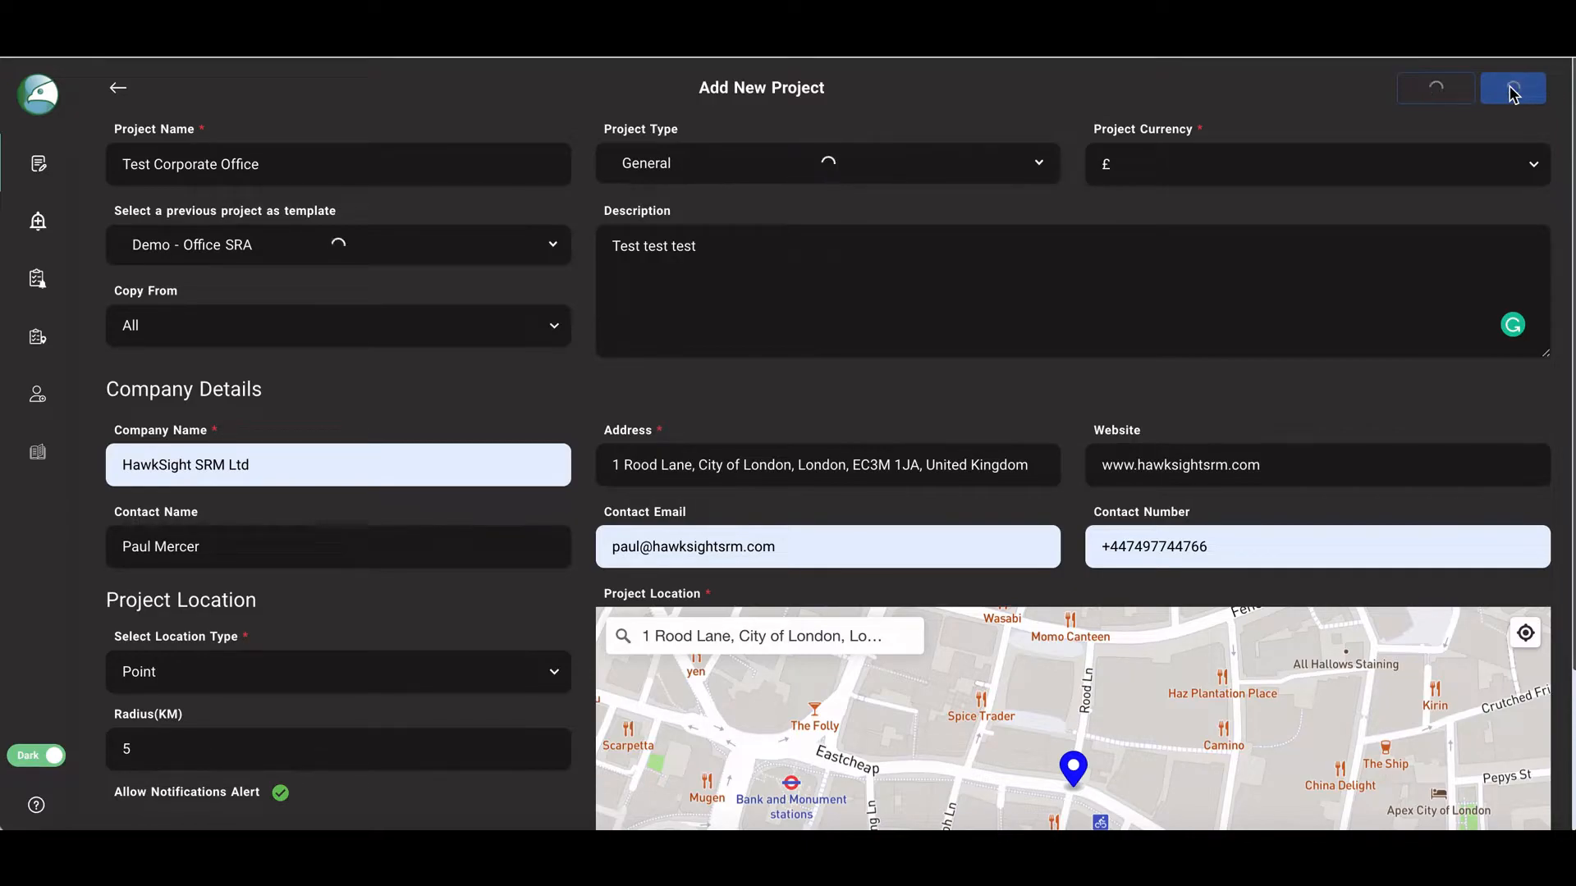
left_click(1513, 88)
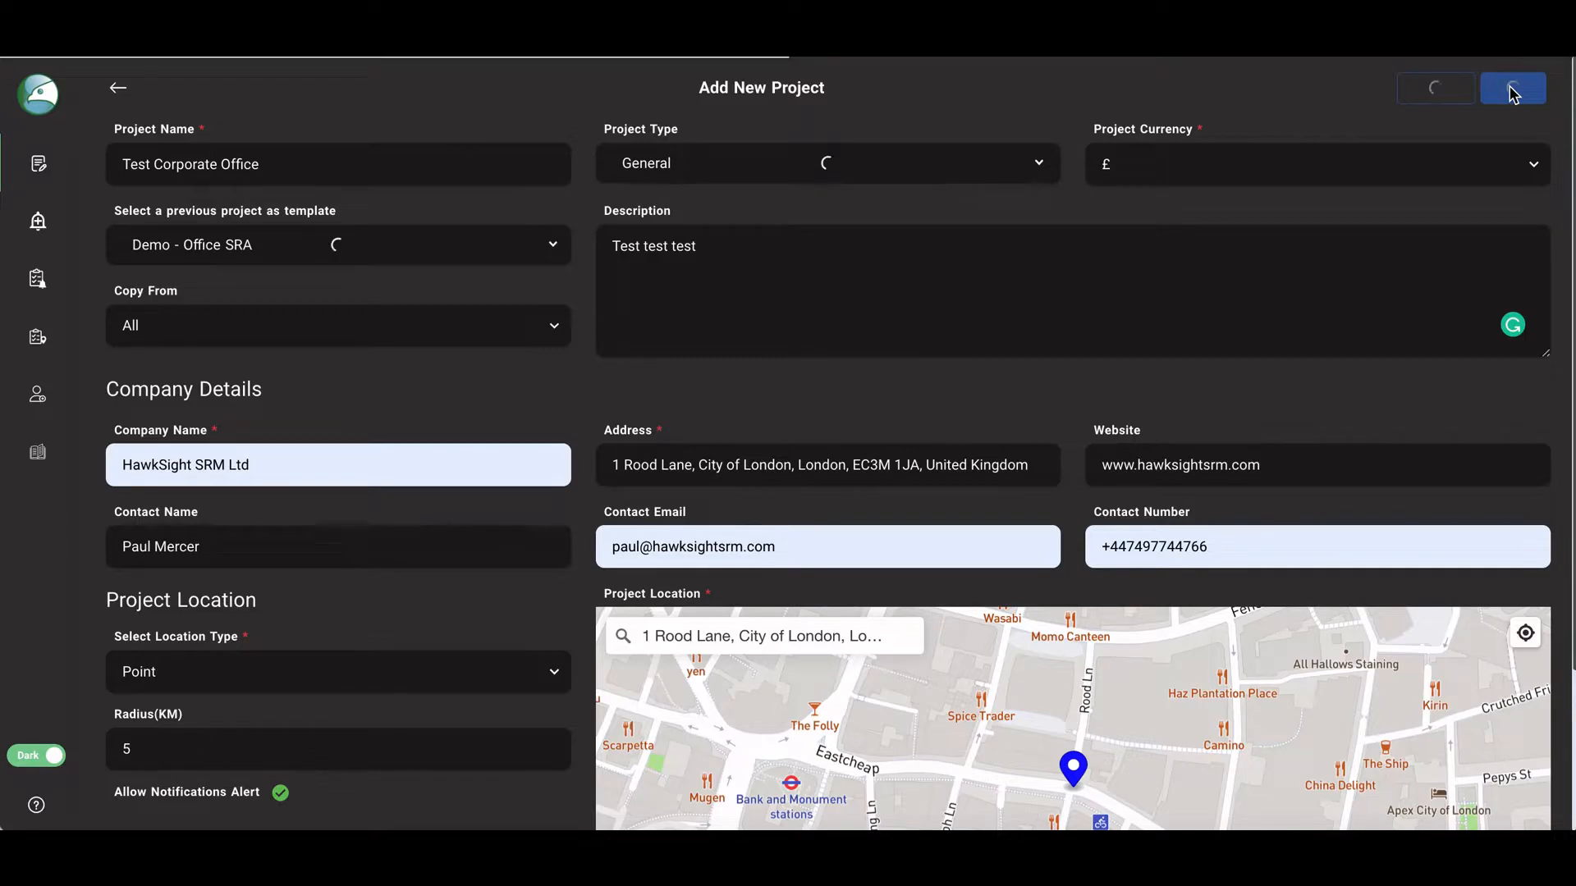
left_click(1512, 87)
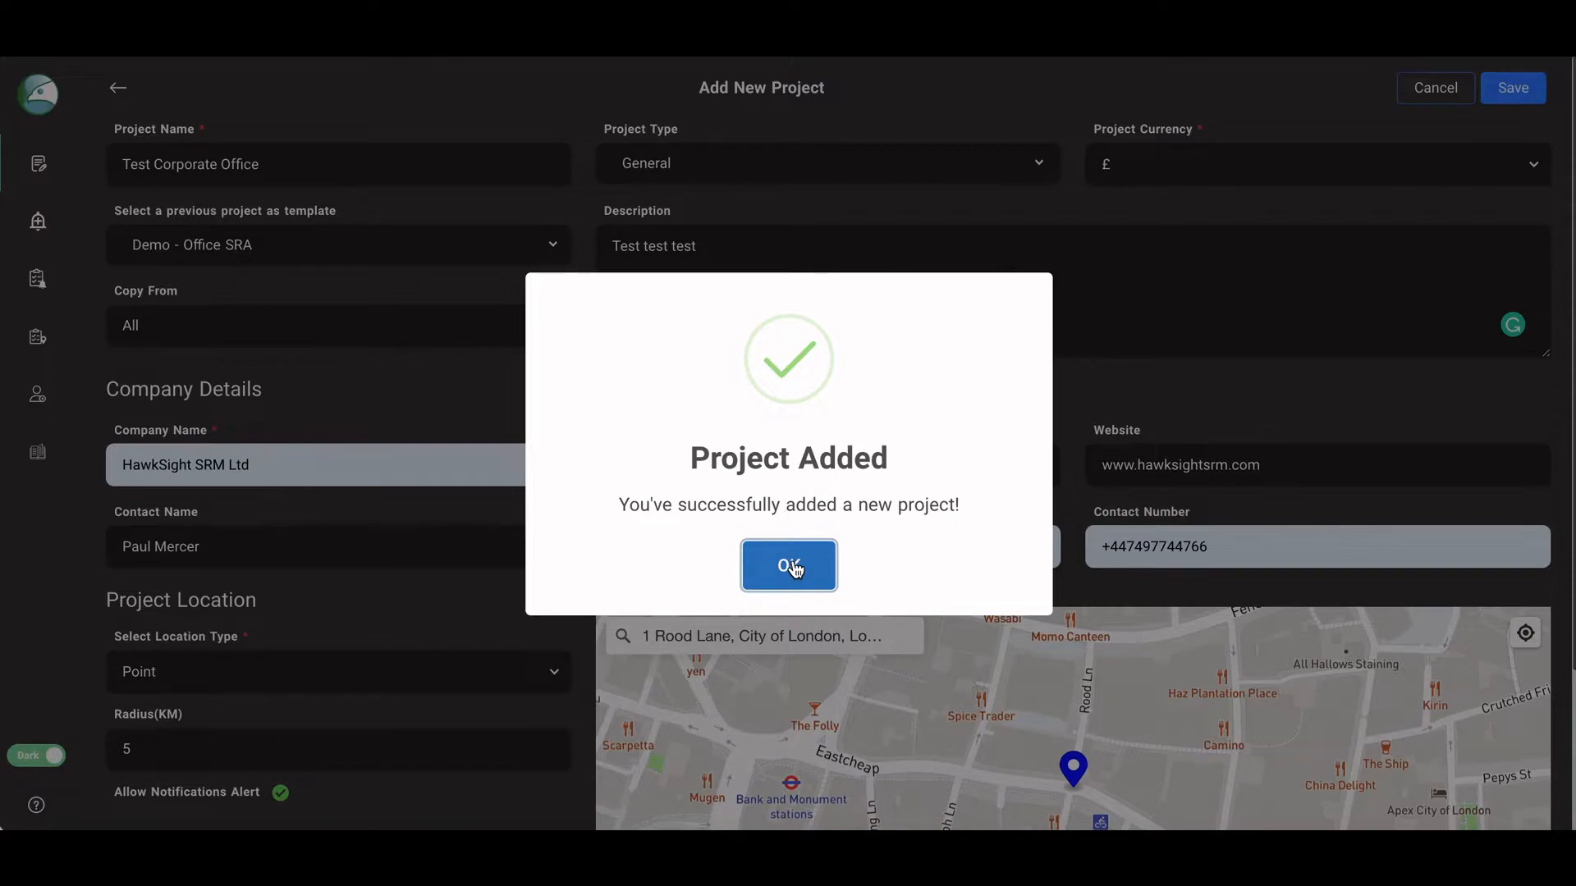
left_click(788, 564)
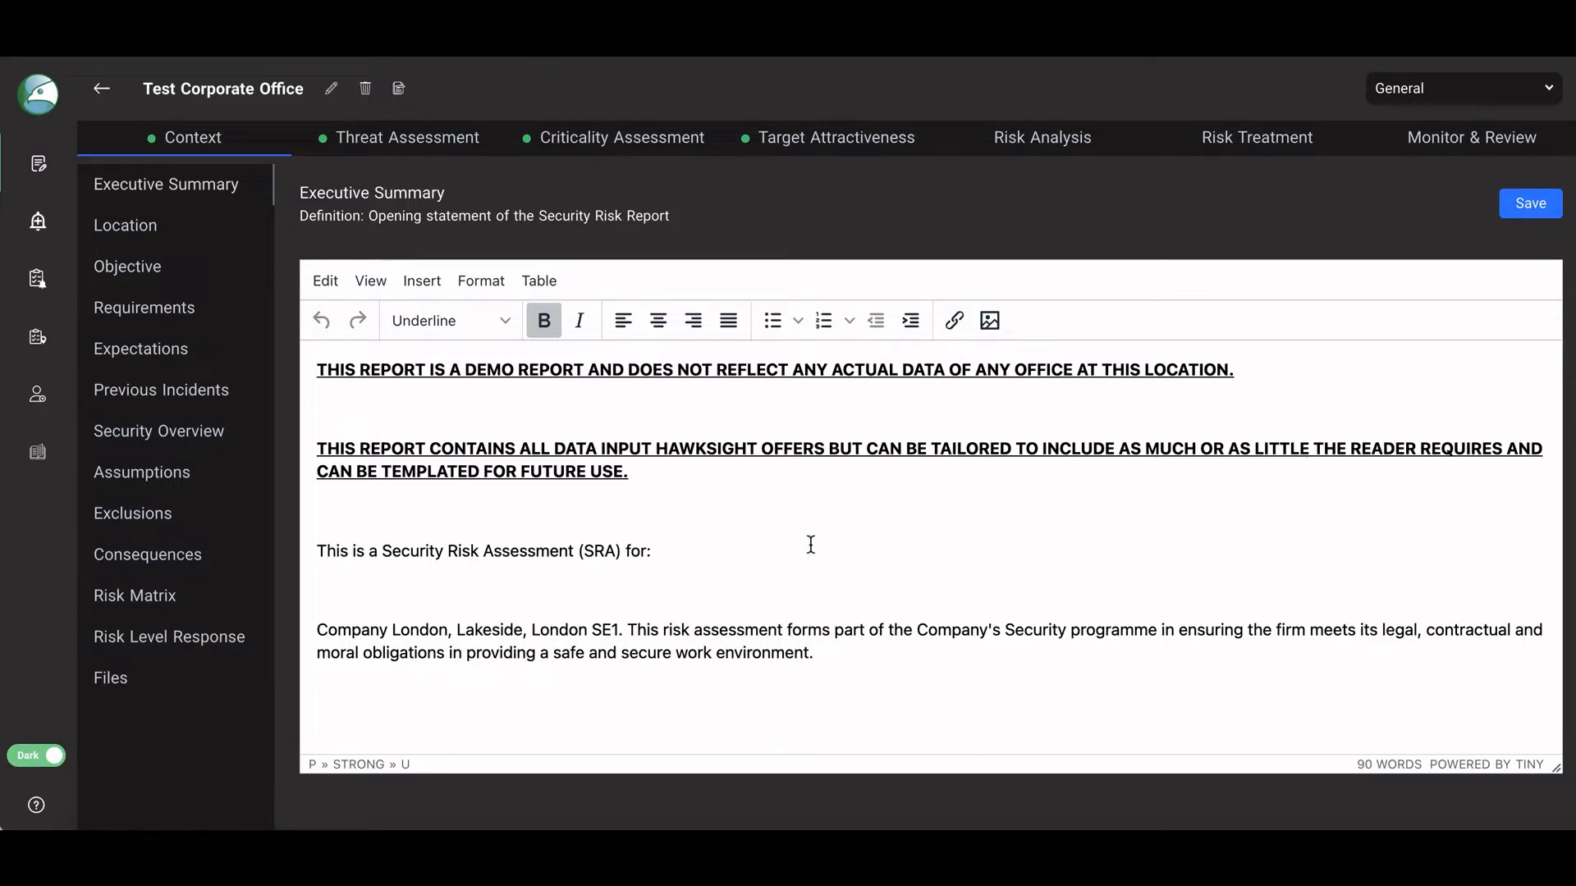
mouse_move(949, 564)
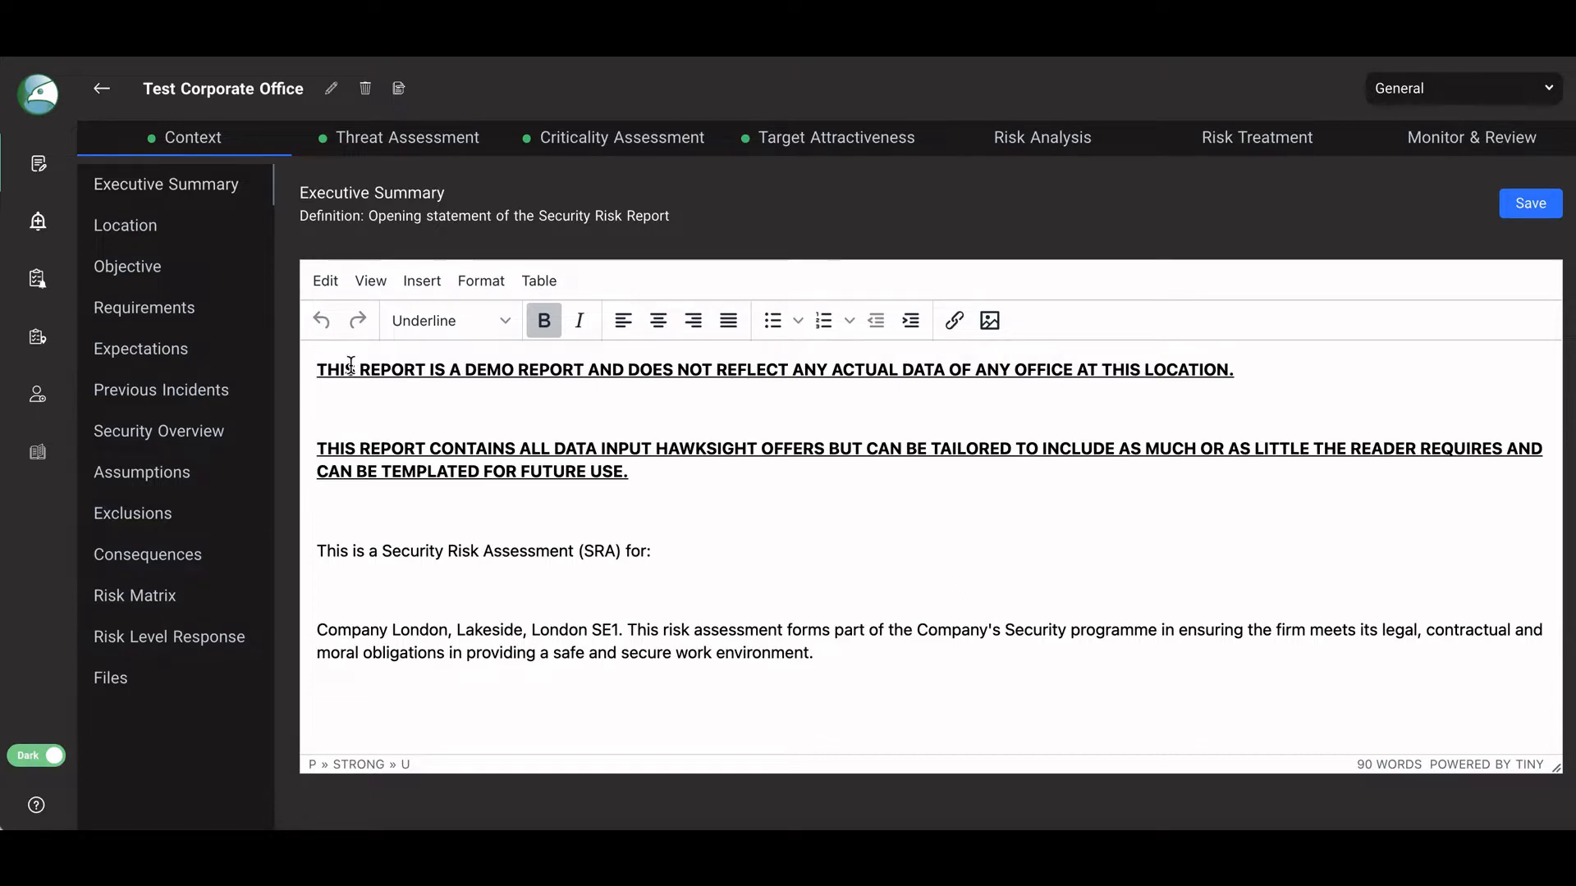
mouse_move(205, 191)
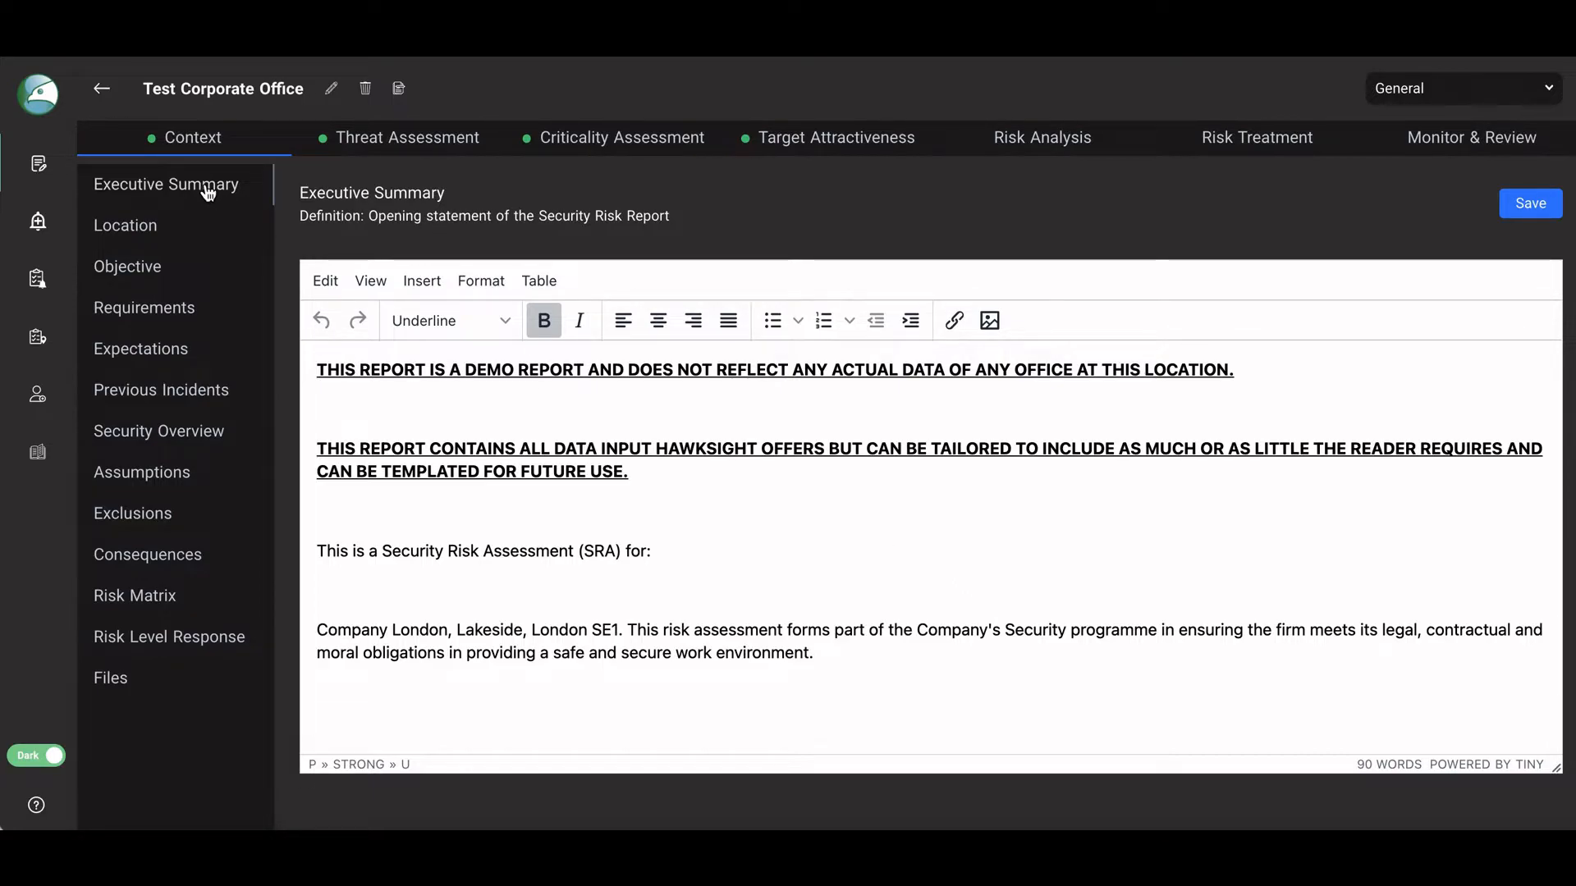
View the Location, Objective, Requirements, Expectations and Previous Incidents sections.
left_click(124, 225)
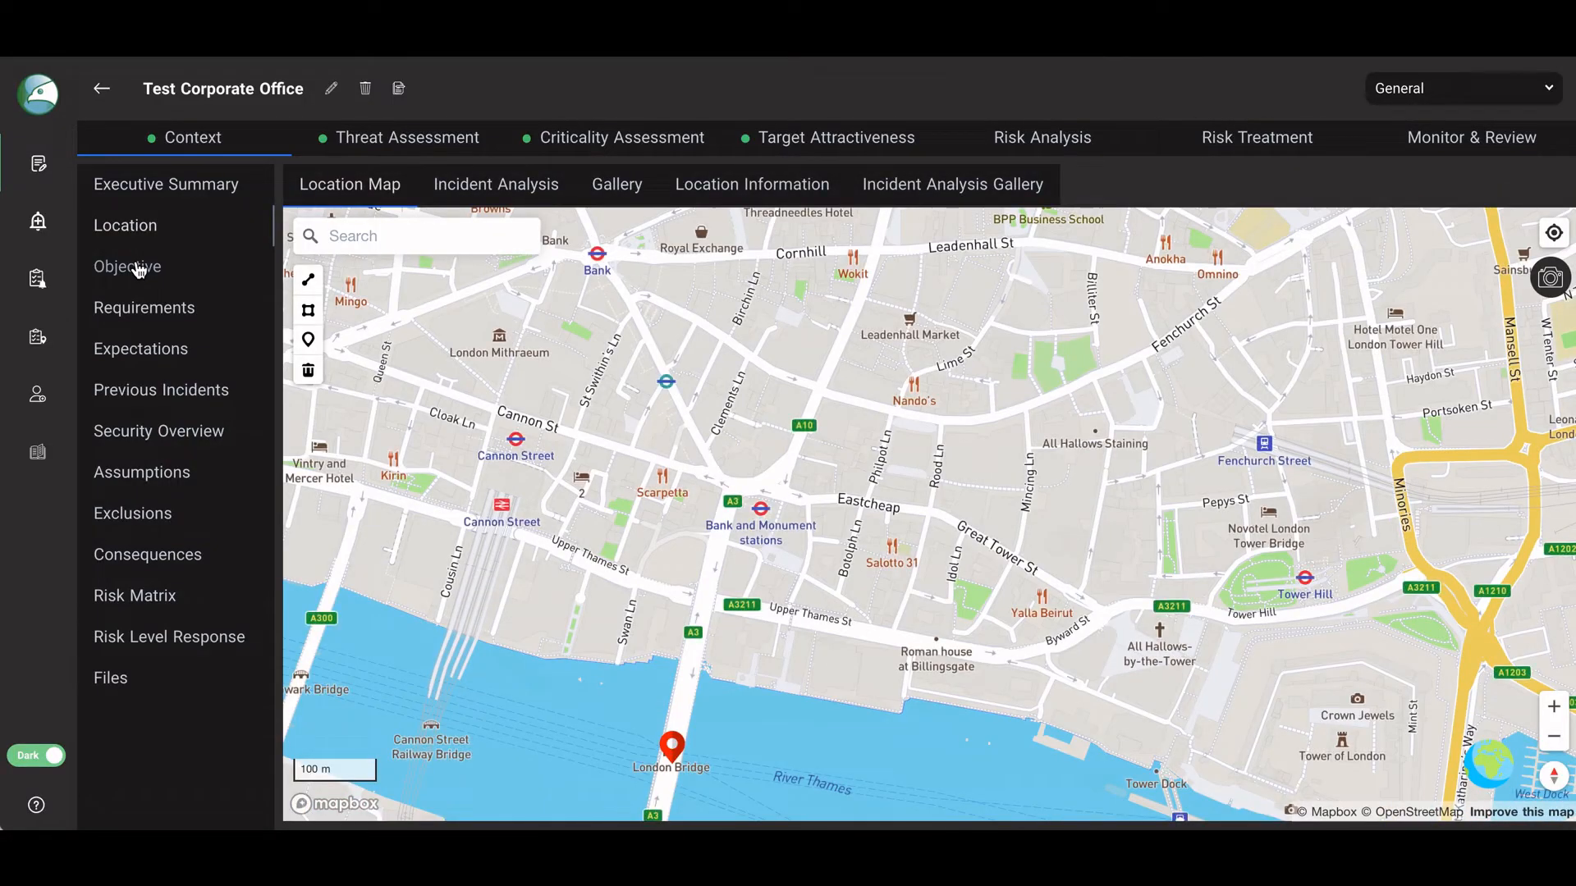
left_click(128, 266)
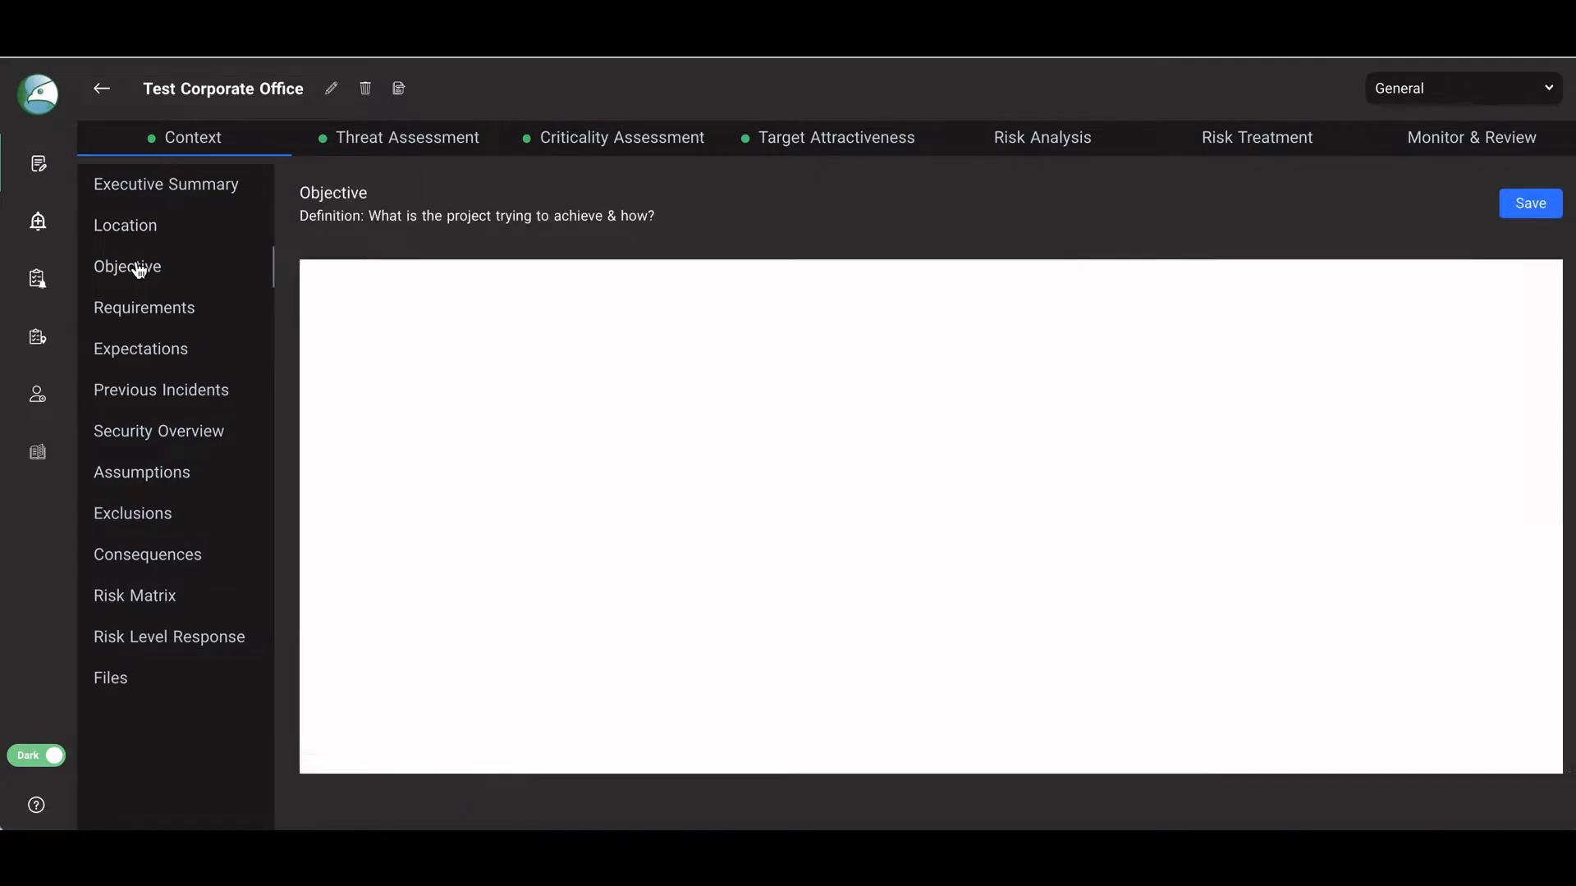
left_click(143, 308)
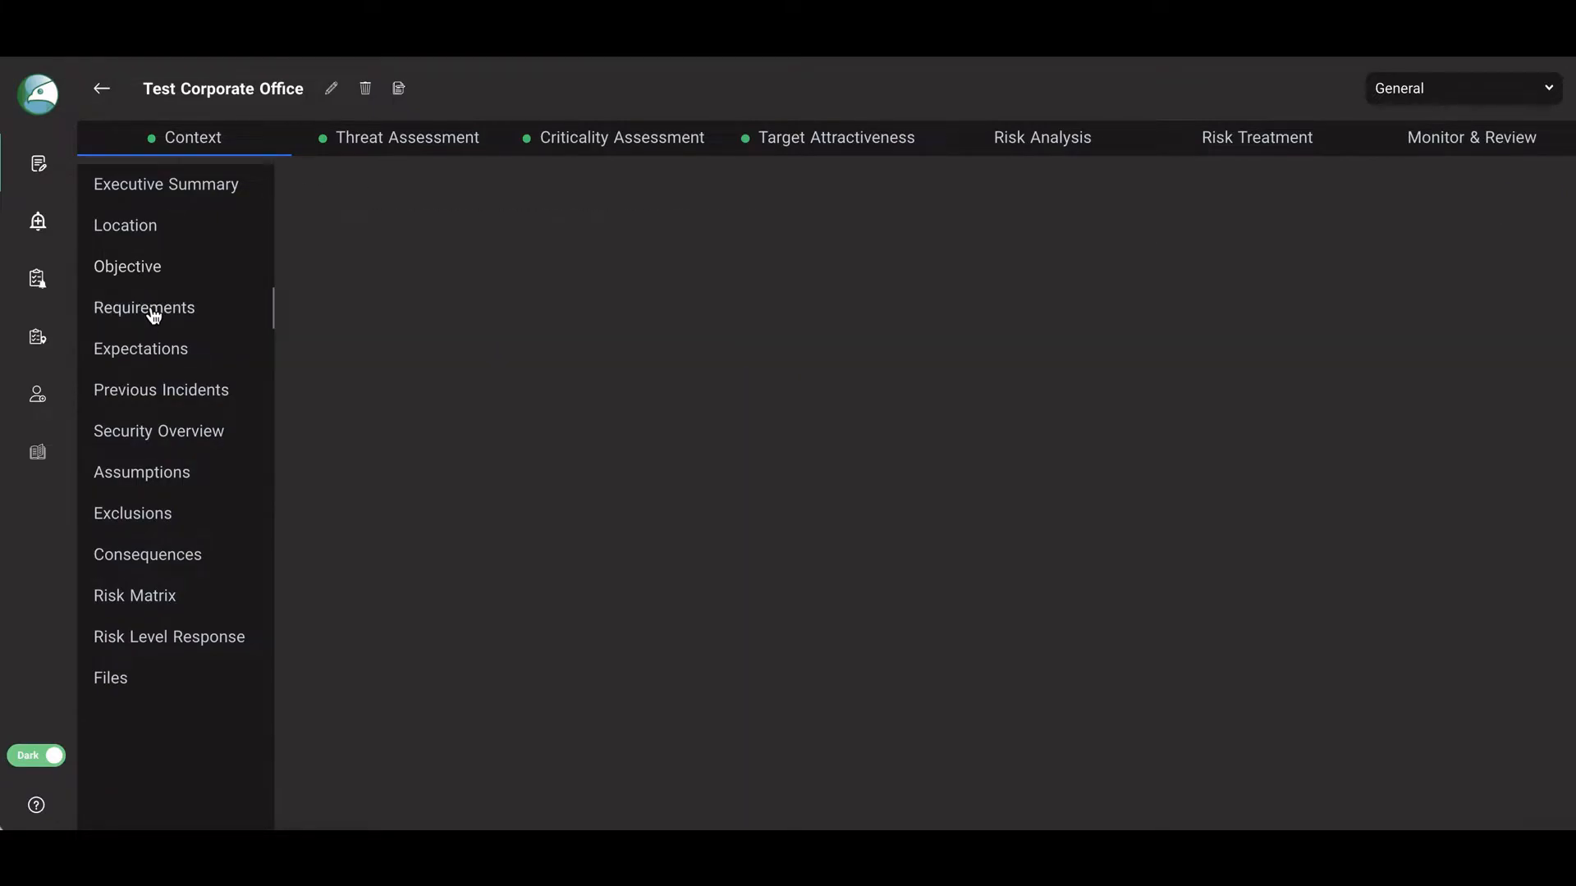
left_click(144, 308)
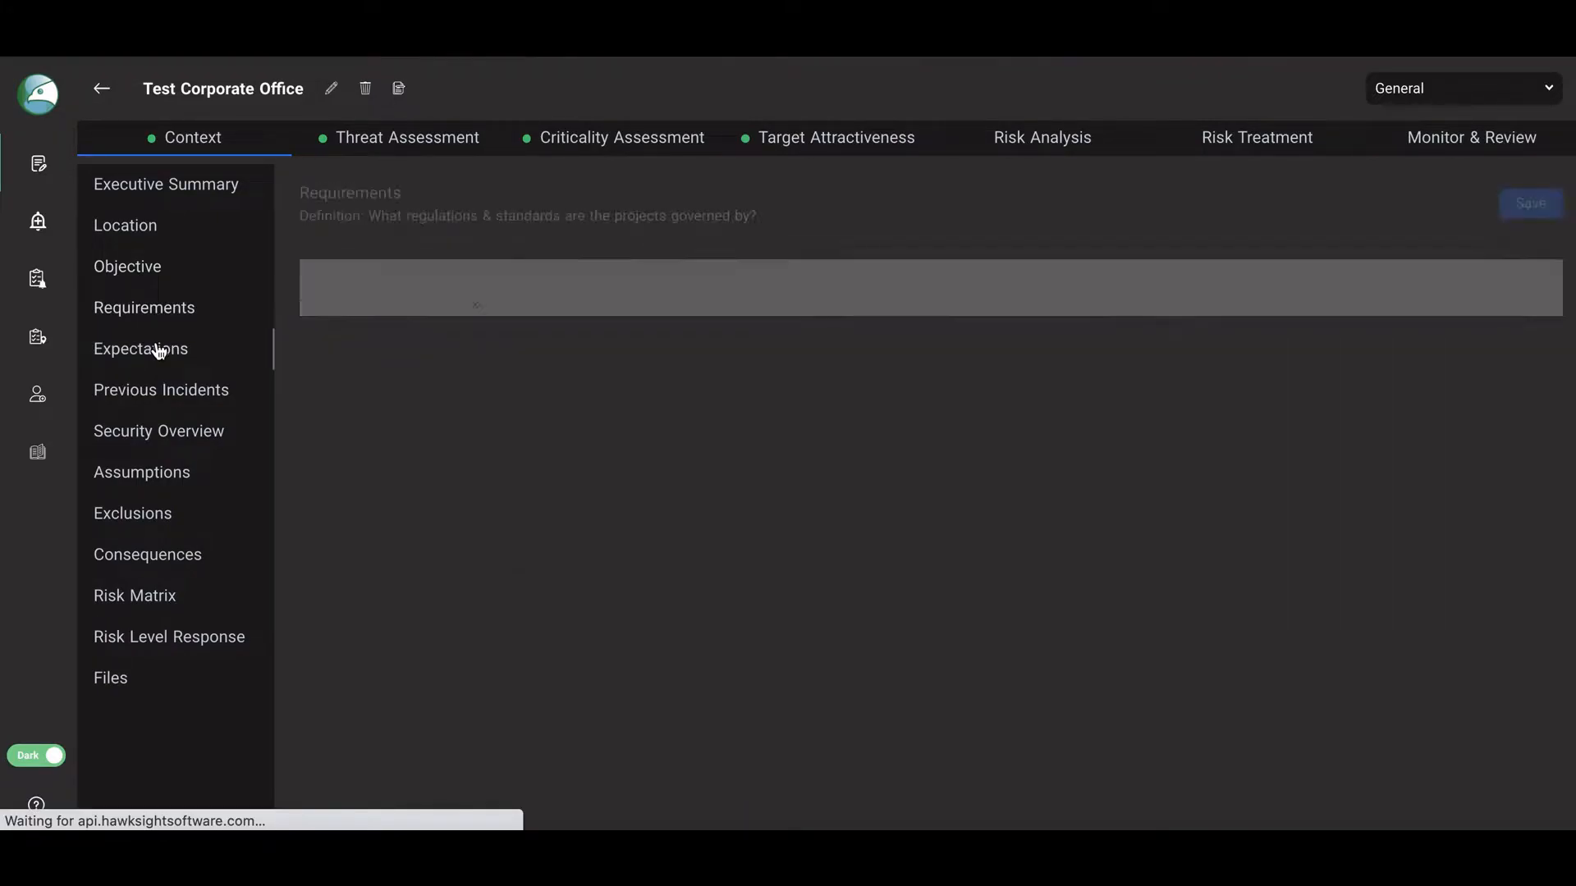
left_click(140, 349)
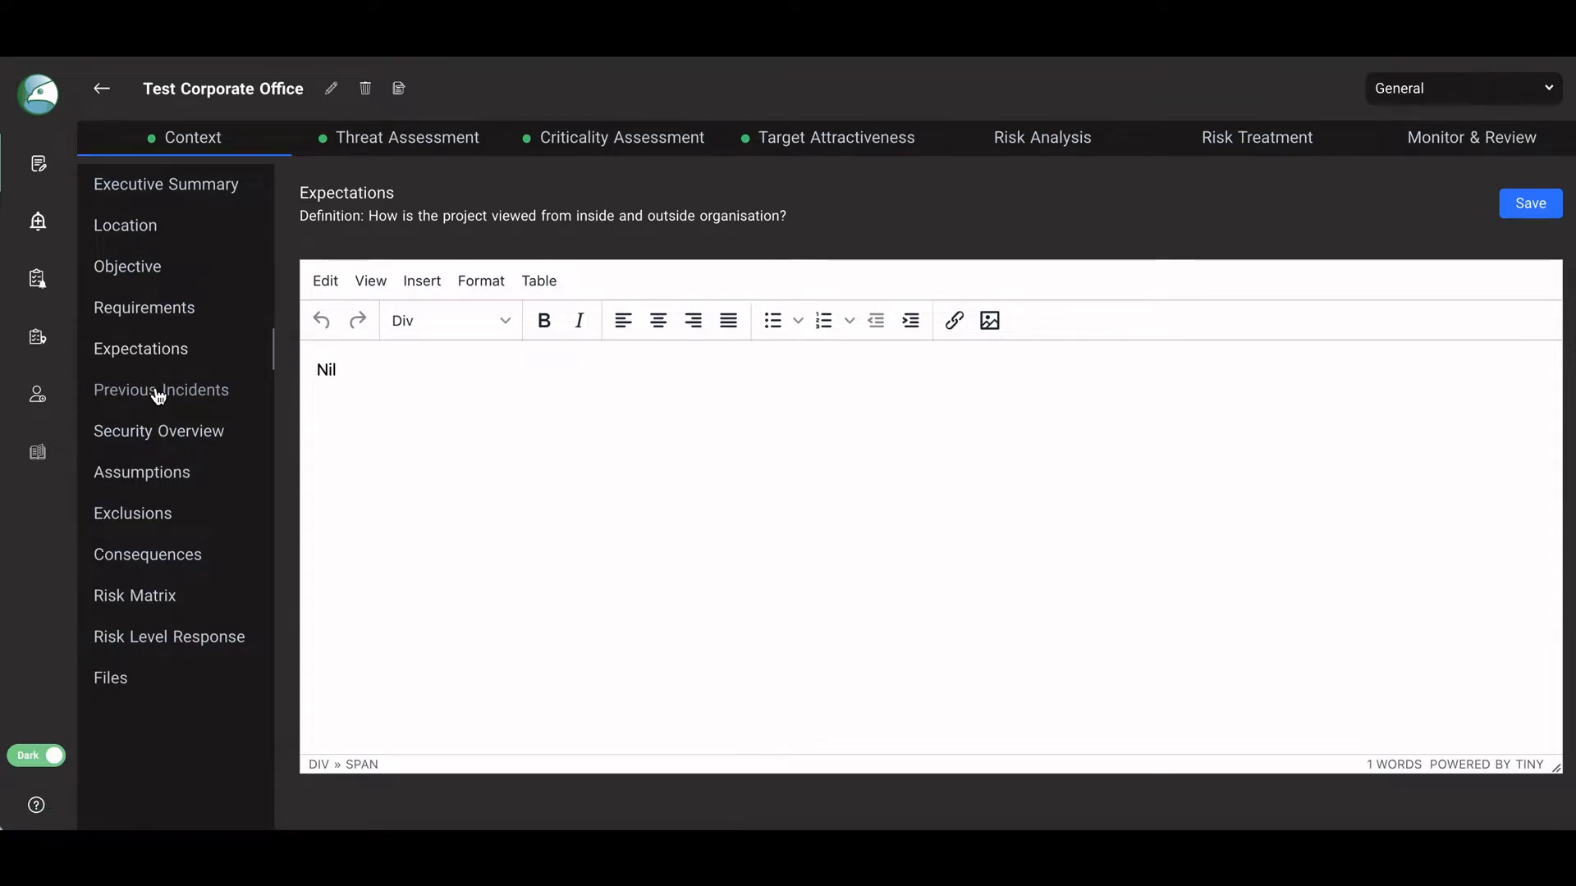
Review the Consequences definitions, Risk Matrix and Risk Level Response sections.
left_click(160, 390)
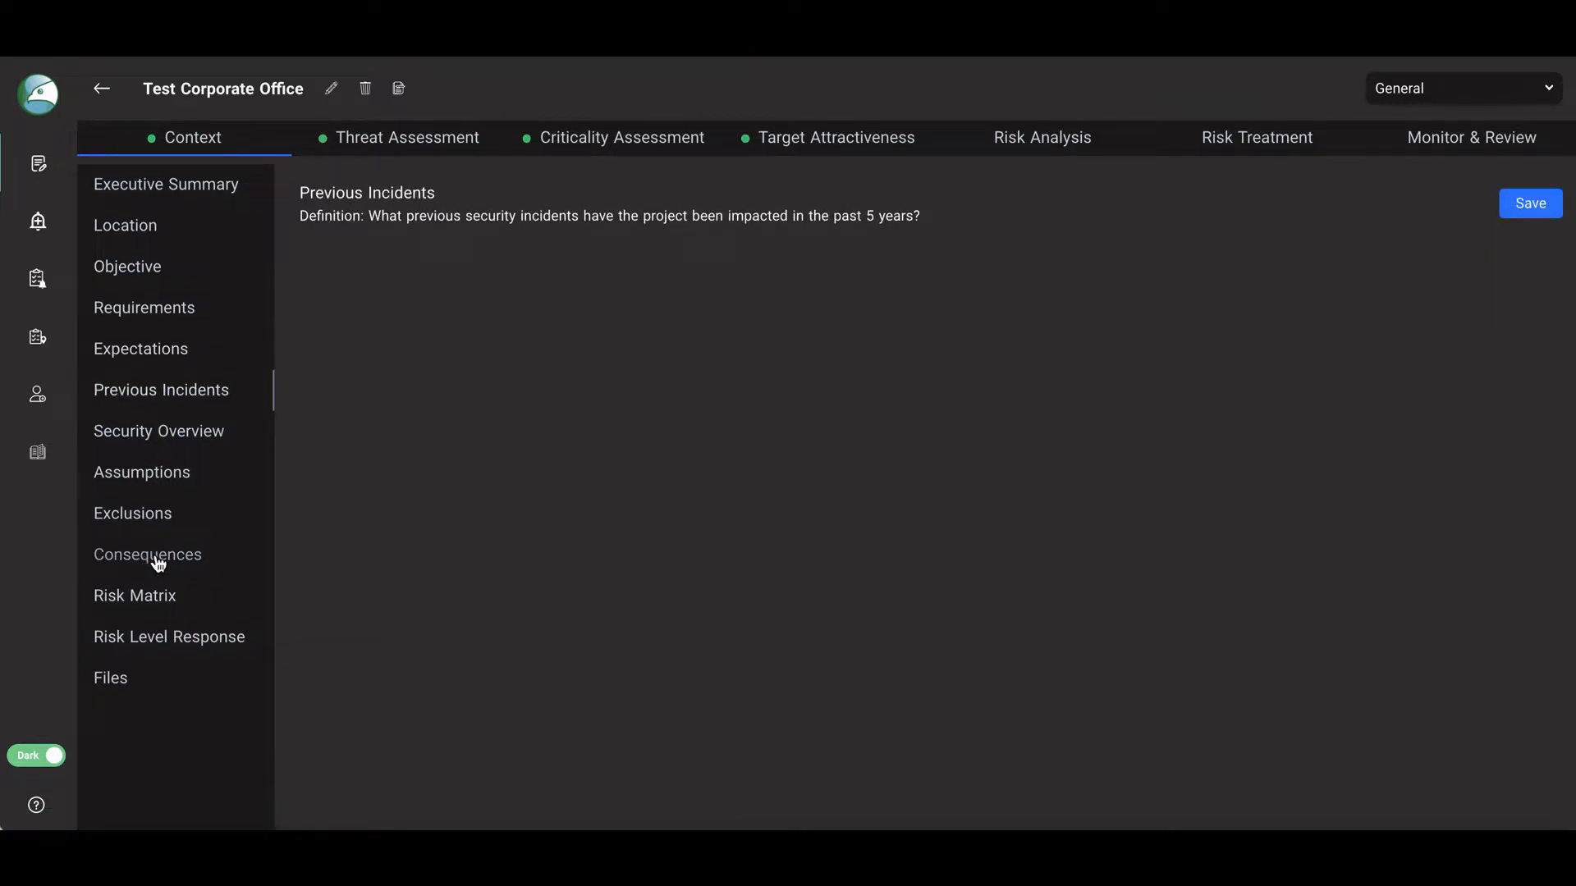
left_click(148, 554)
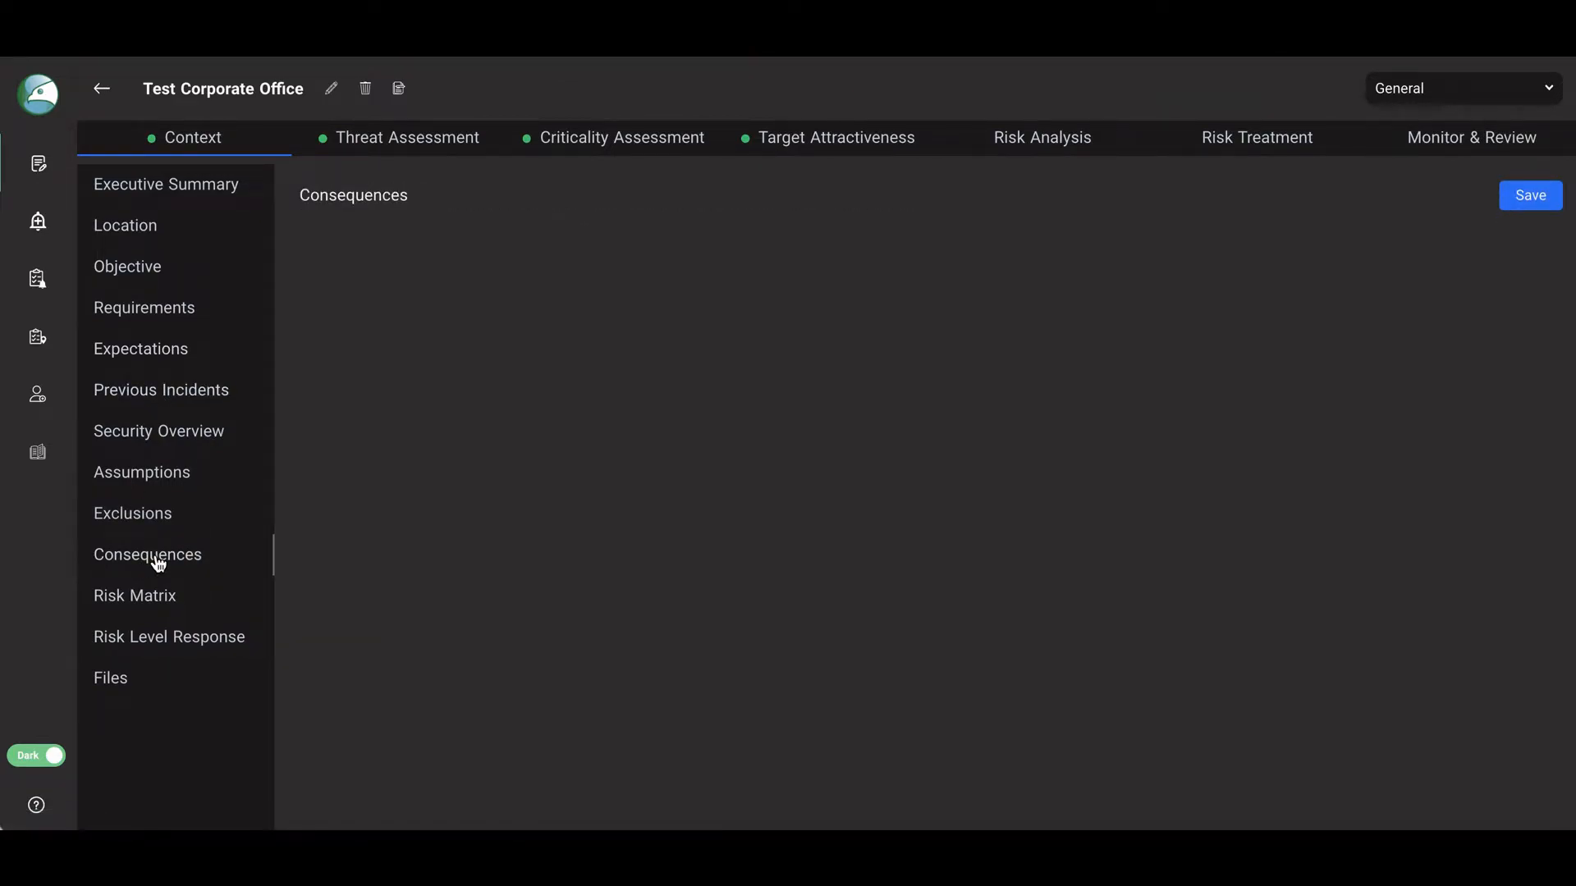
left_click(147, 555)
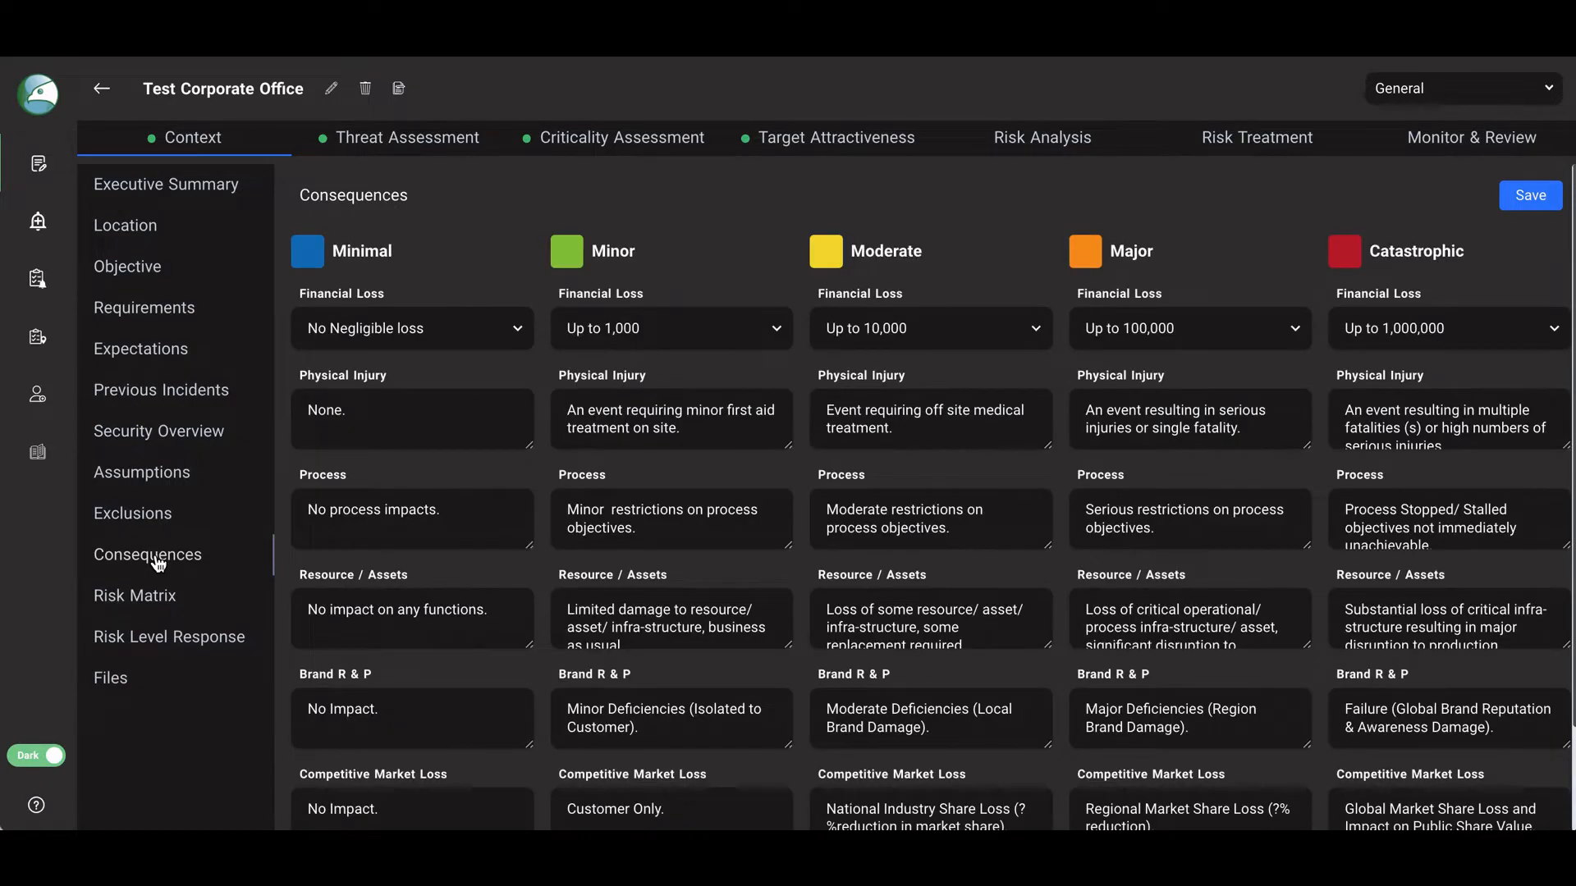
mouse_move(264, 480)
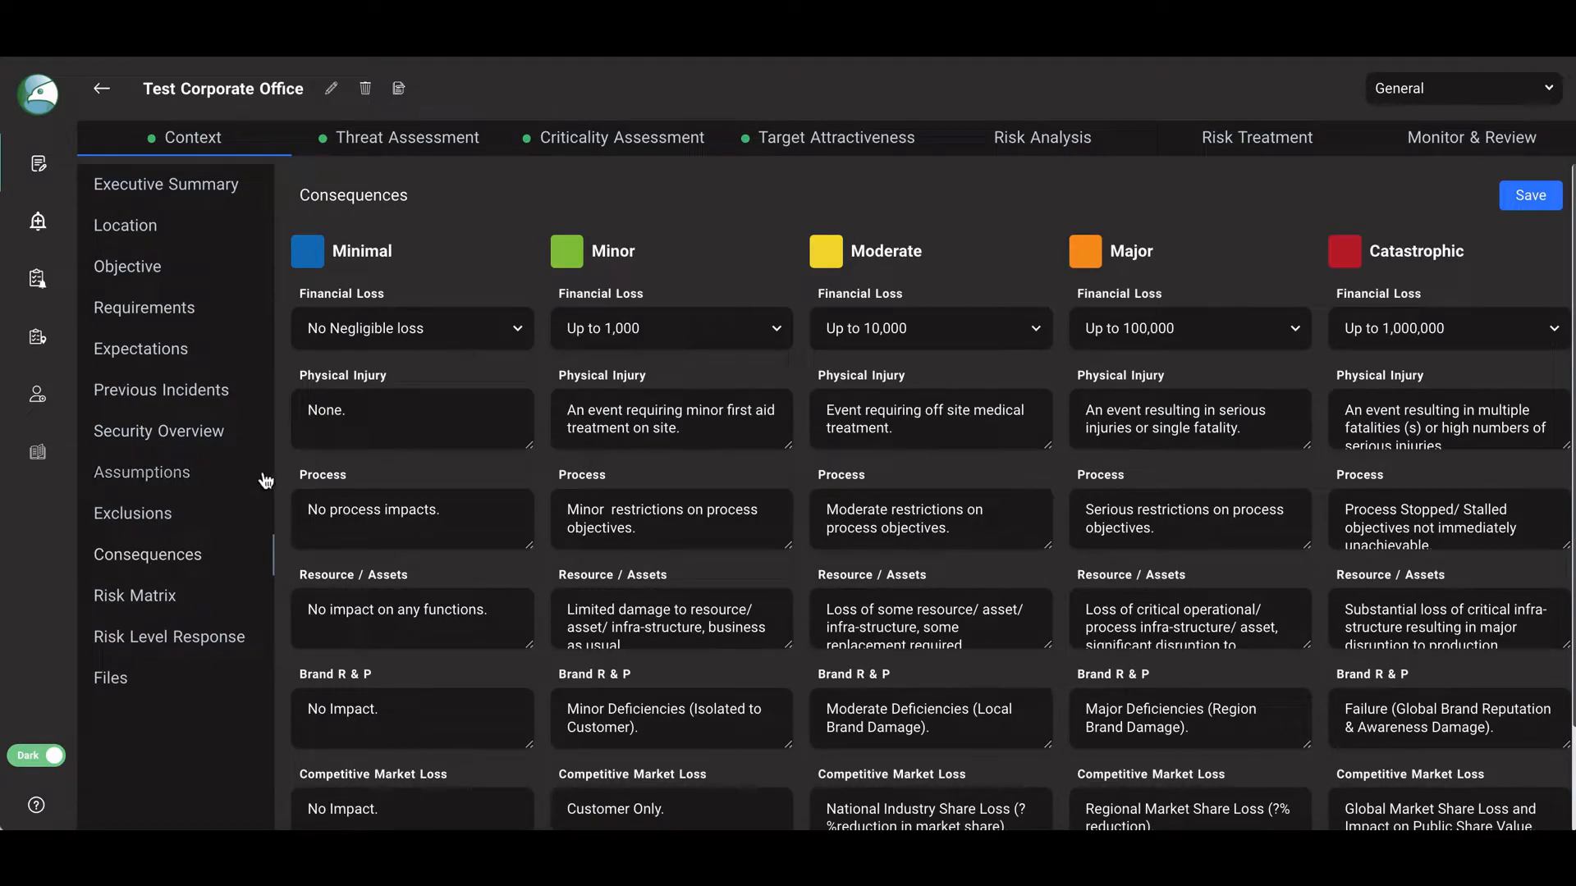
mouse_move(134, 596)
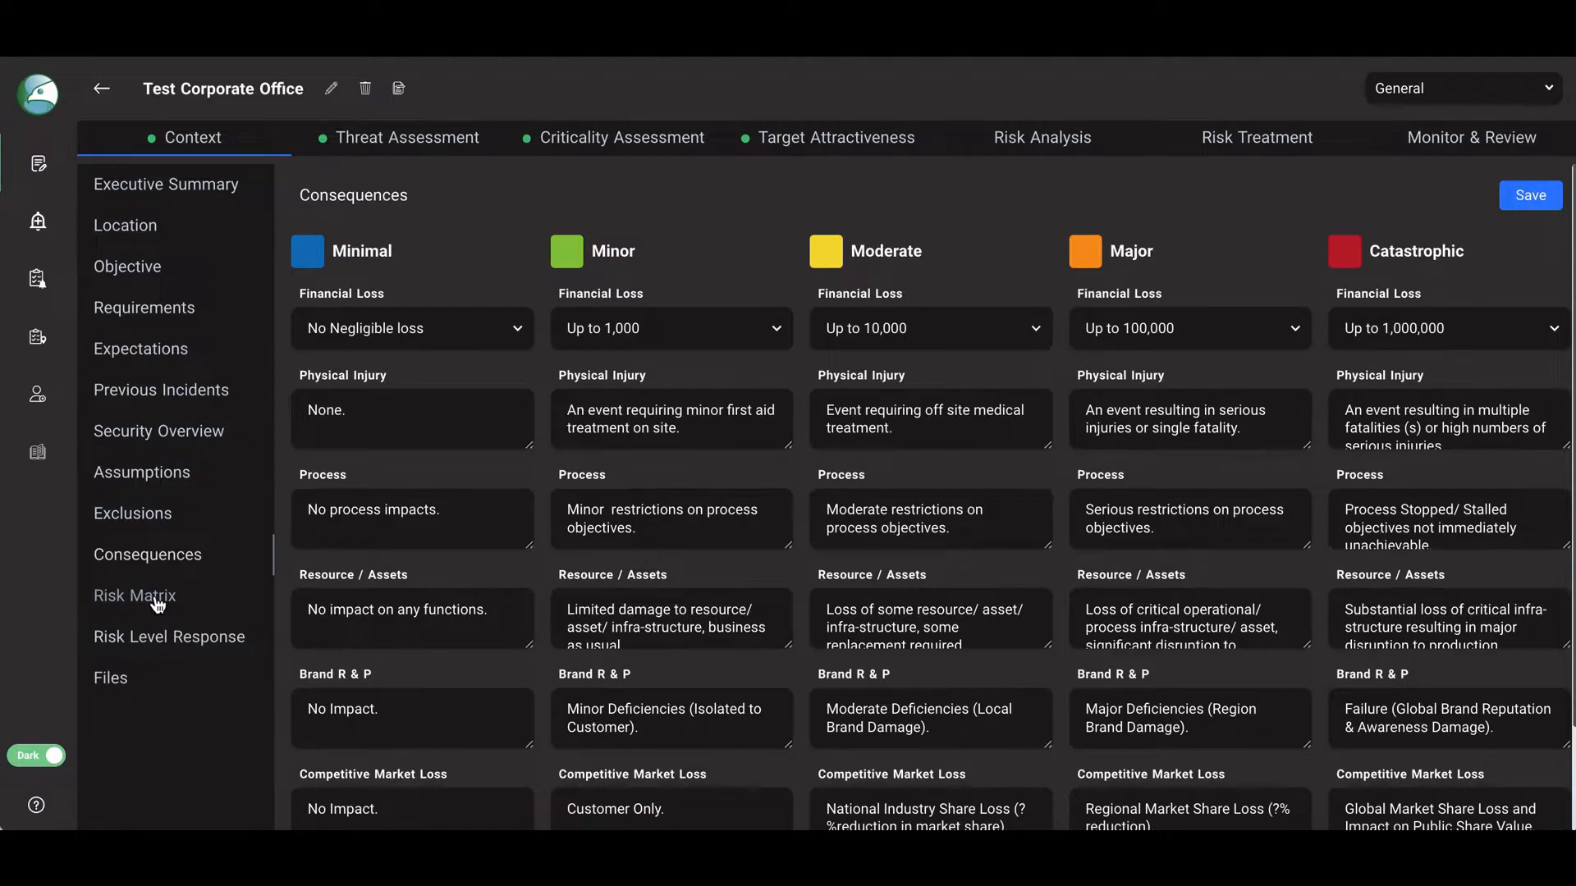
left_click(134, 595)
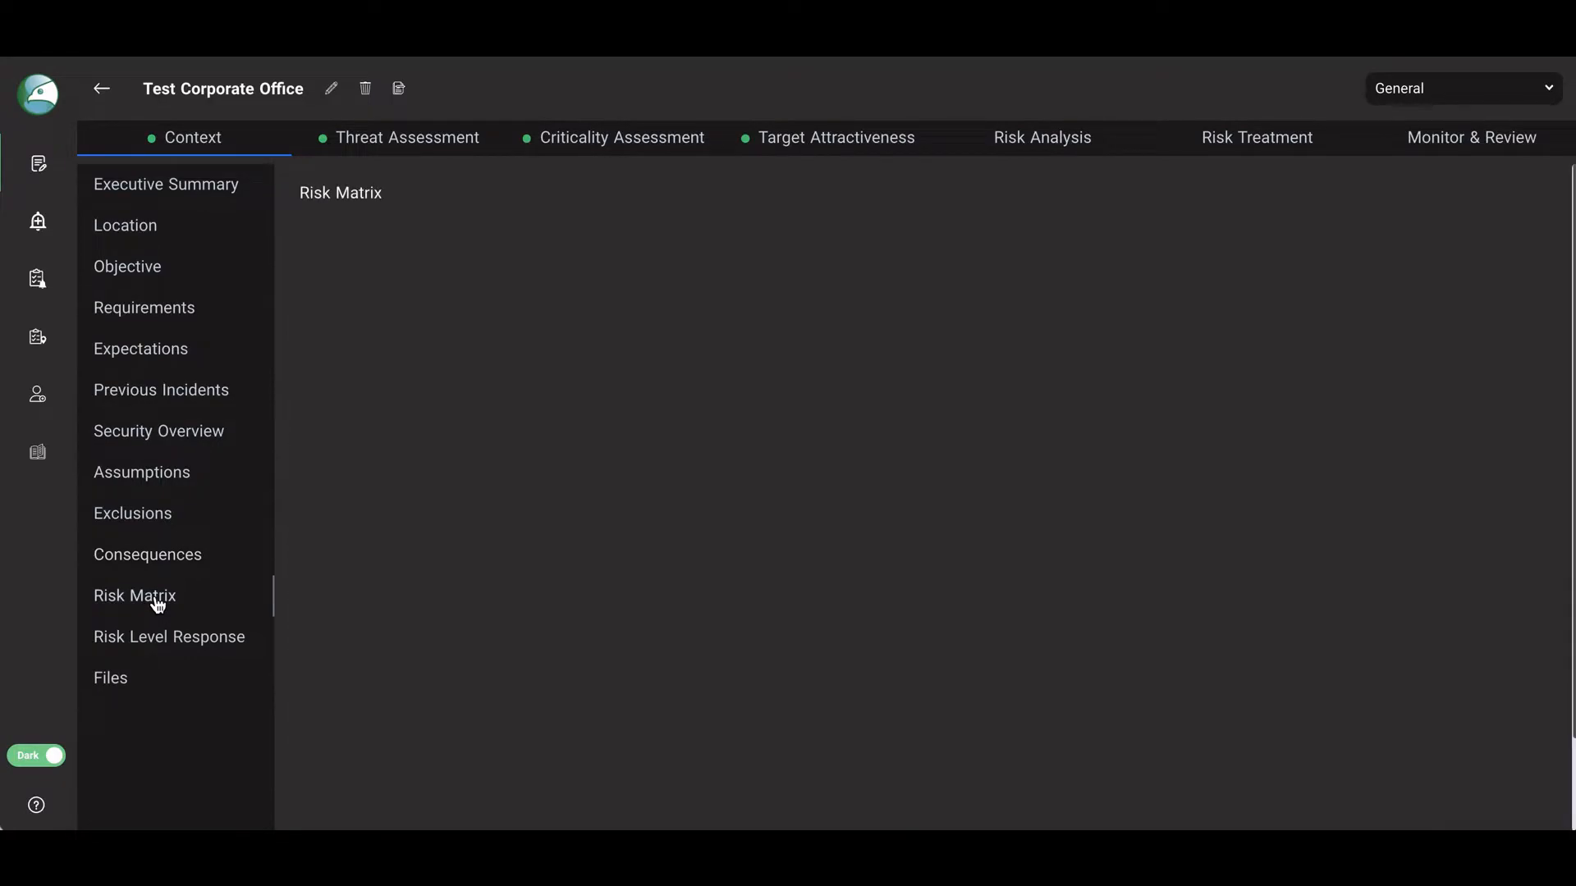
left_click(134, 595)
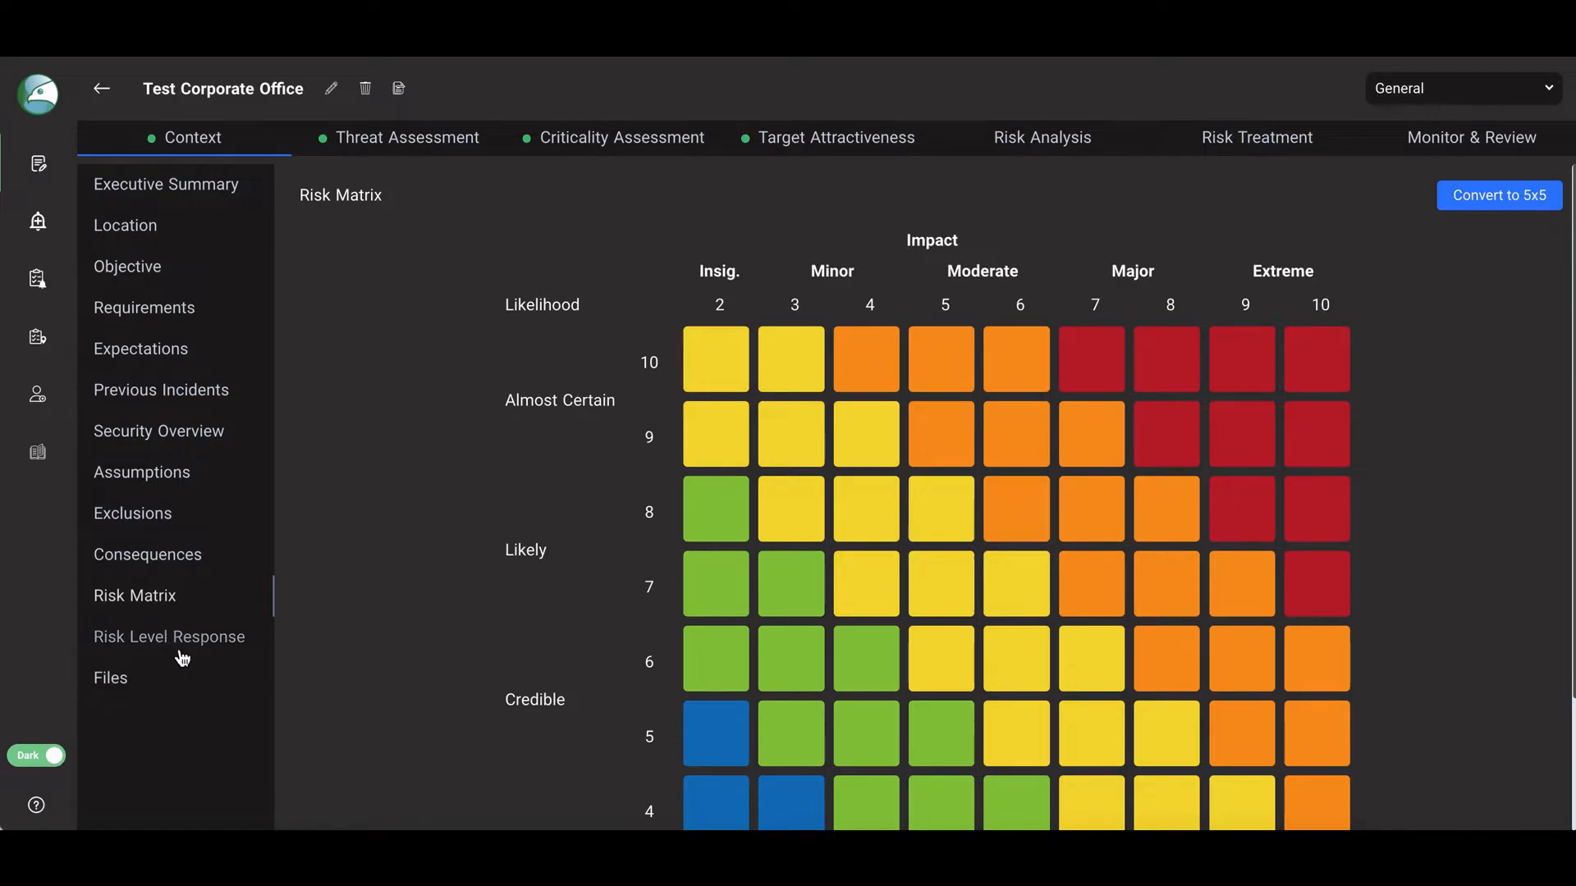
left_click(169, 636)
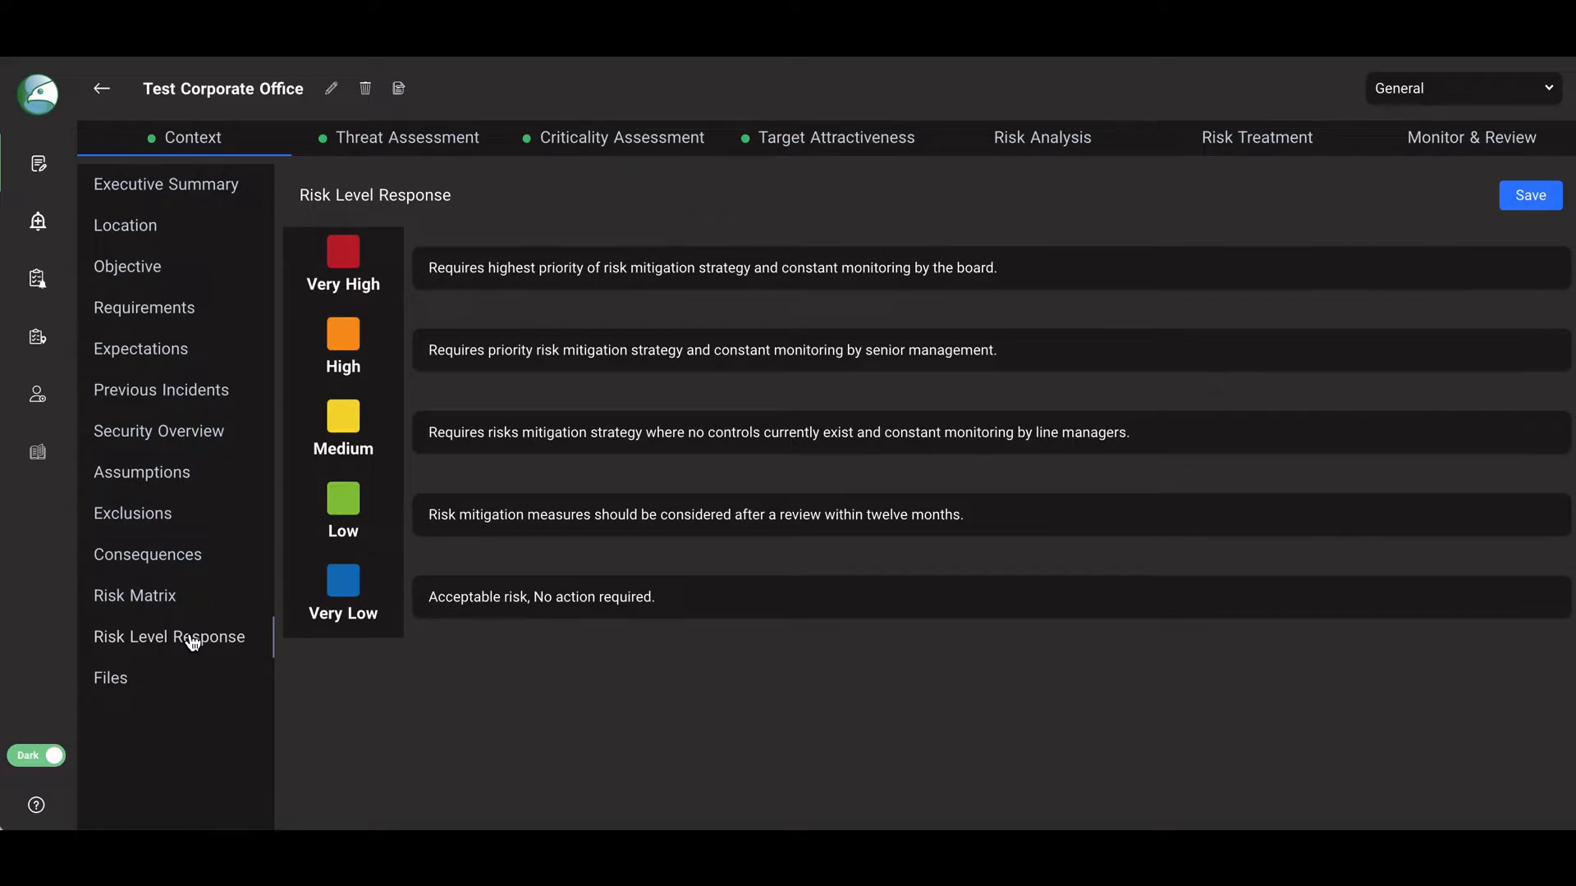
mouse_move(367, 197)
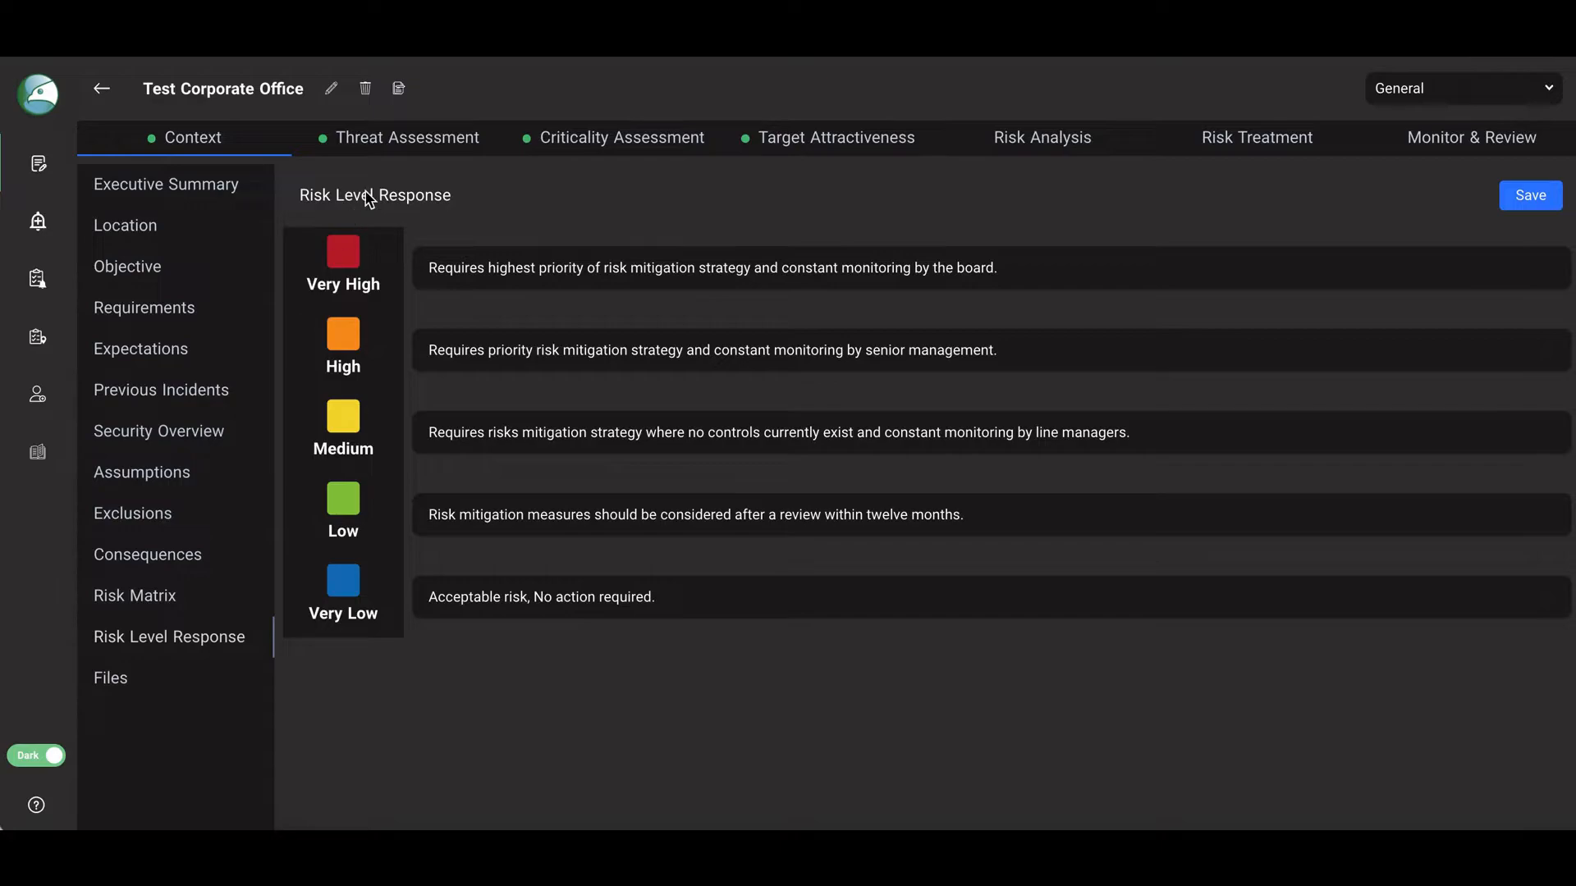
Switch to Threat Assessment and scroll the Security Threat Database toward Aviation accident.
left_click(407, 138)
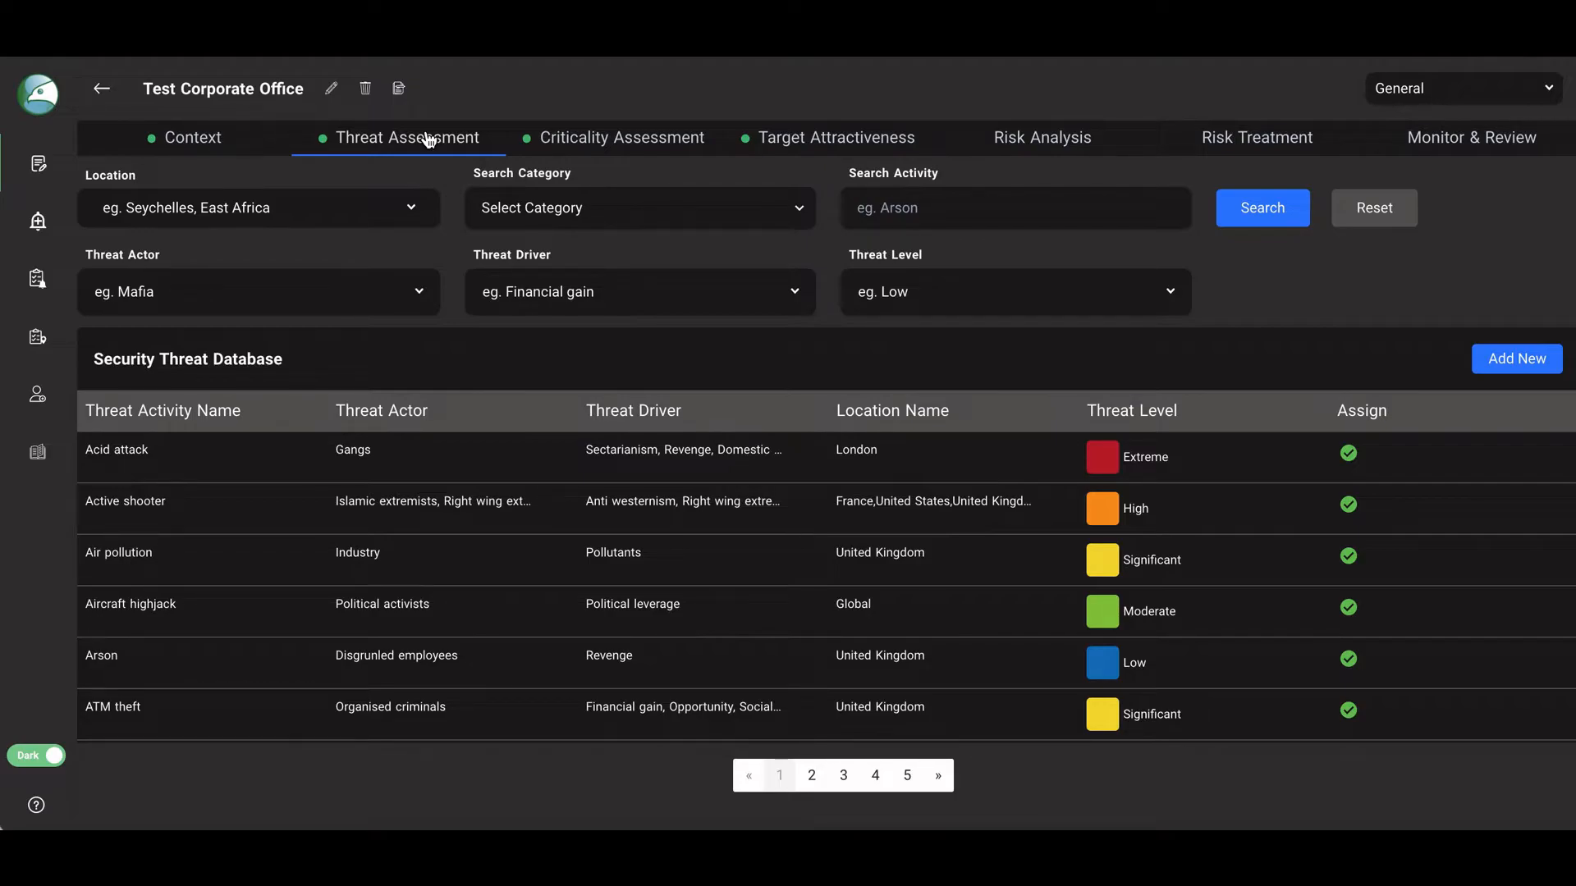
mouse_move(551, 546)
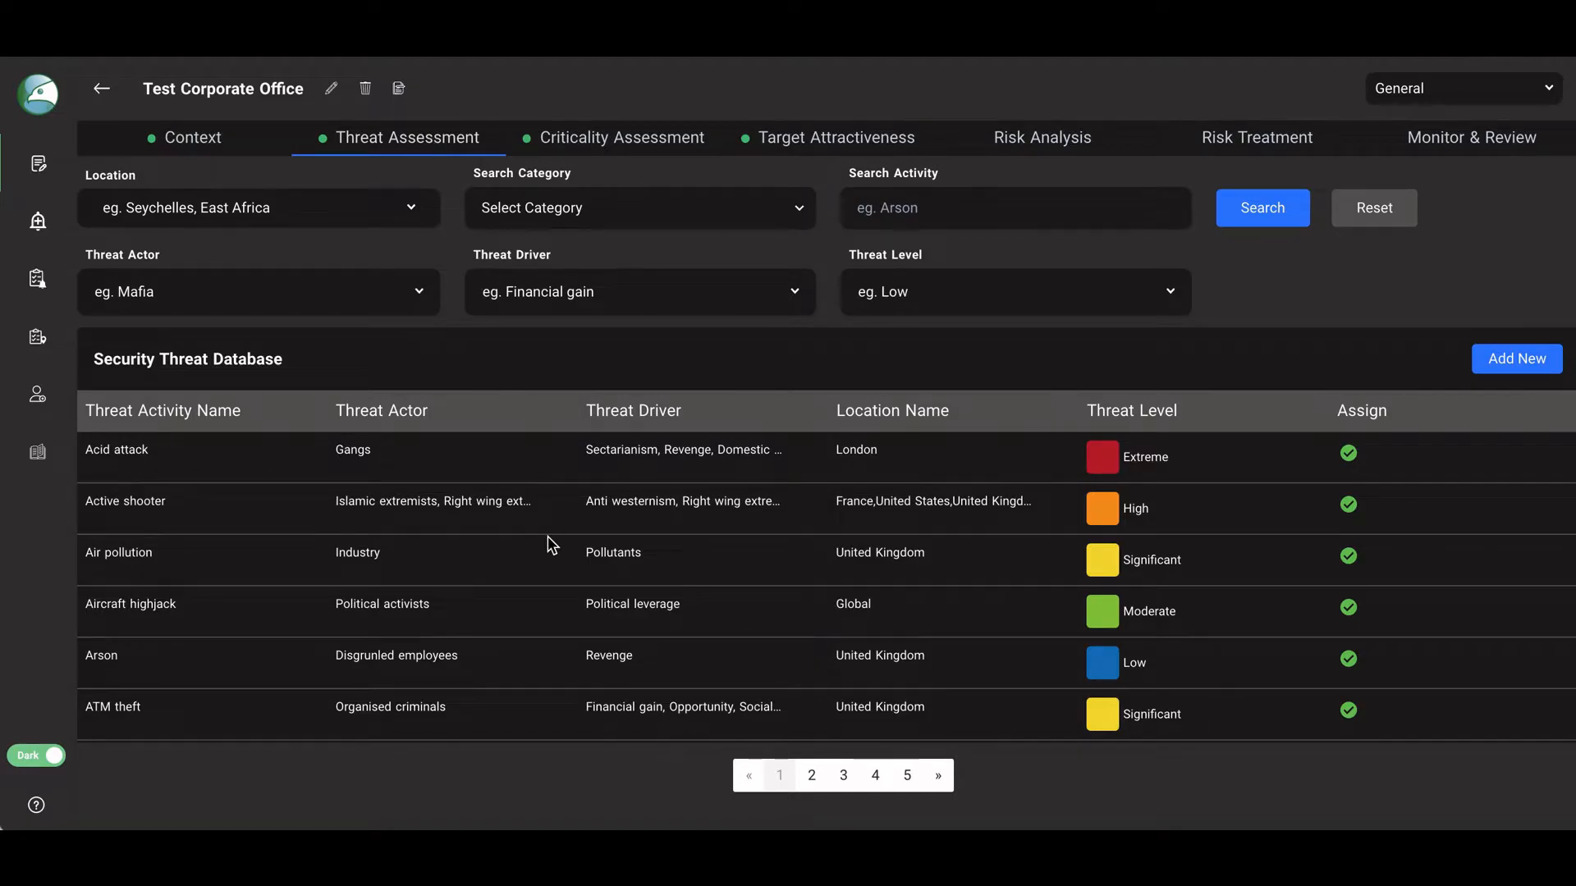
scroll("down", 3)
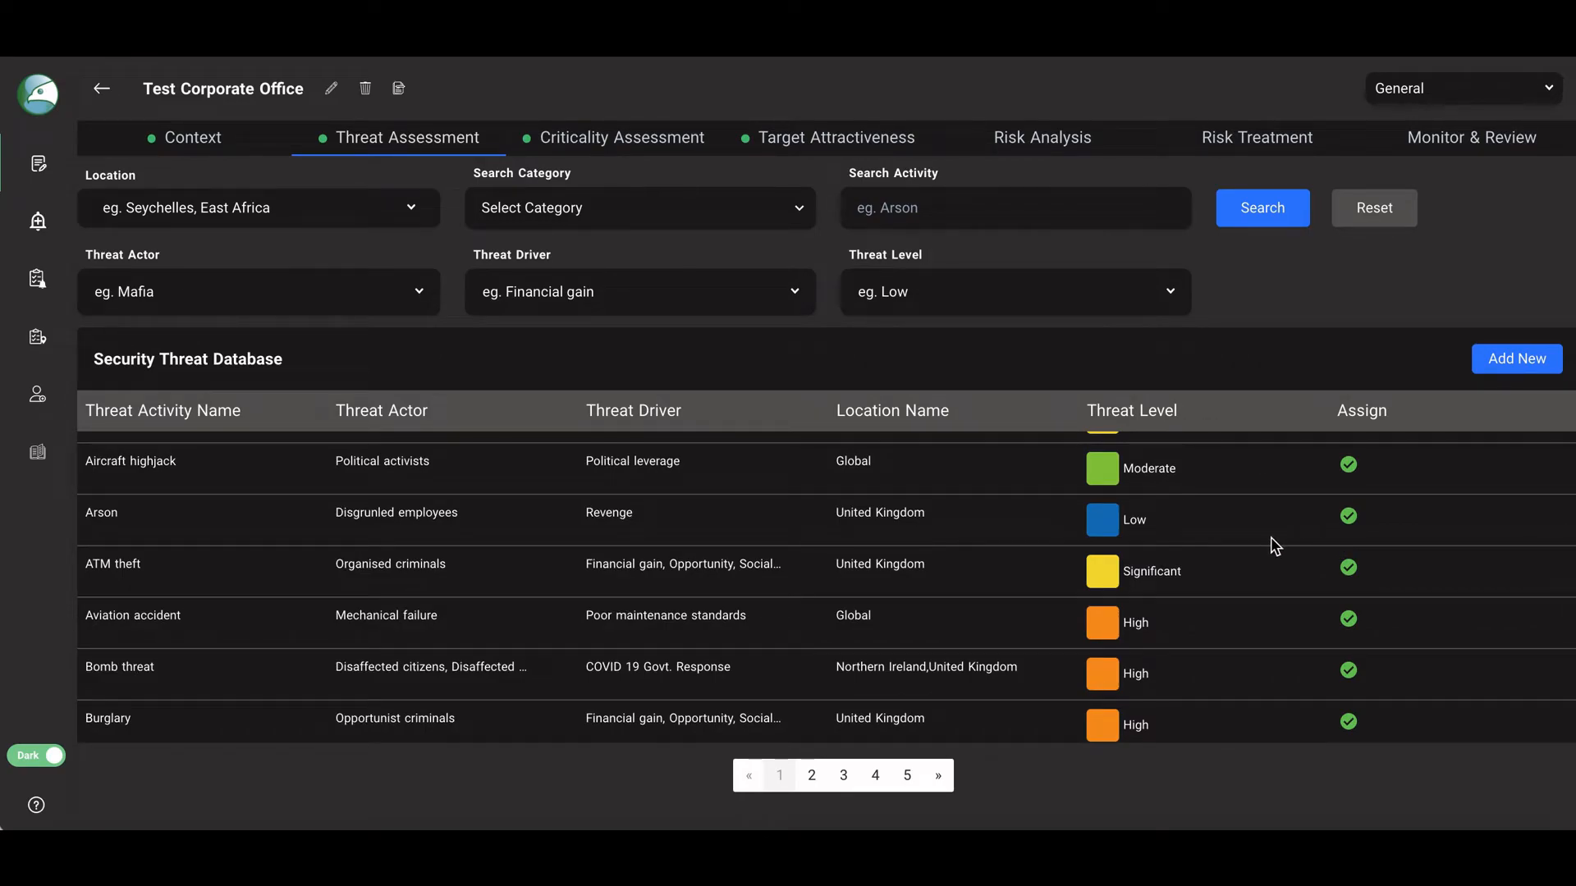
mouse_move(765, 600)
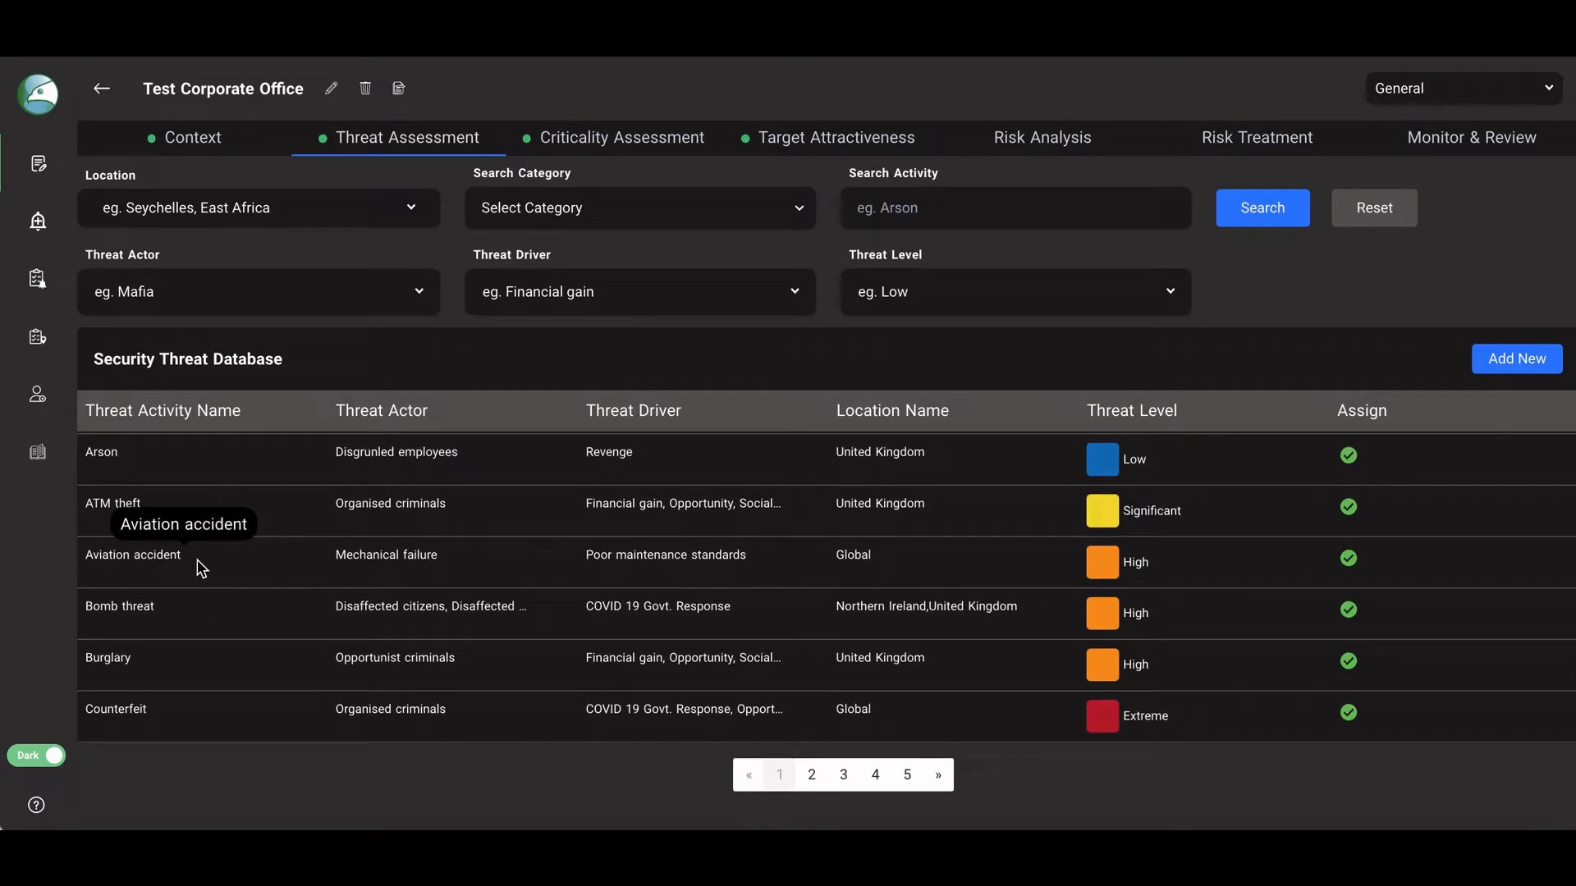
mouse_move(272, 573)
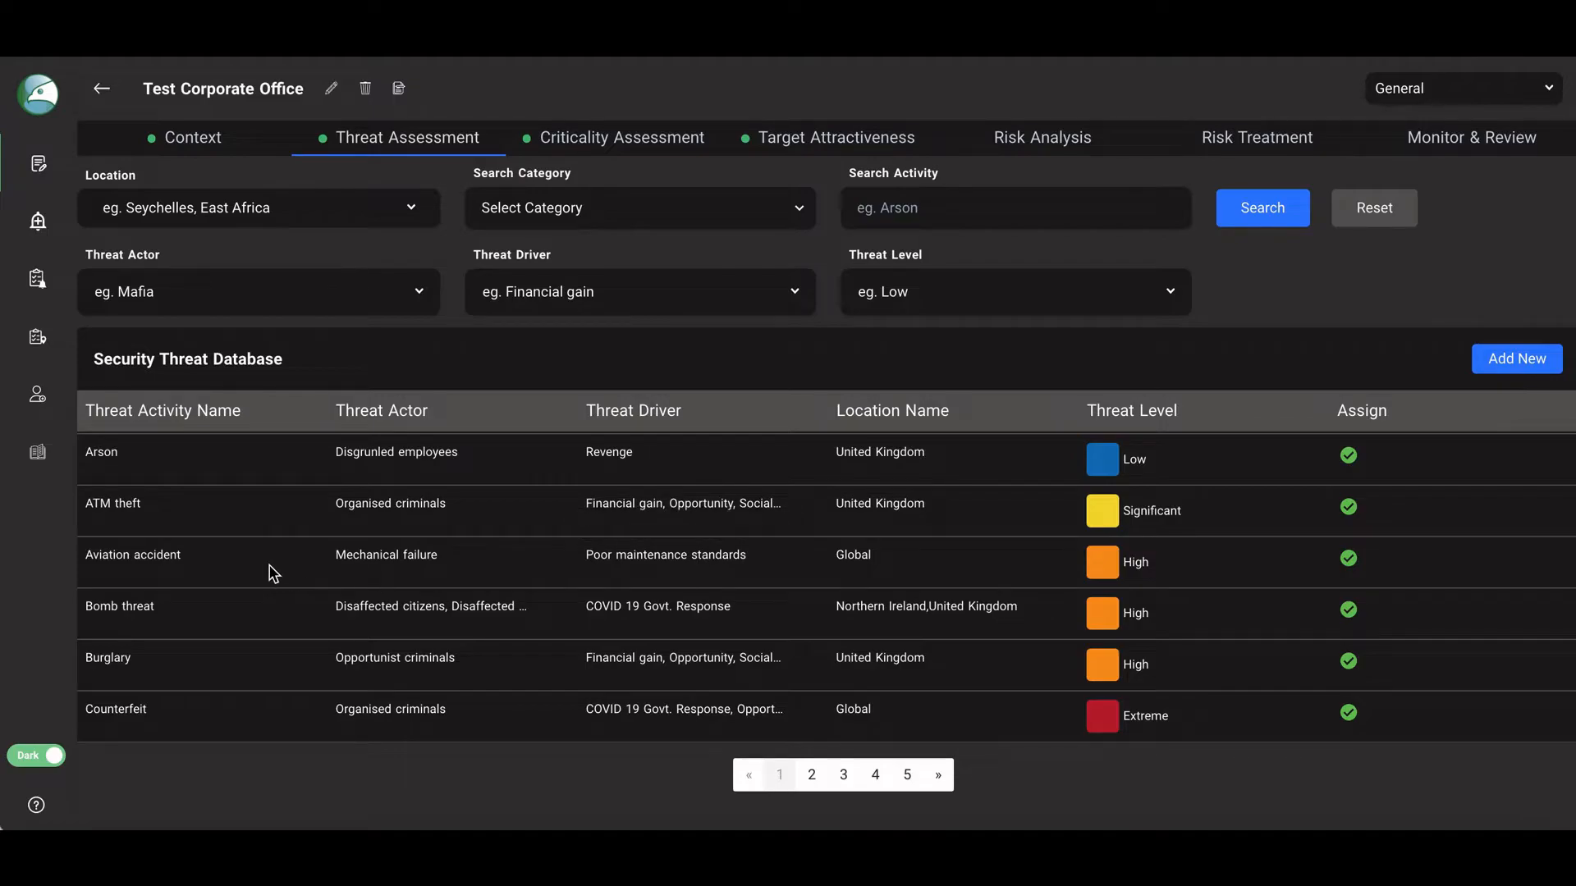
mouse_move(934, 578)
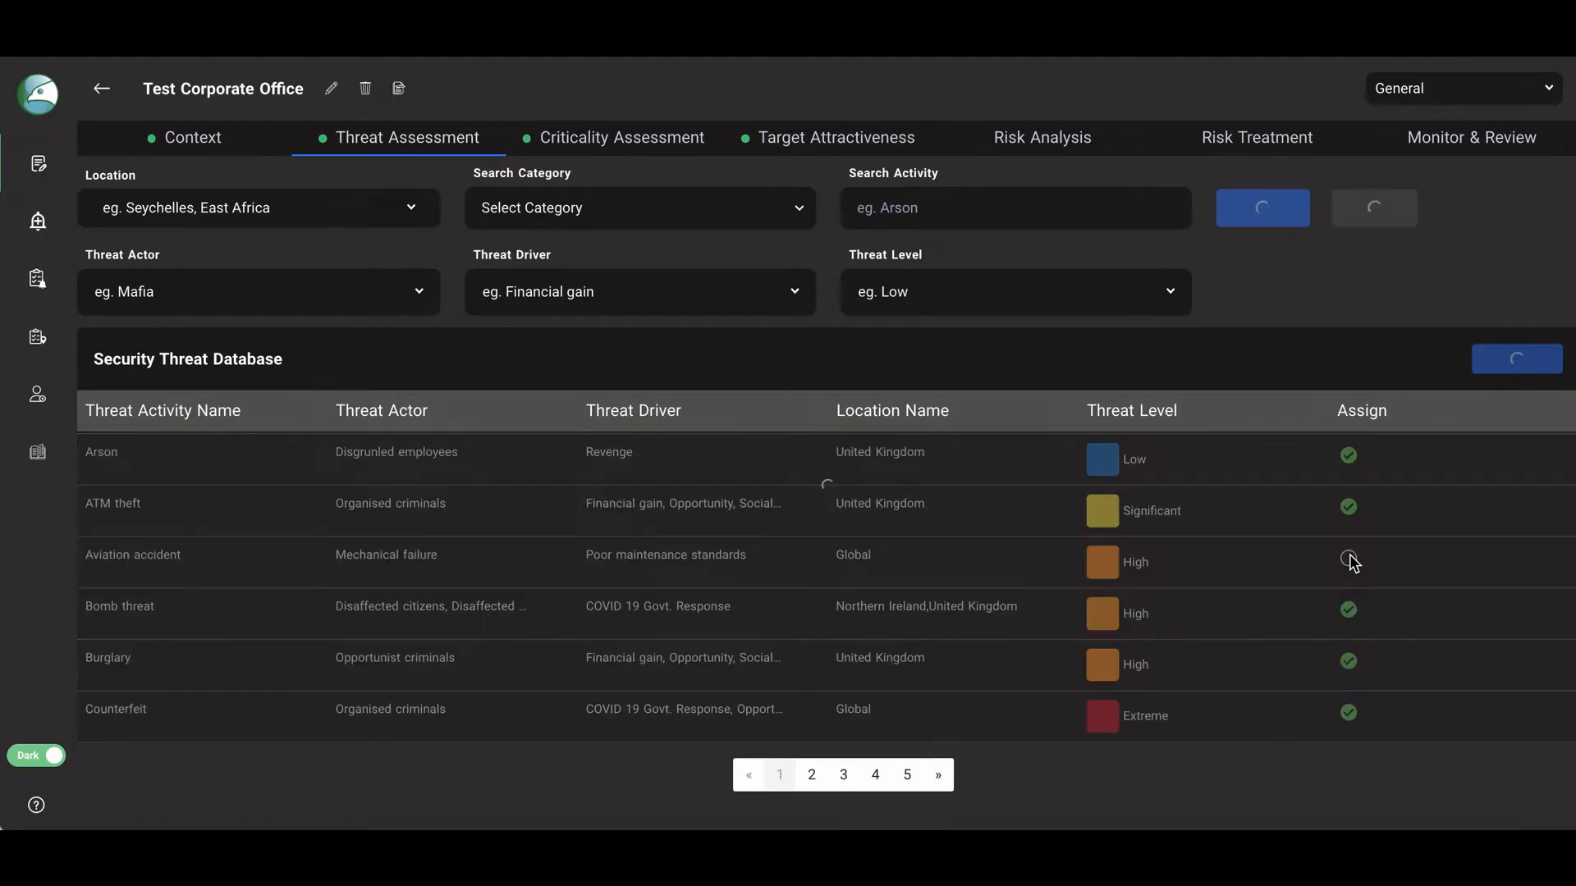
Toggle Aviation accident's Assign check until it shows an empty circle.
left_click(1349, 561)
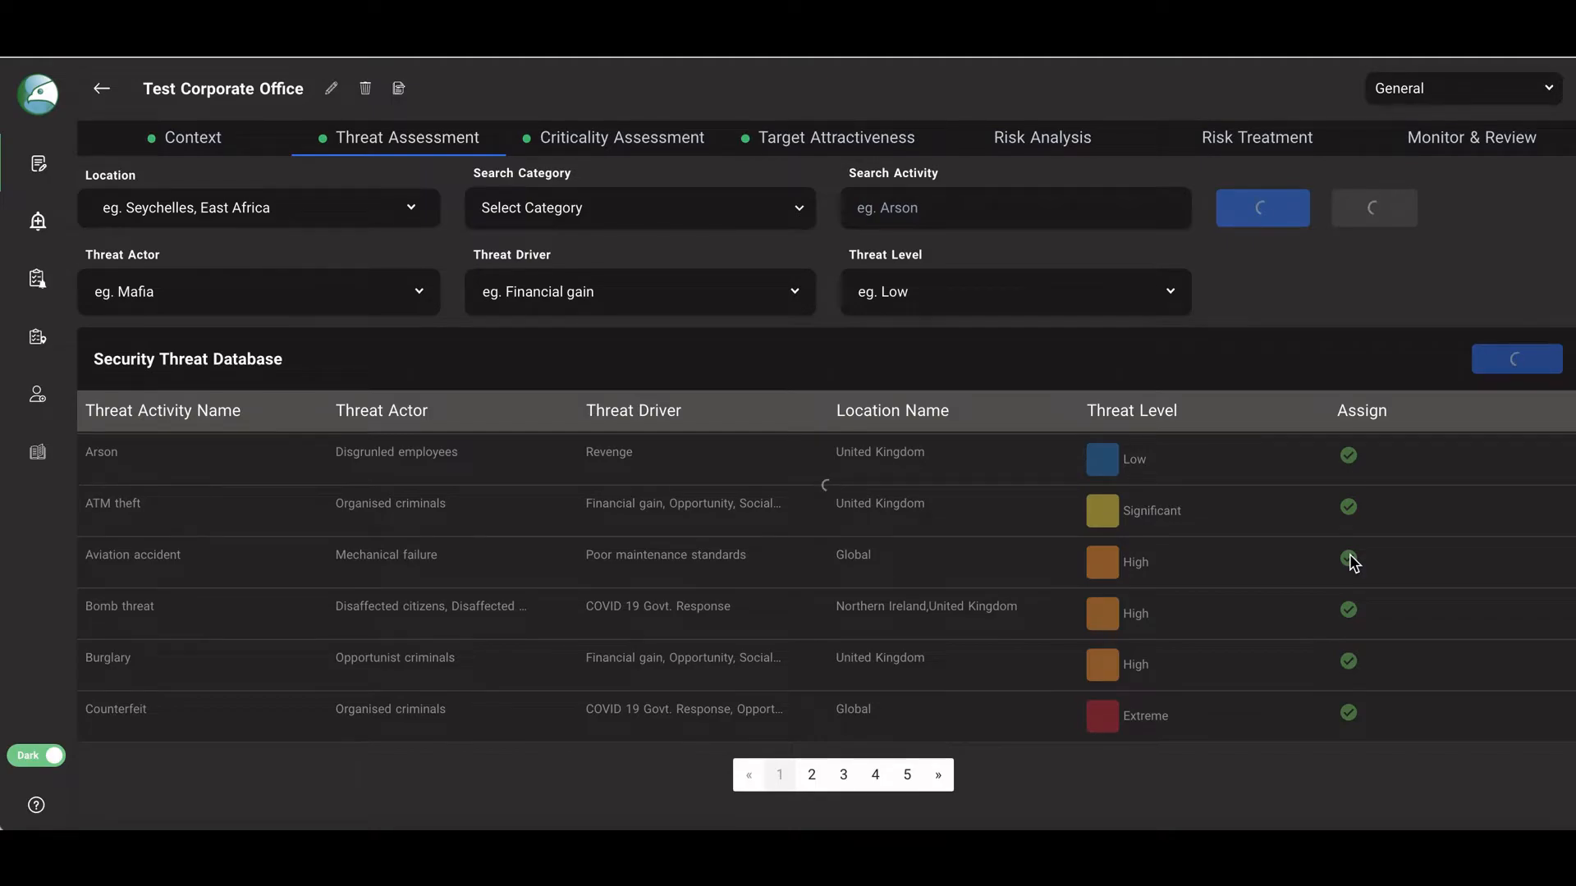
left_click(1349, 561)
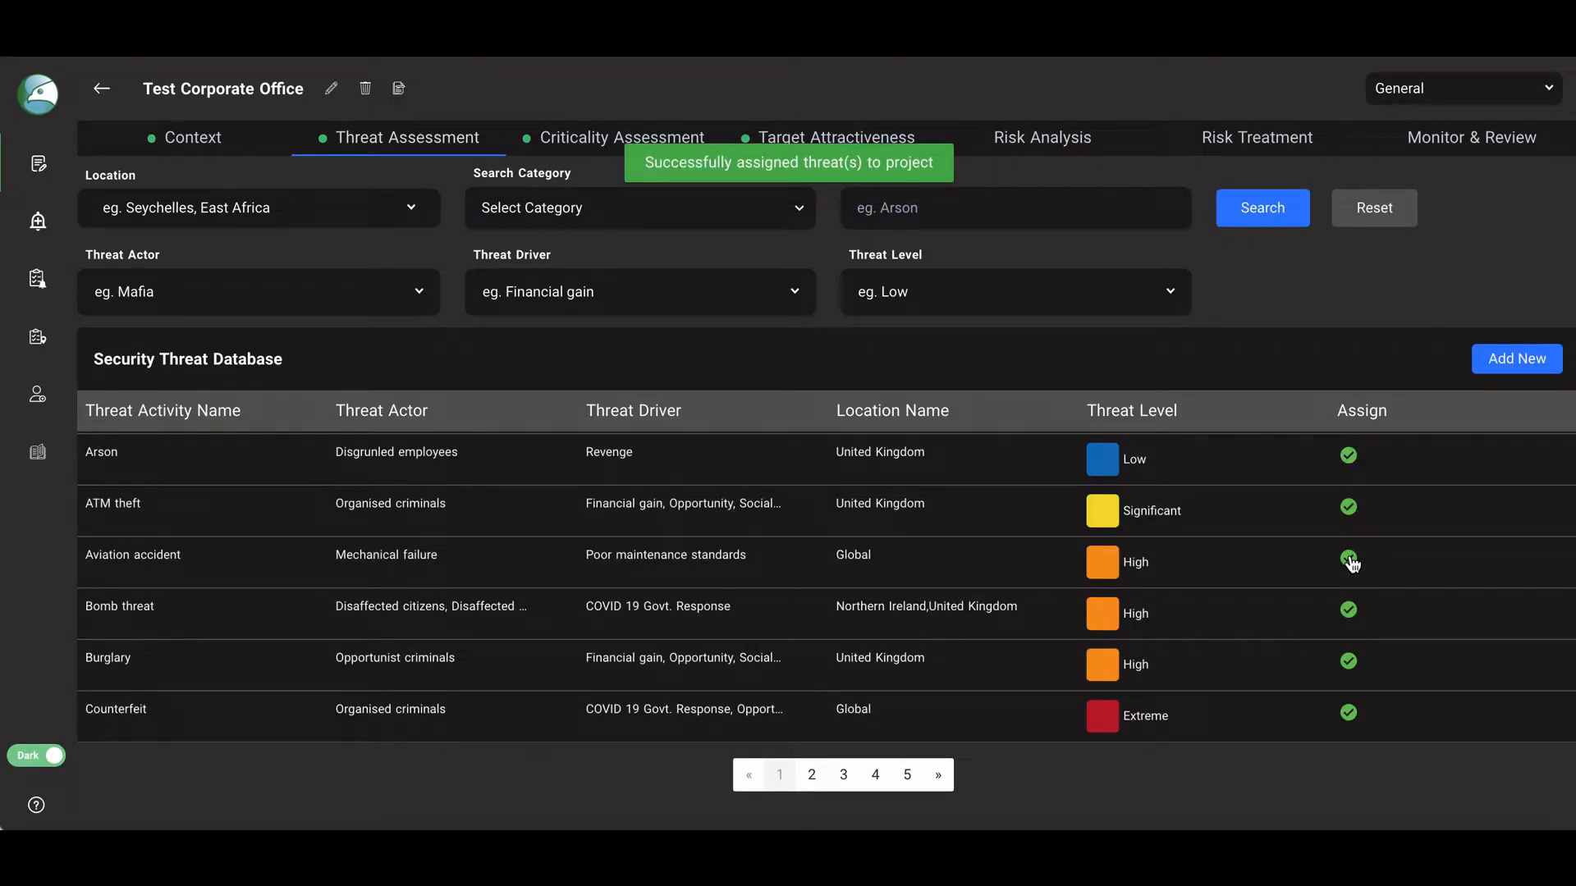
left_click(1348, 561)
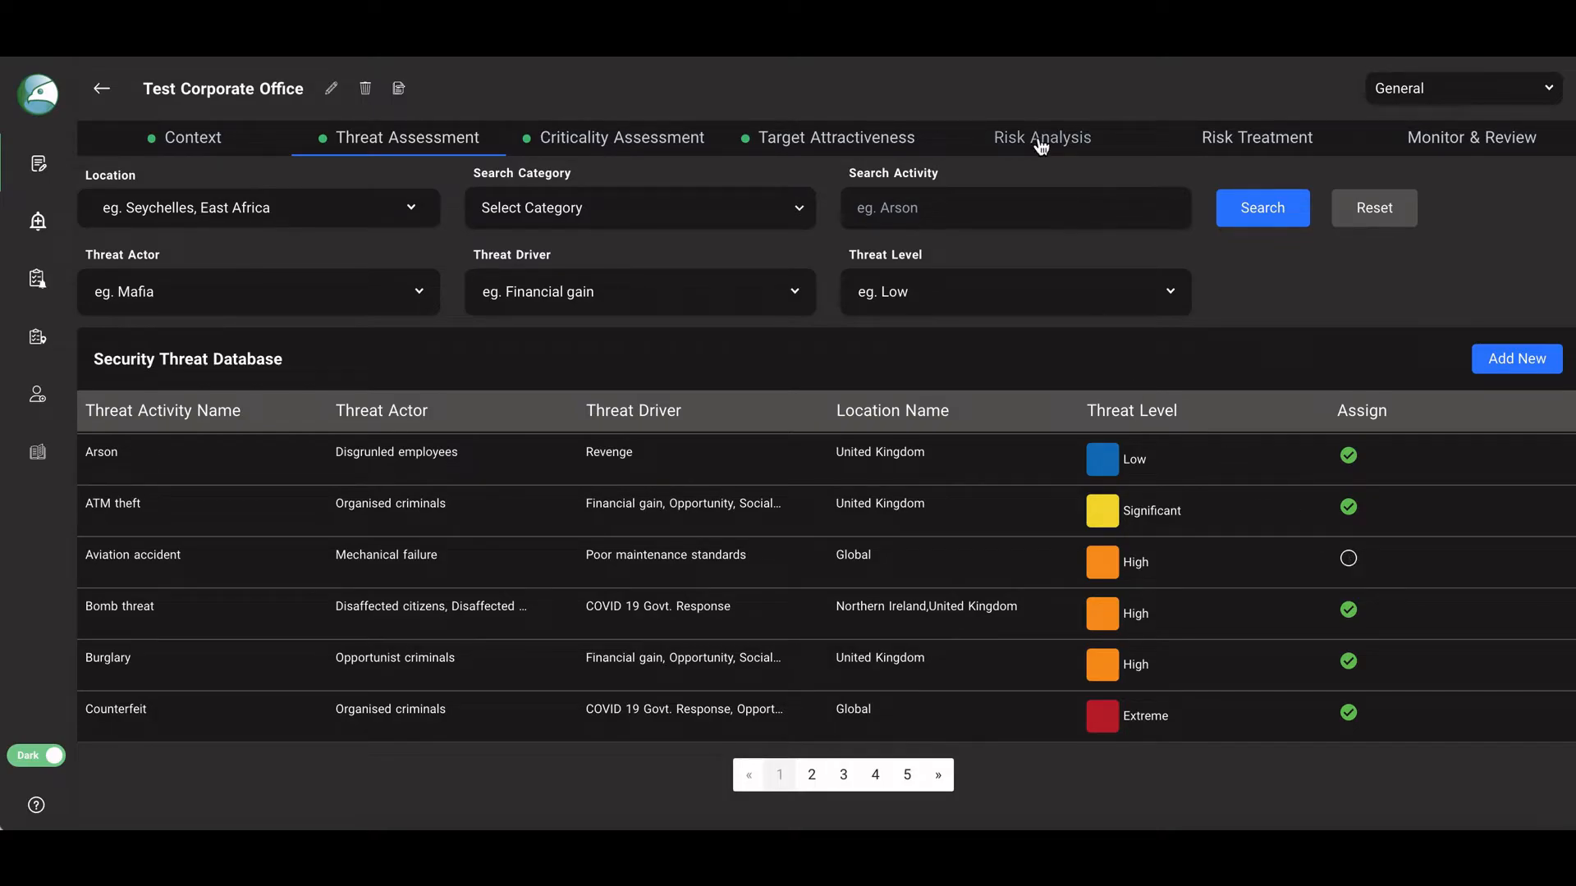
Open the Test Corporate Office Risk Analysis report listing numbered risks, levels and owners.
left_click(1042, 138)
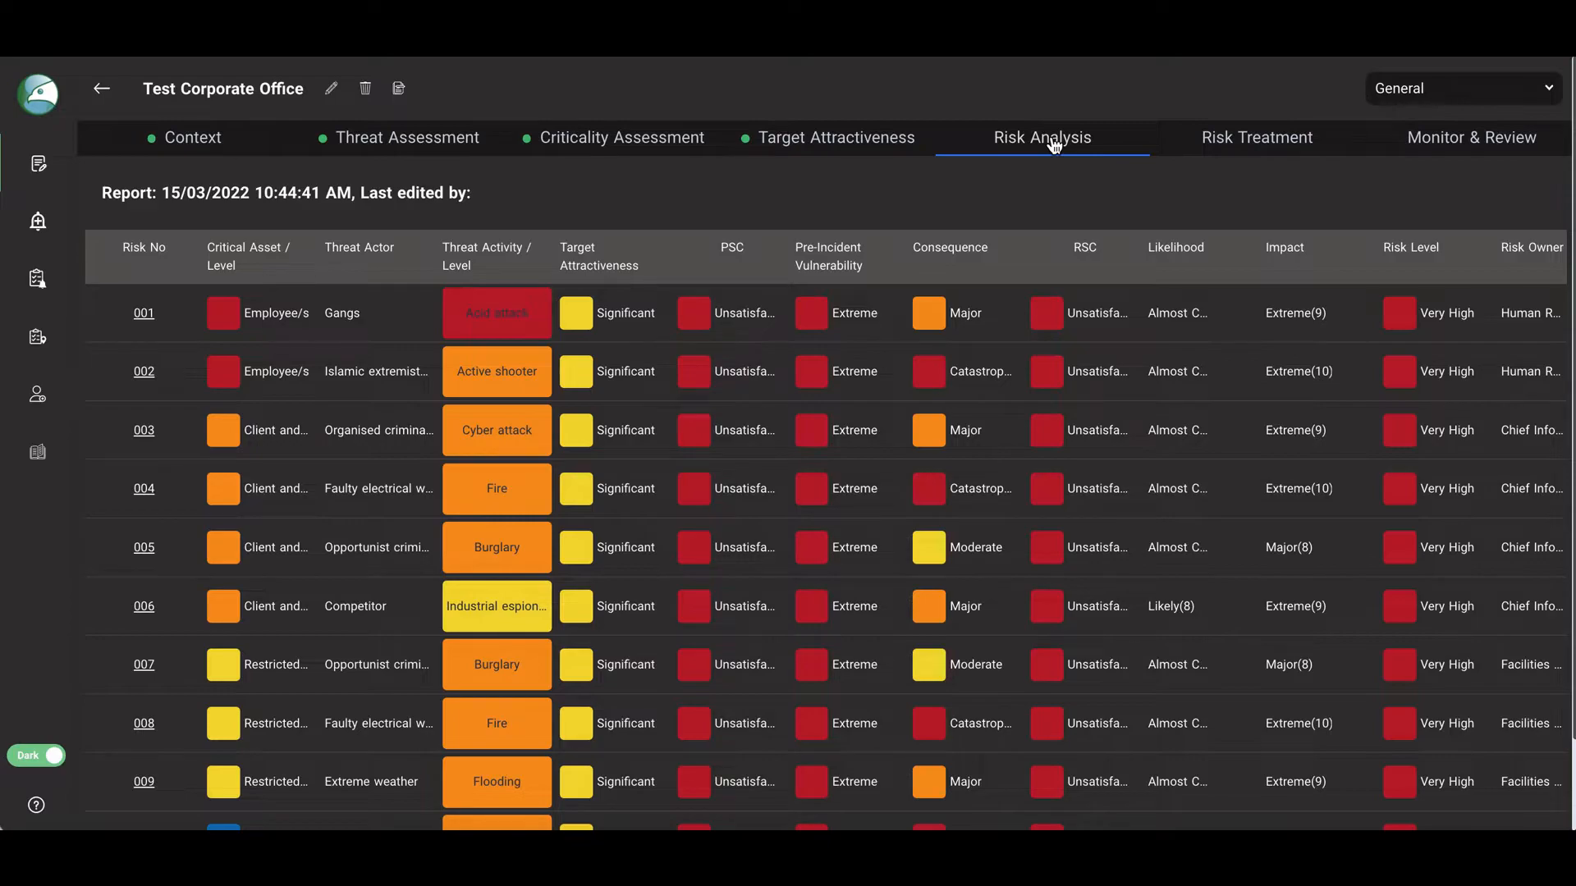
mouse_move(649, 148)
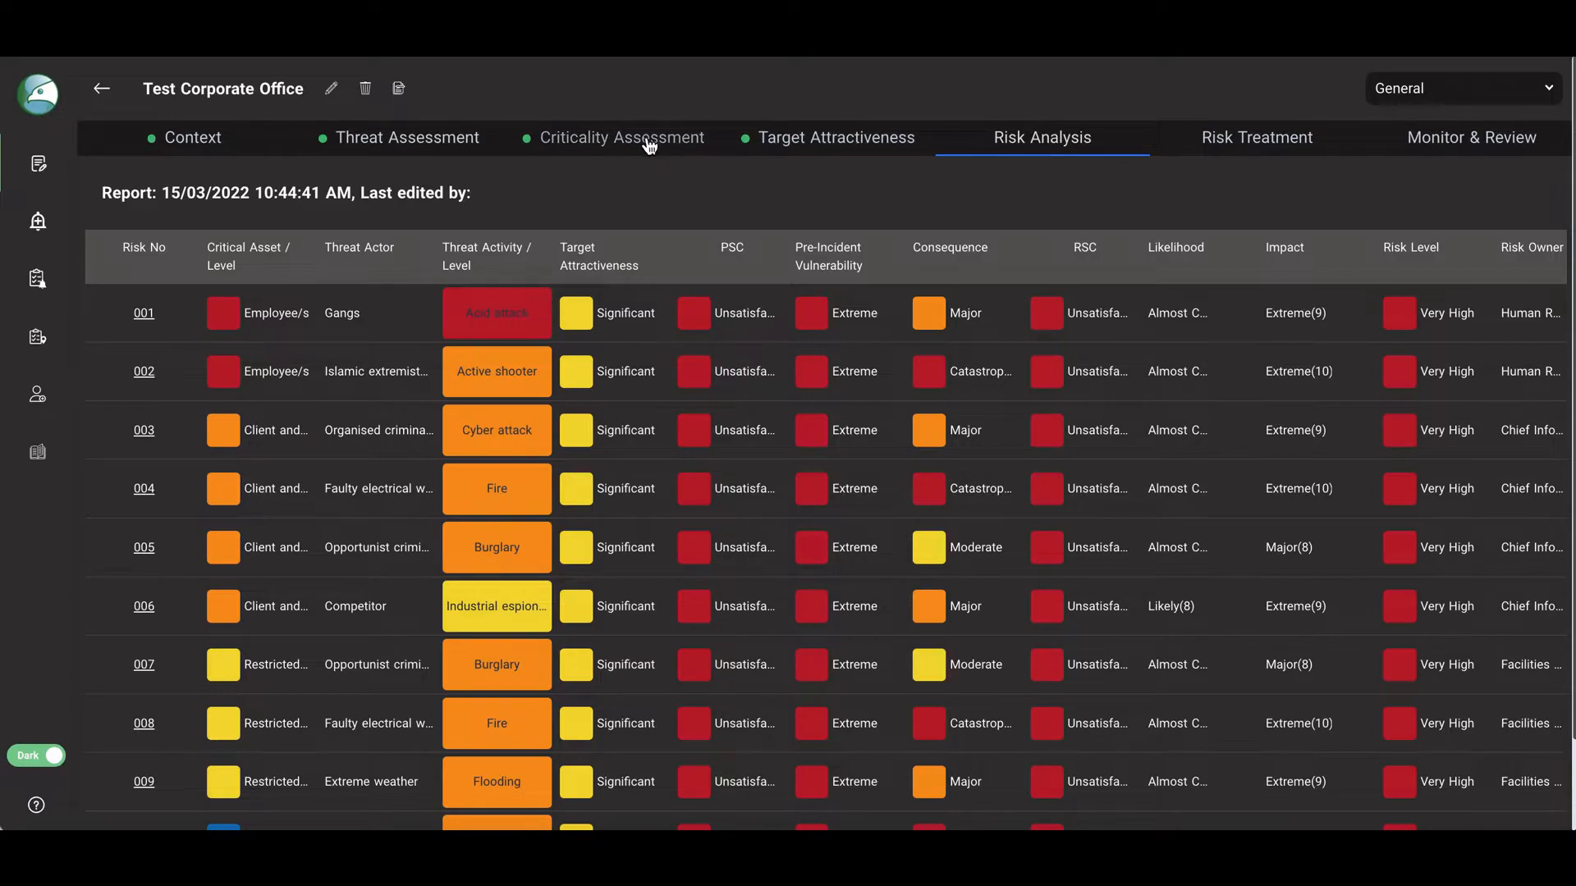
left_click(613, 138)
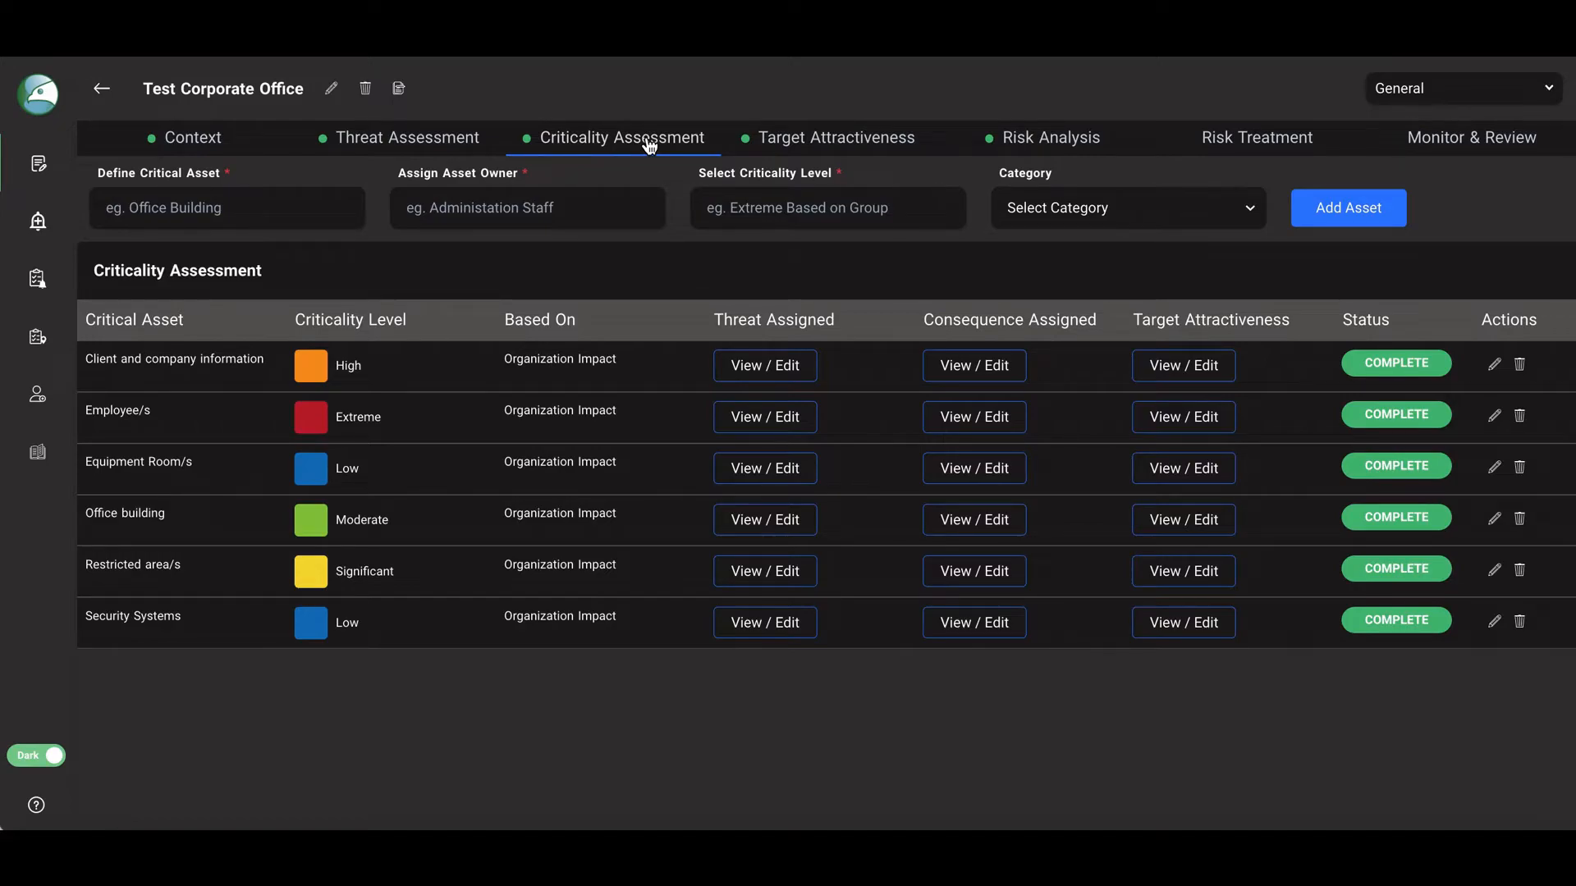
mouse_move(260, 330)
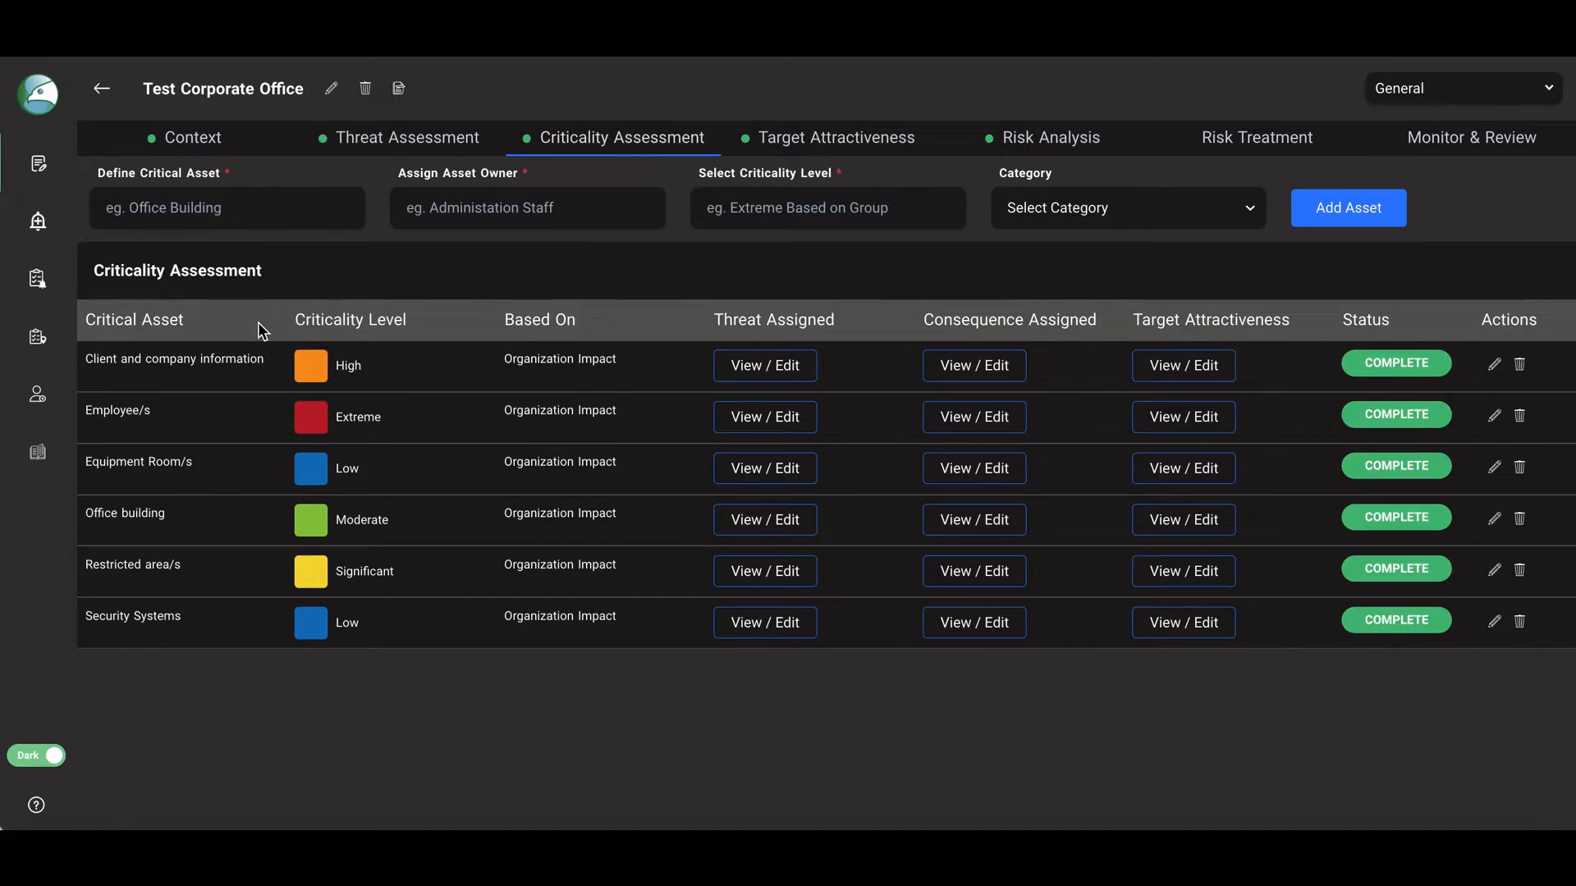
mouse_move(223, 594)
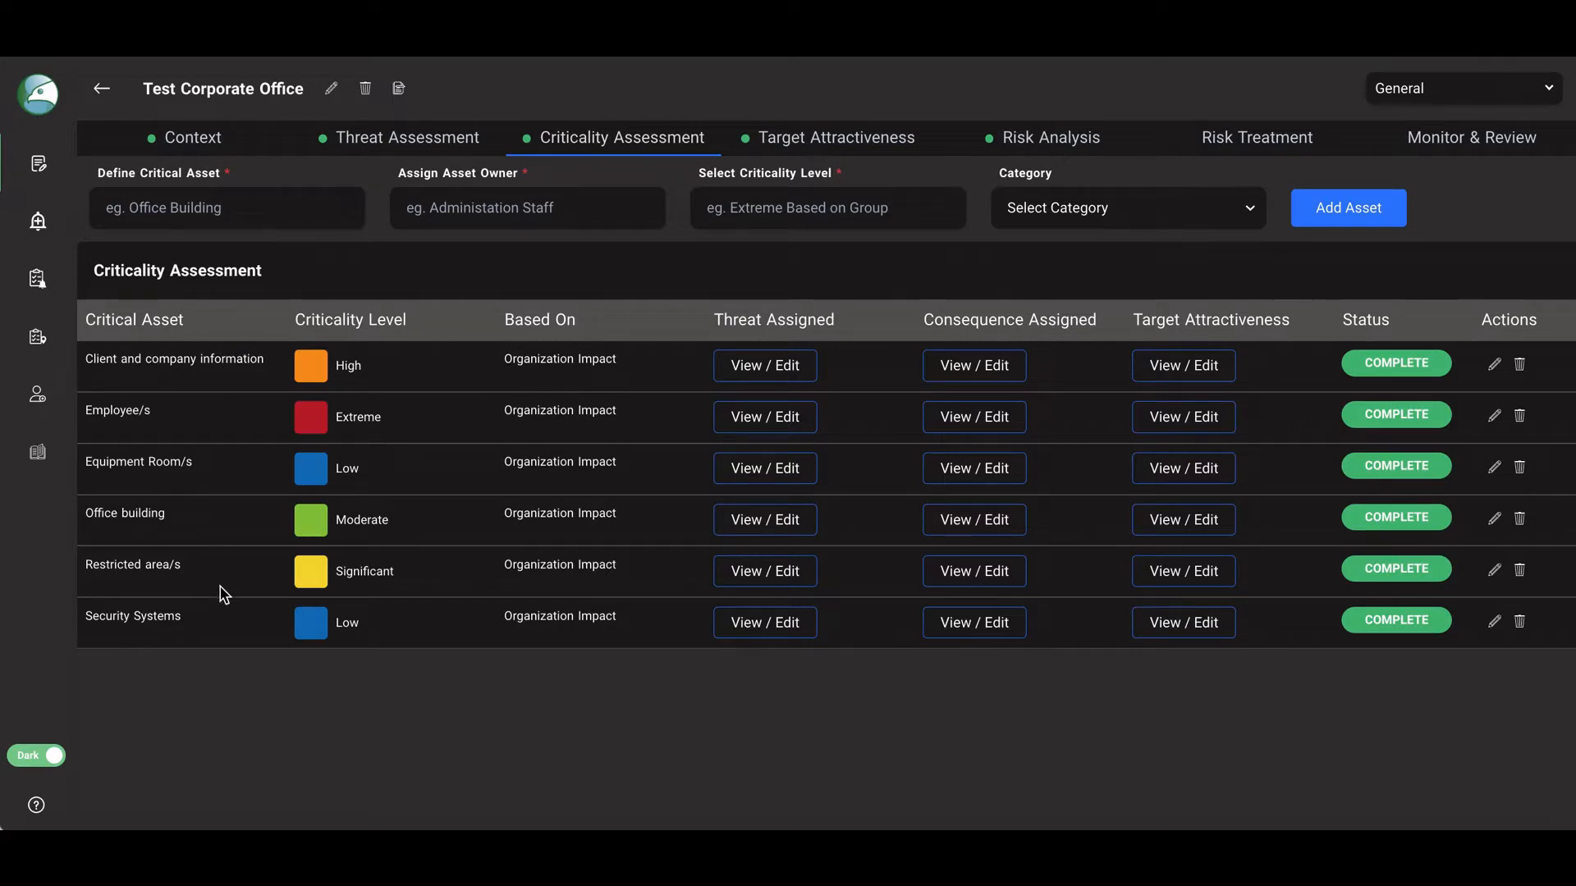
mouse_move(360, 366)
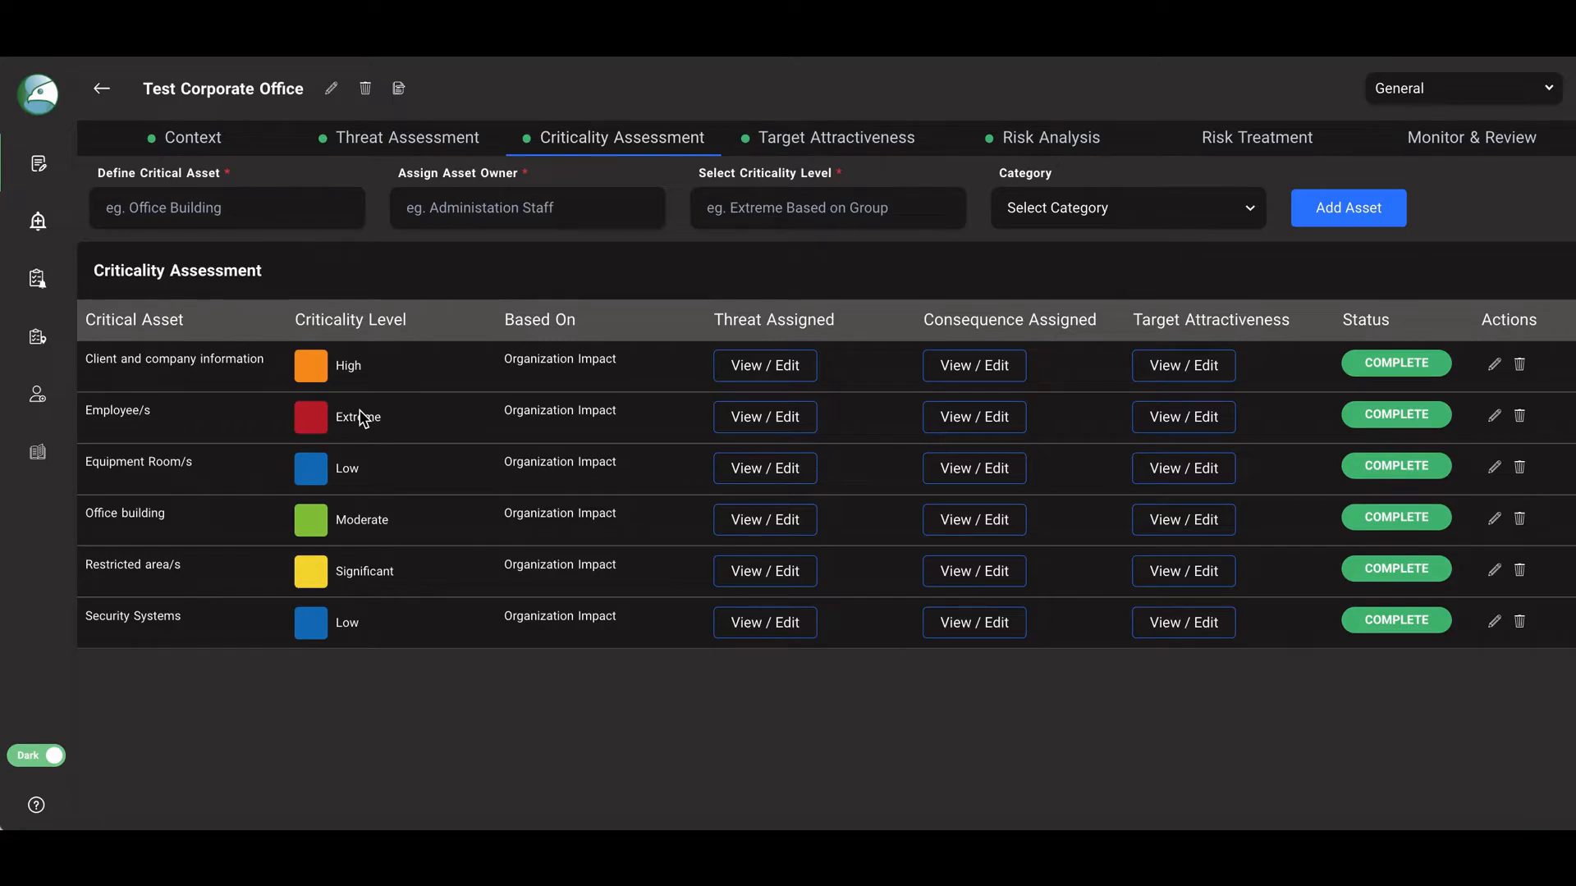
mouse_move(631, 400)
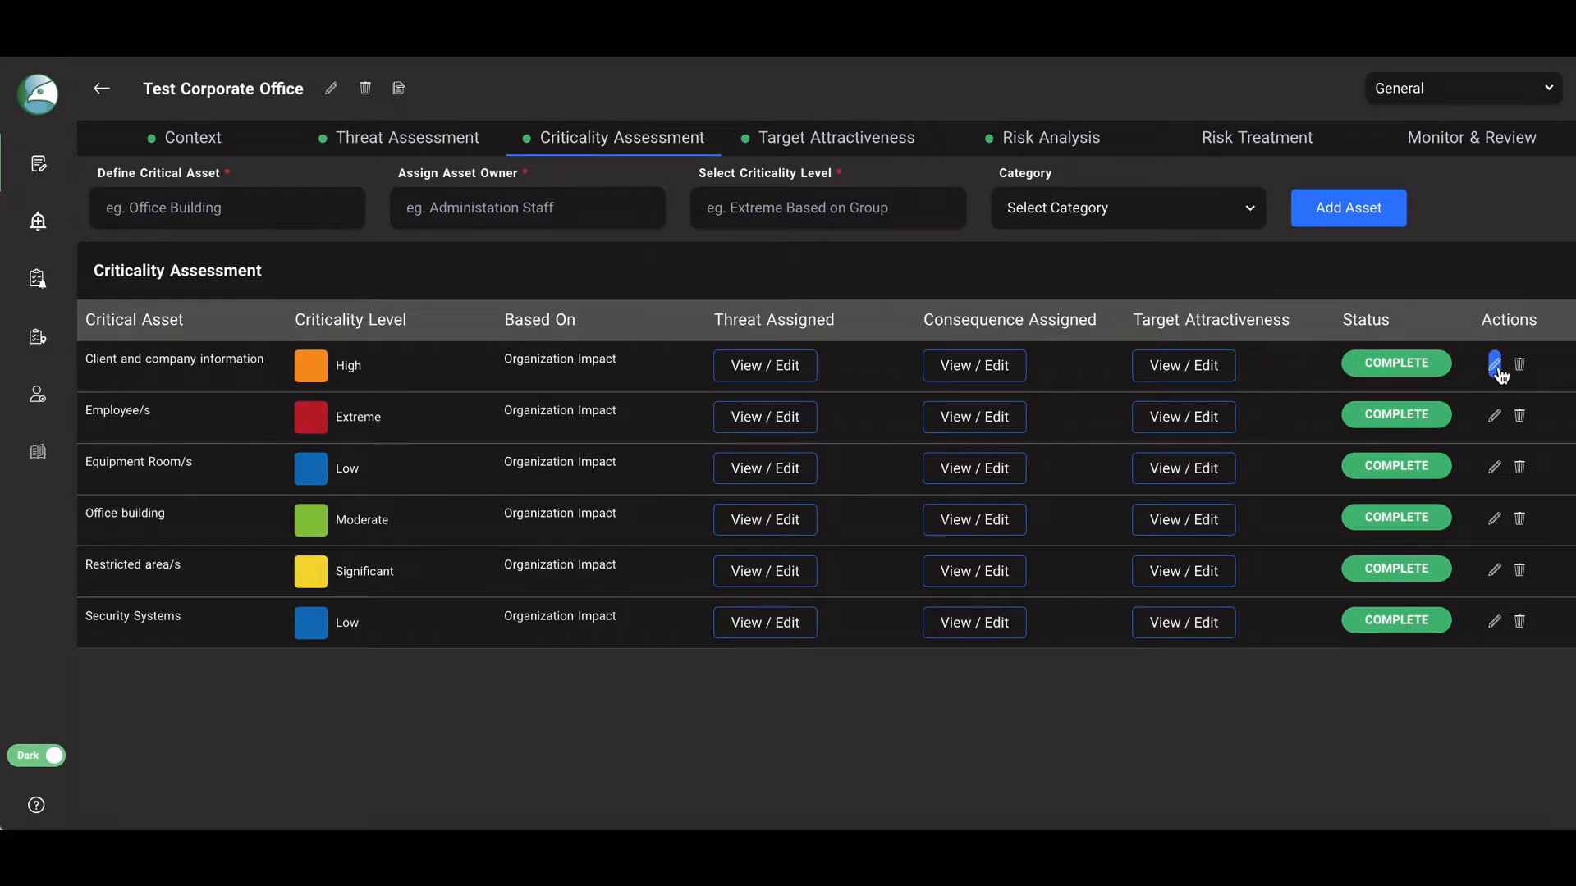
left_click(1495, 364)
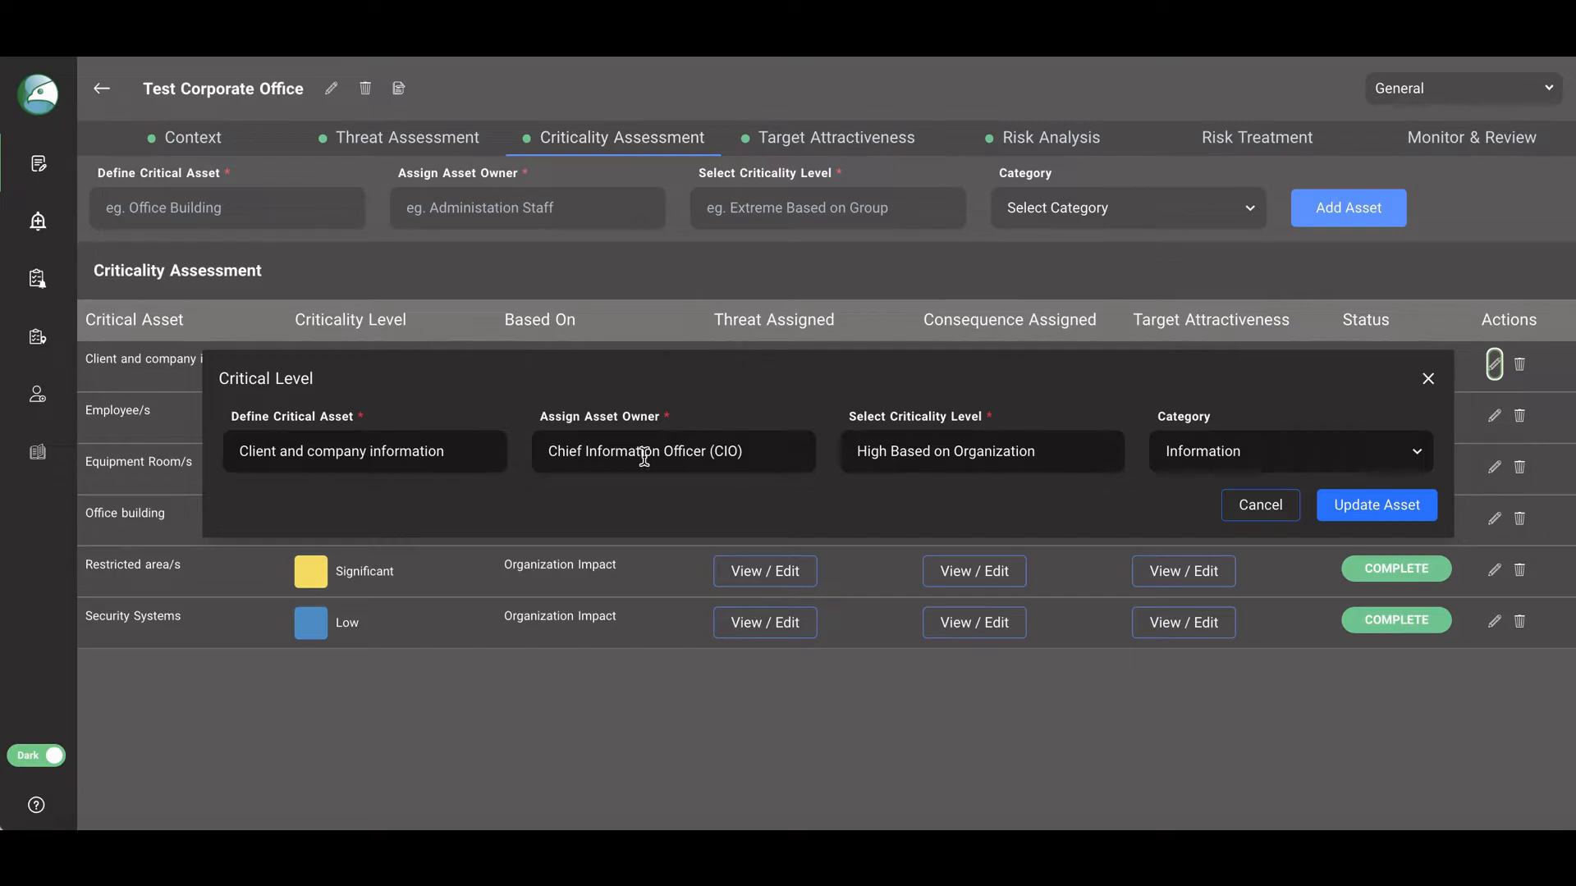
mouse_move(654, 473)
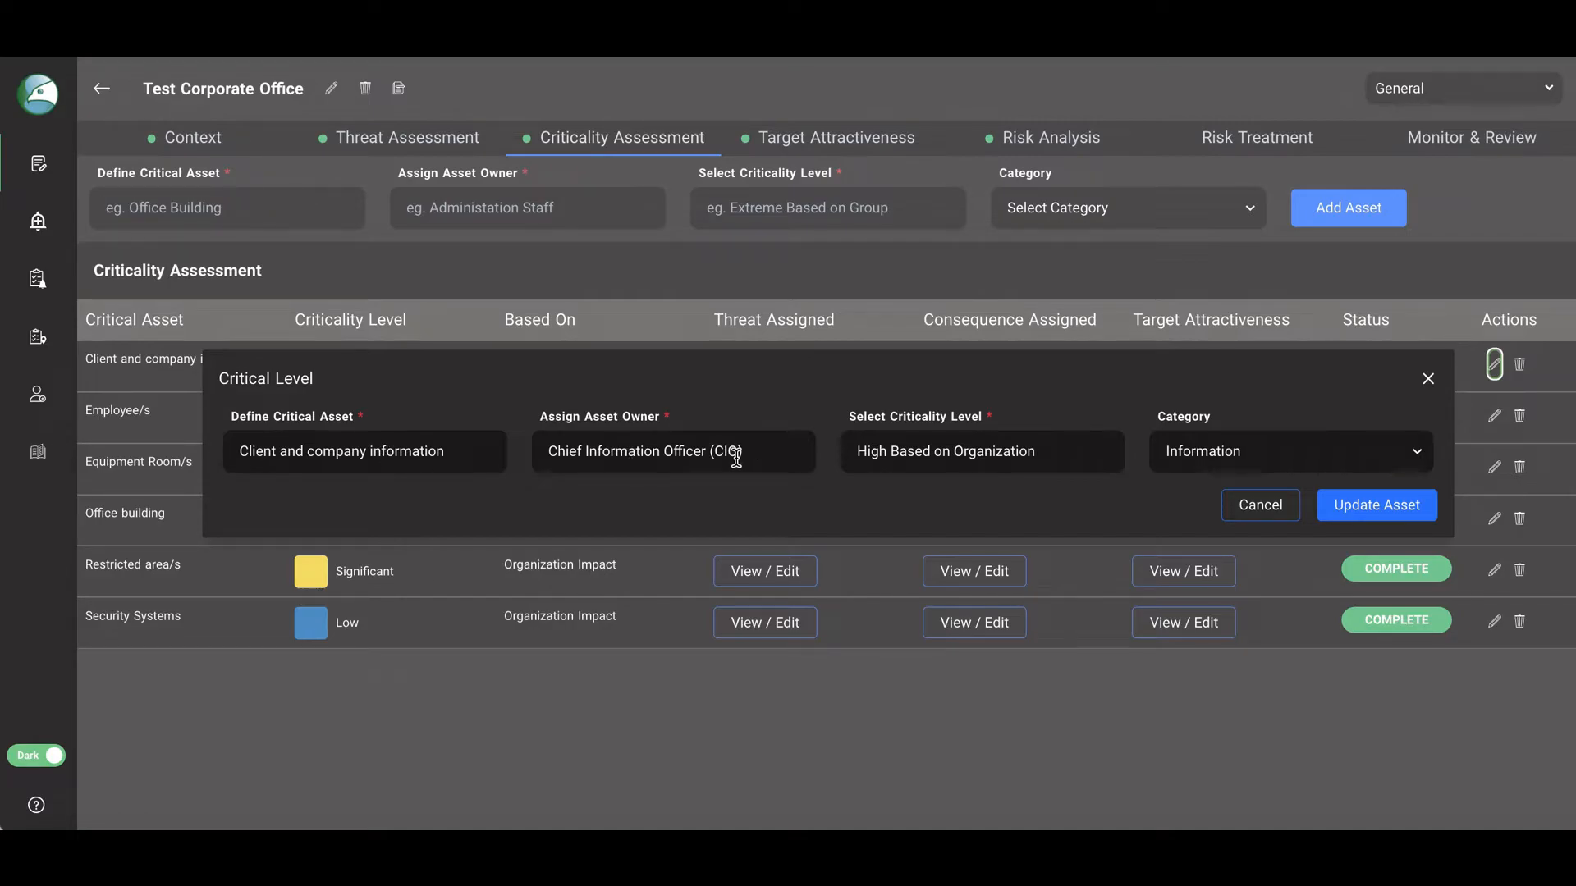
mouse_move(922, 460)
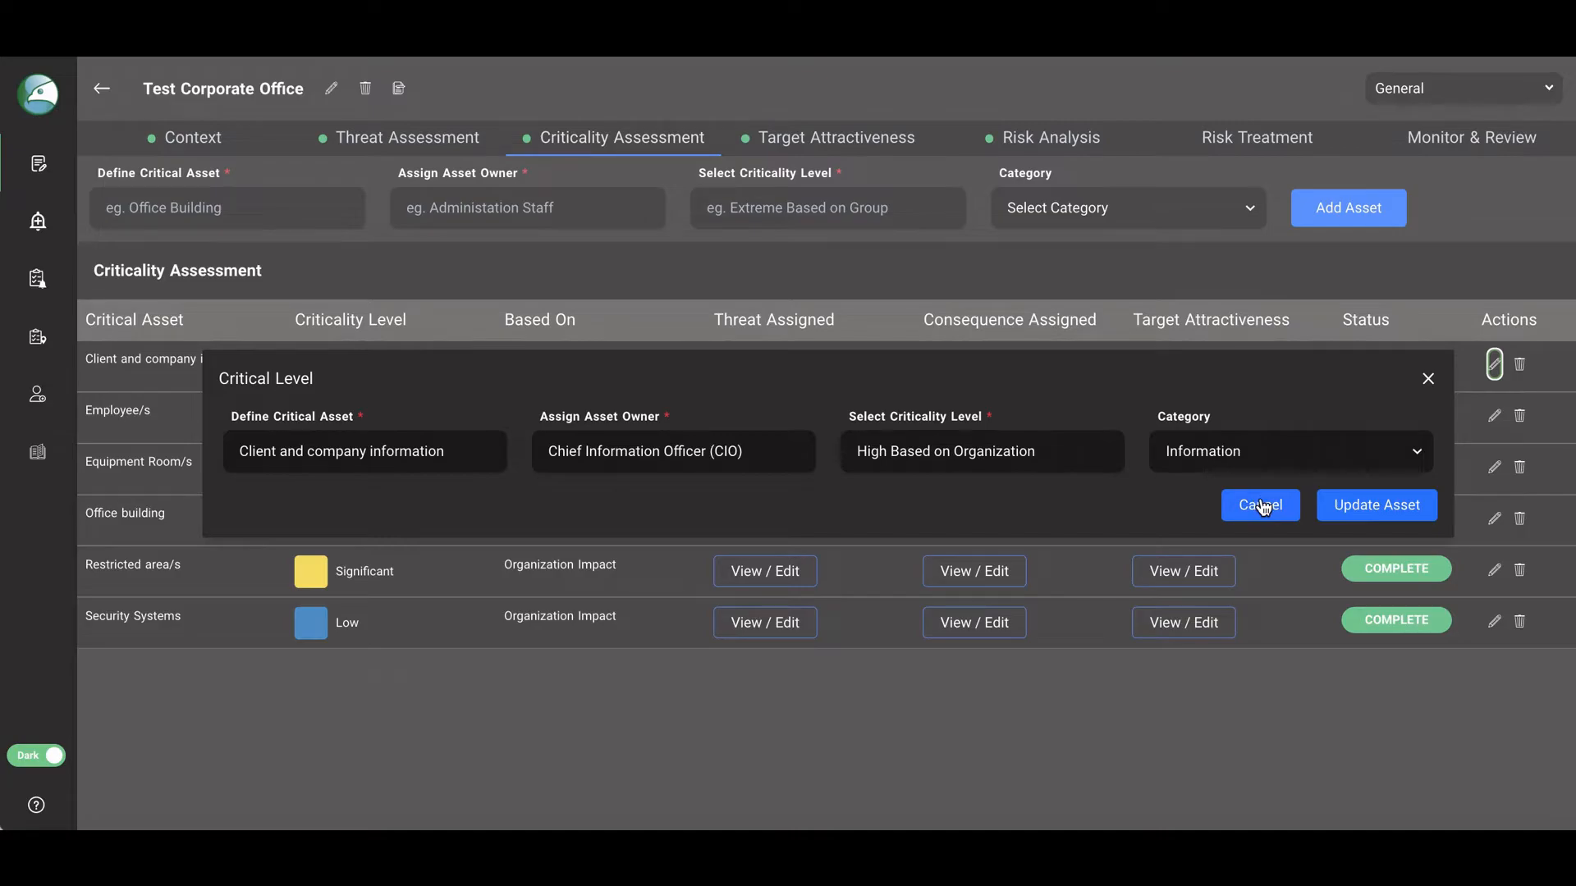
left_click(1259, 504)
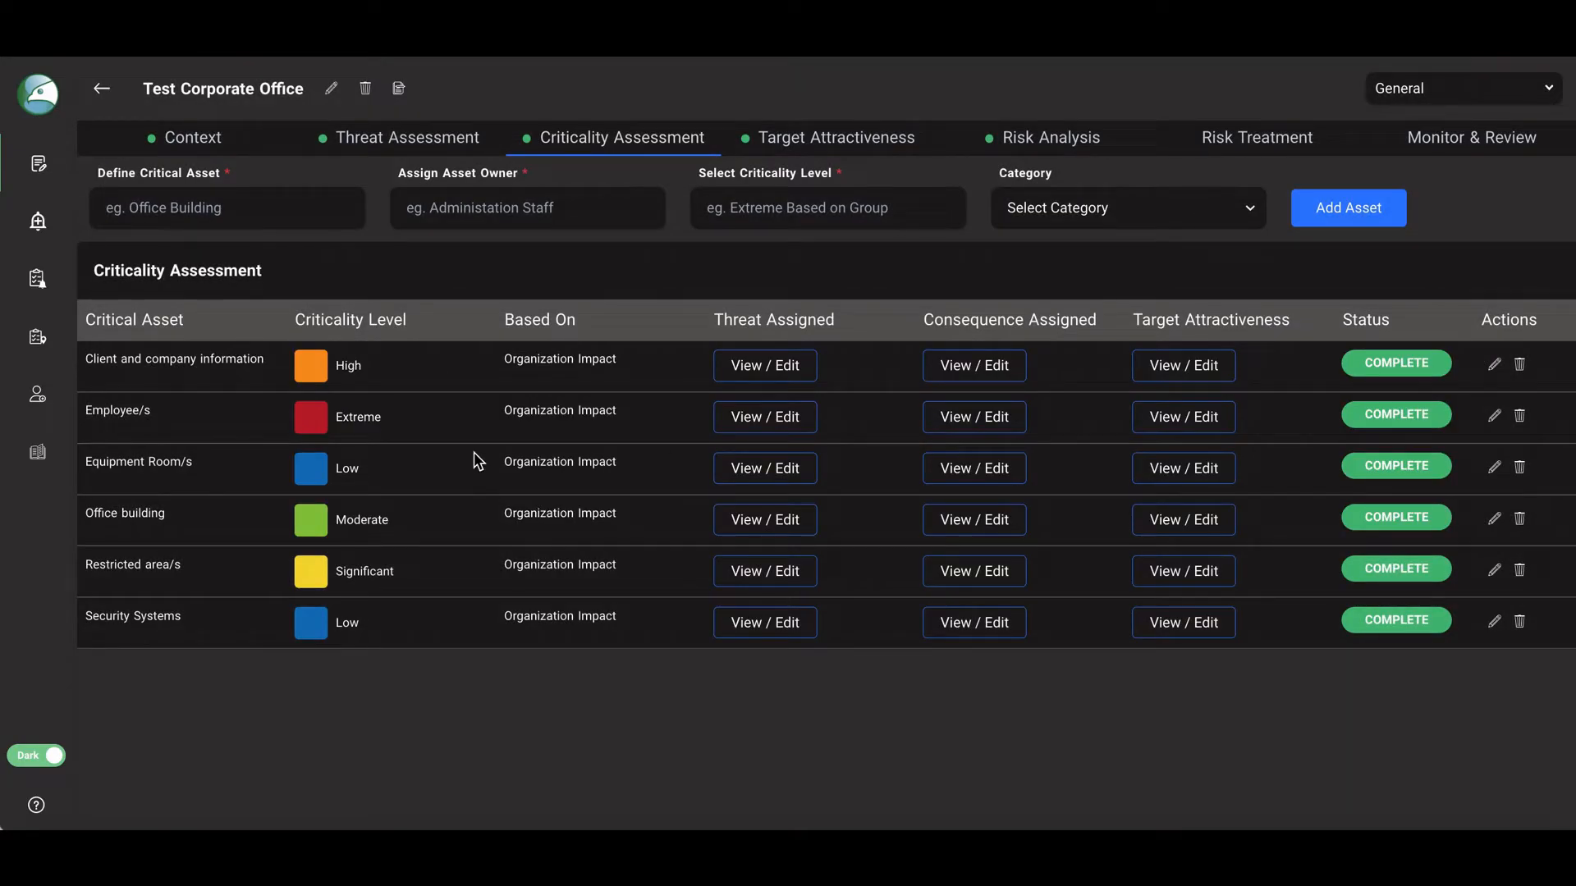
mouse_move(540, 380)
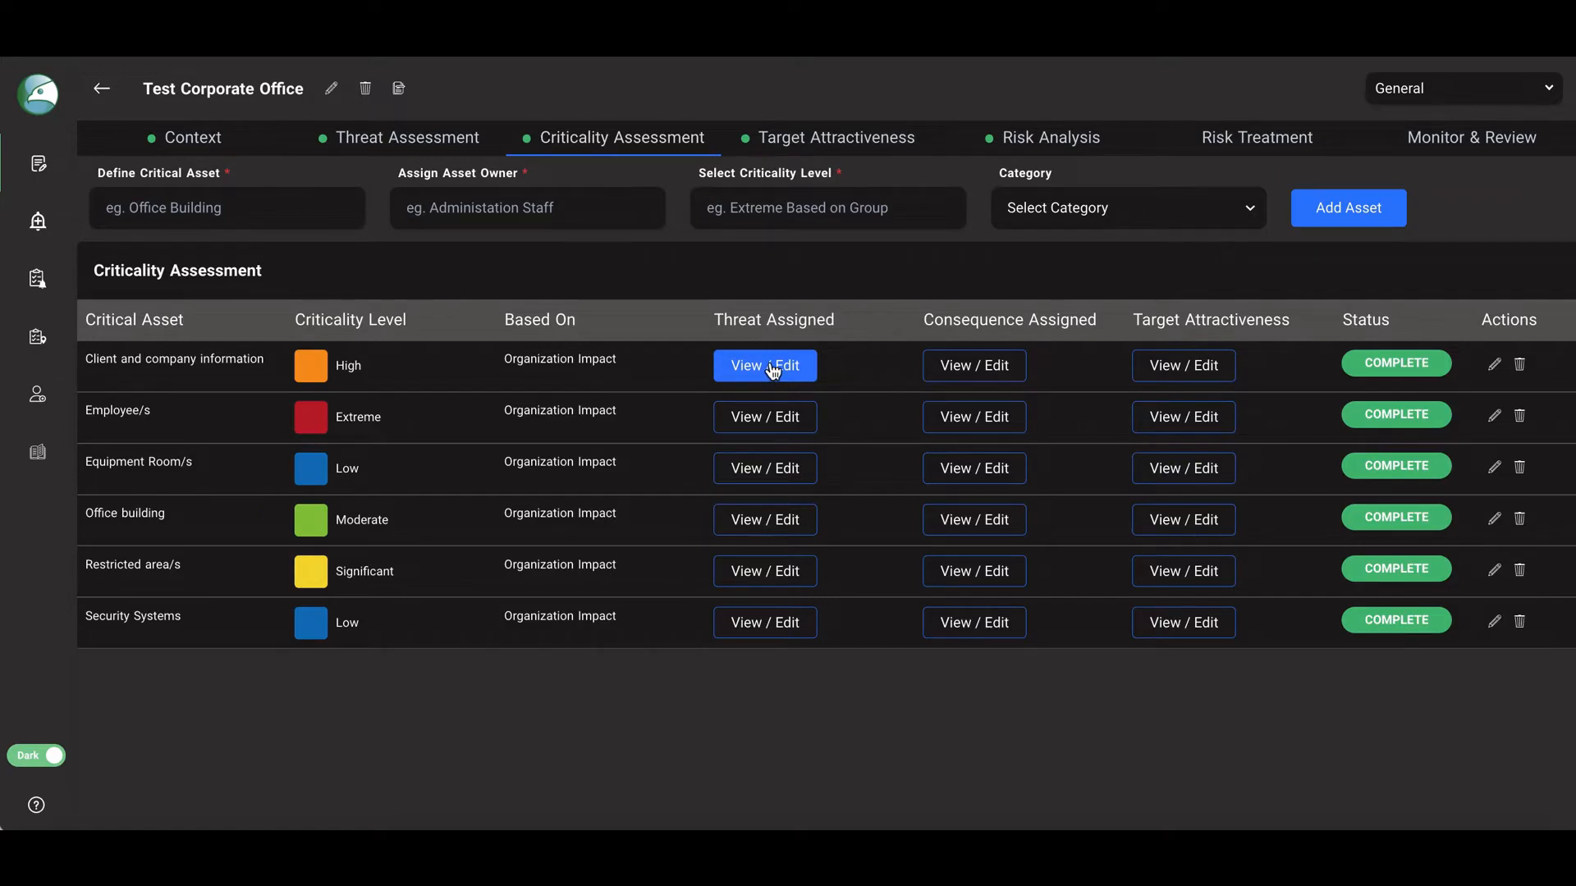
mouse_move(972, 364)
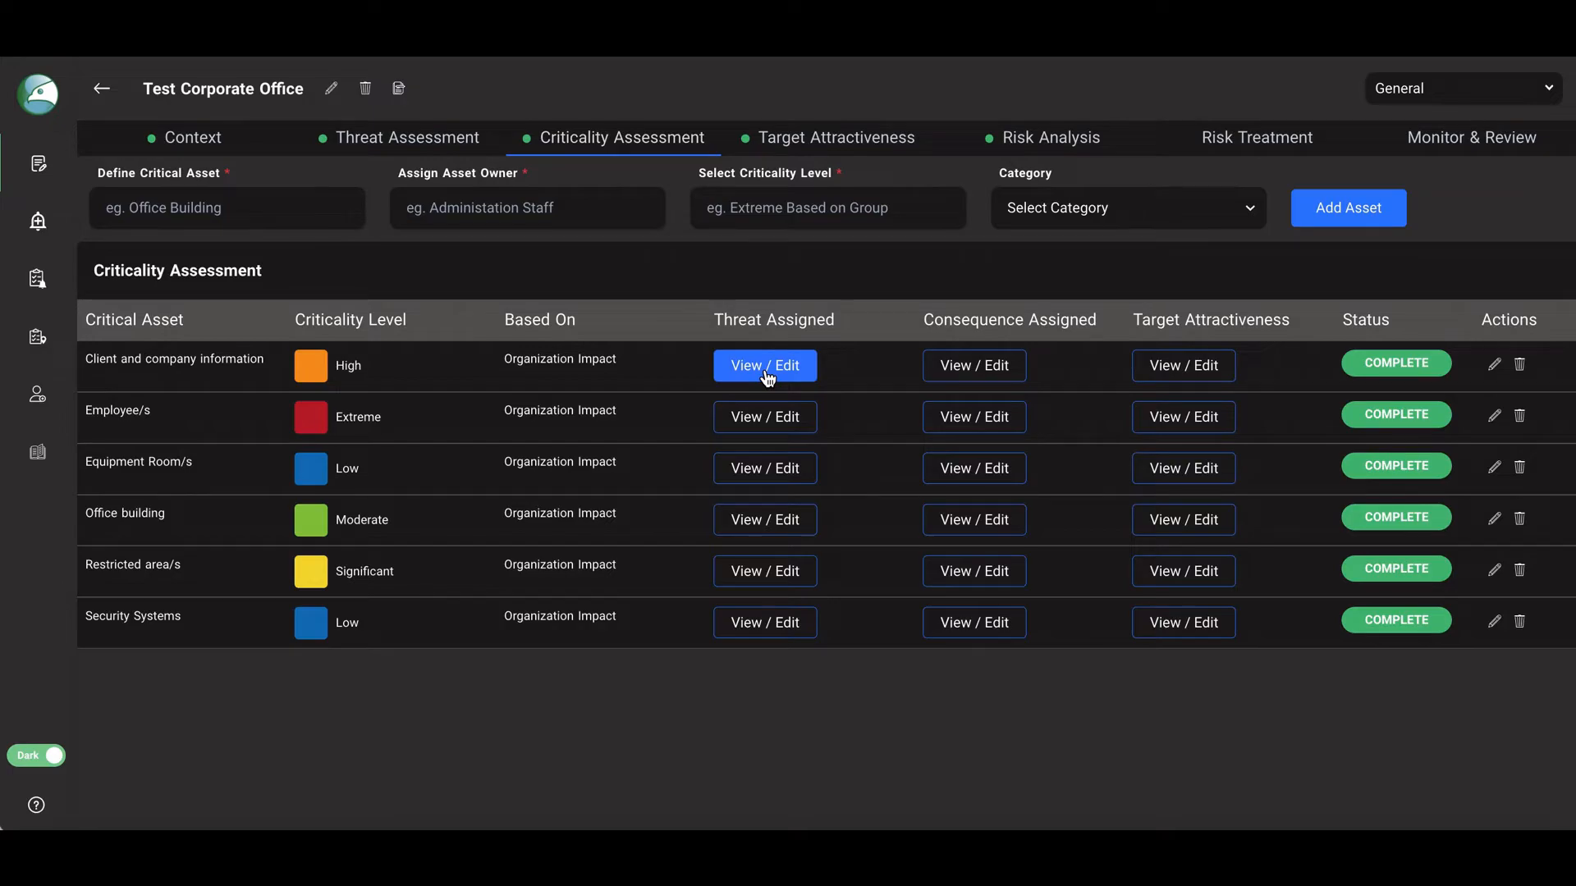
mouse_move(972, 365)
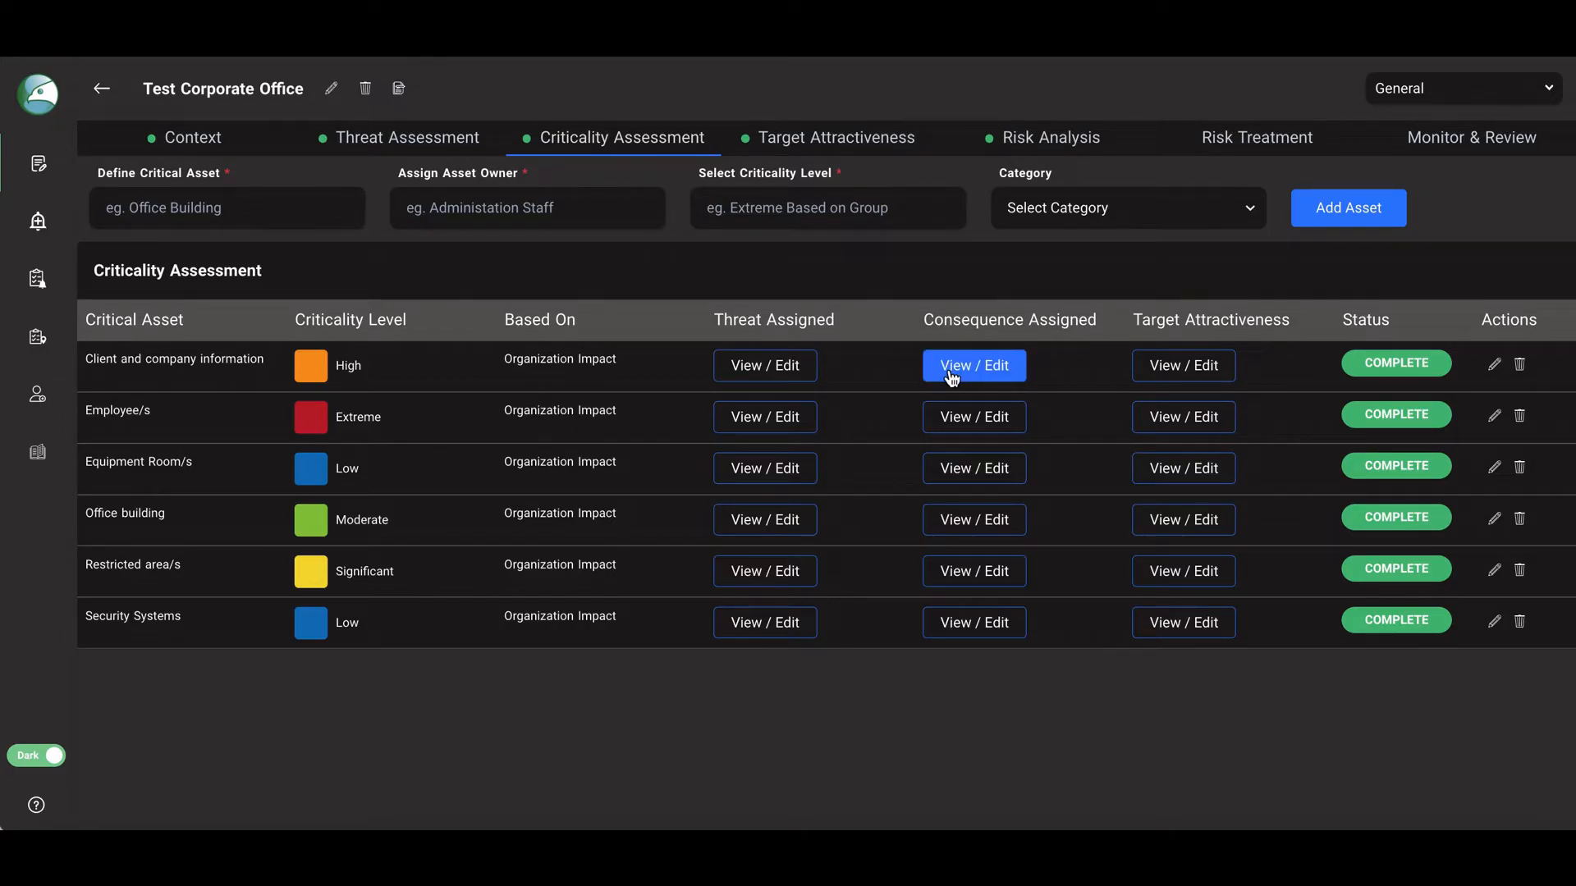
mouse_move(853, 138)
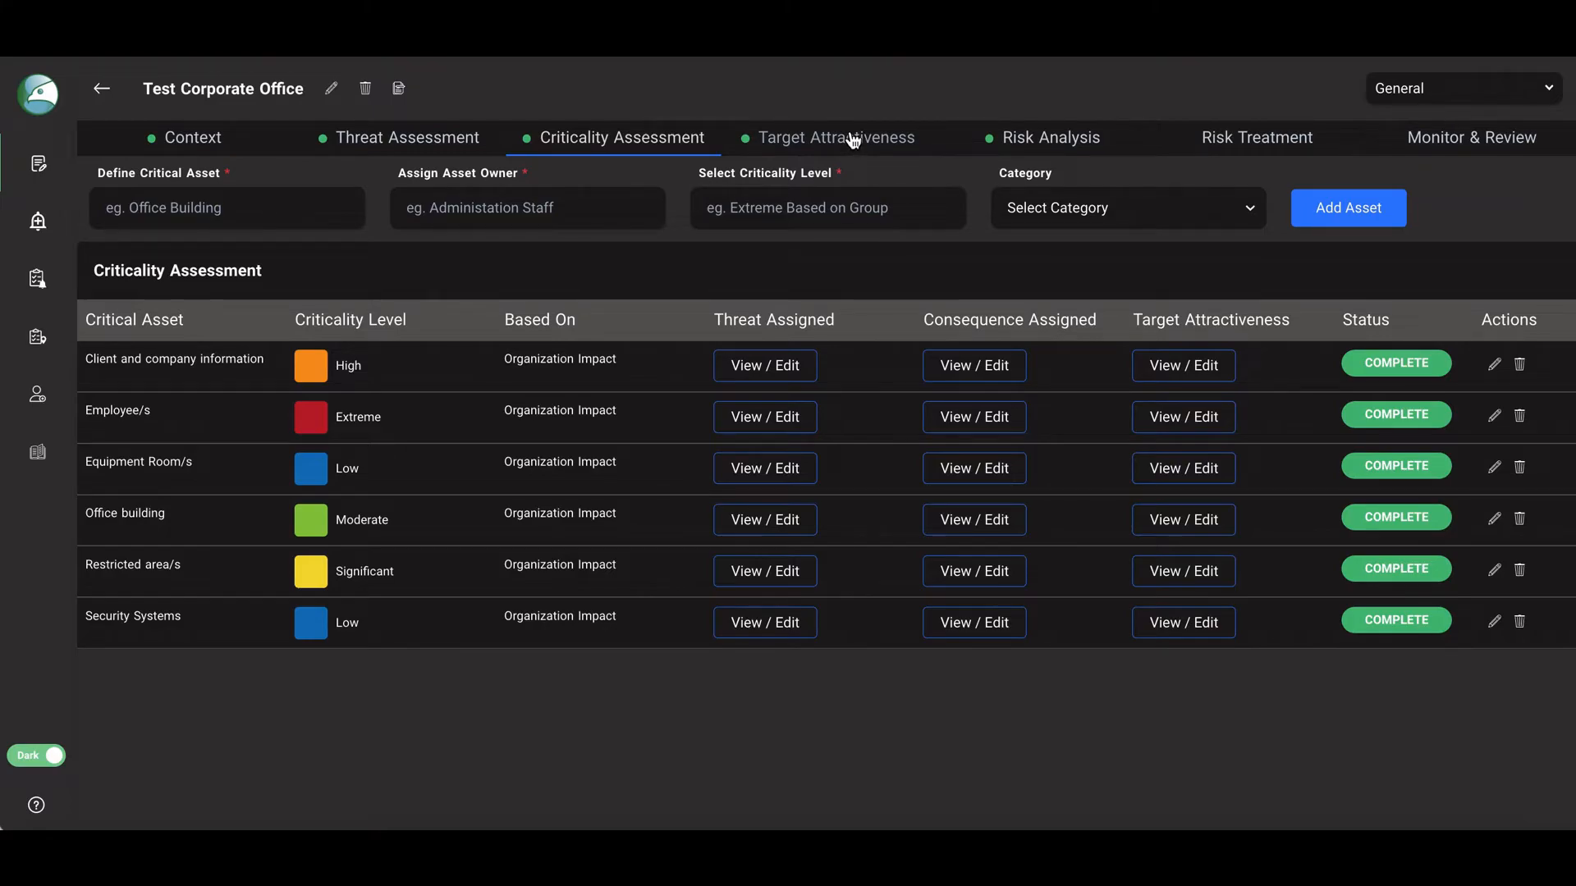
mouse_move(1264, 145)
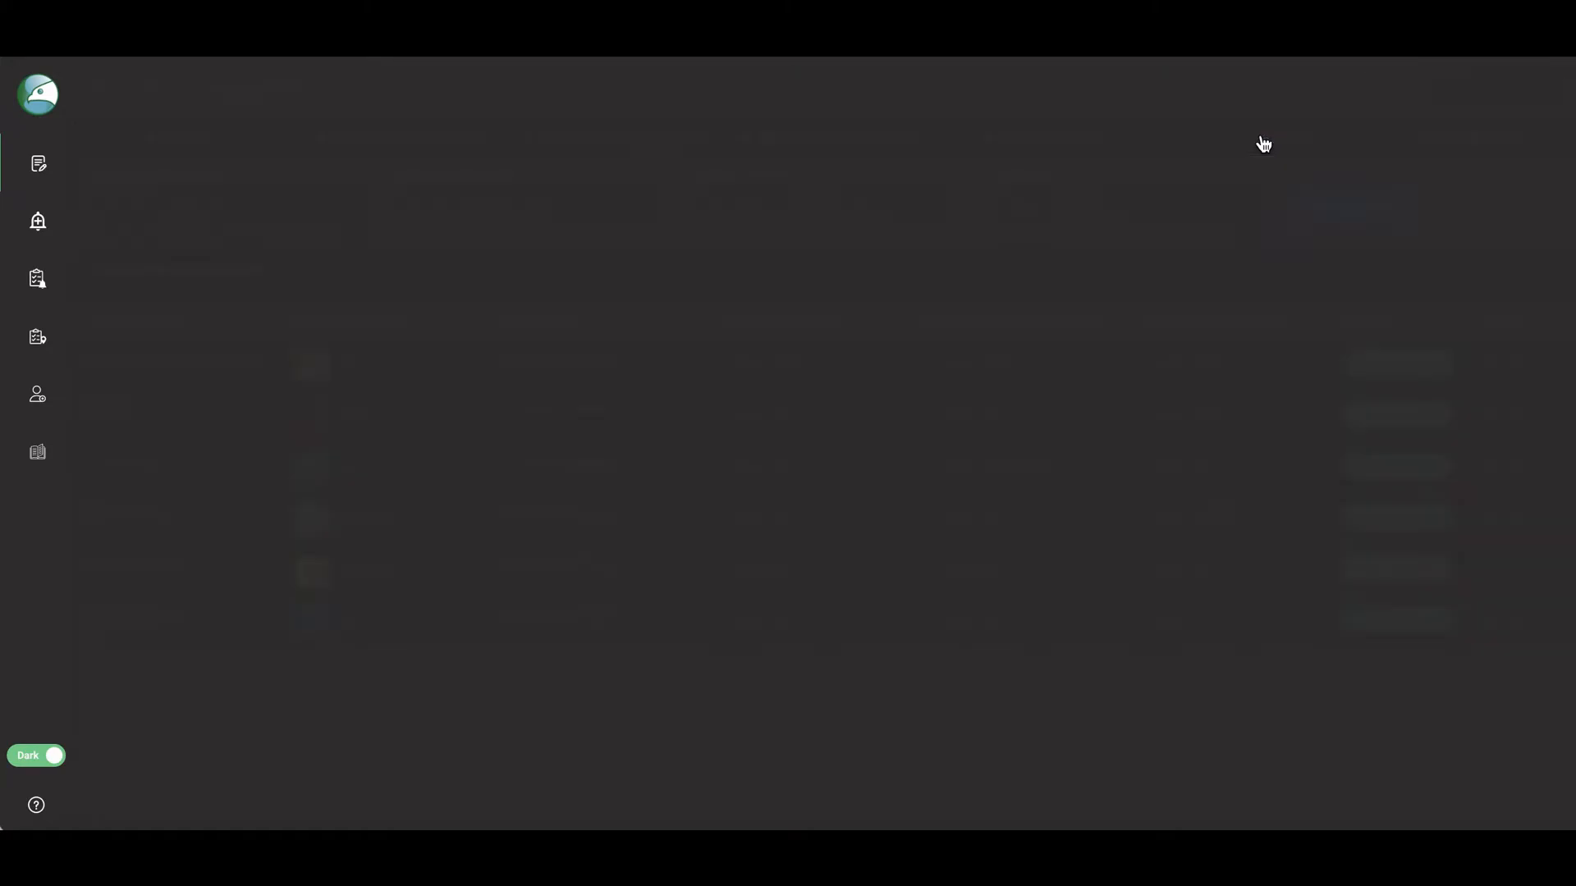
List the Policy & Procedure protective security controls under Risk Treatment and scroll through them.
left_click(1255, 138)
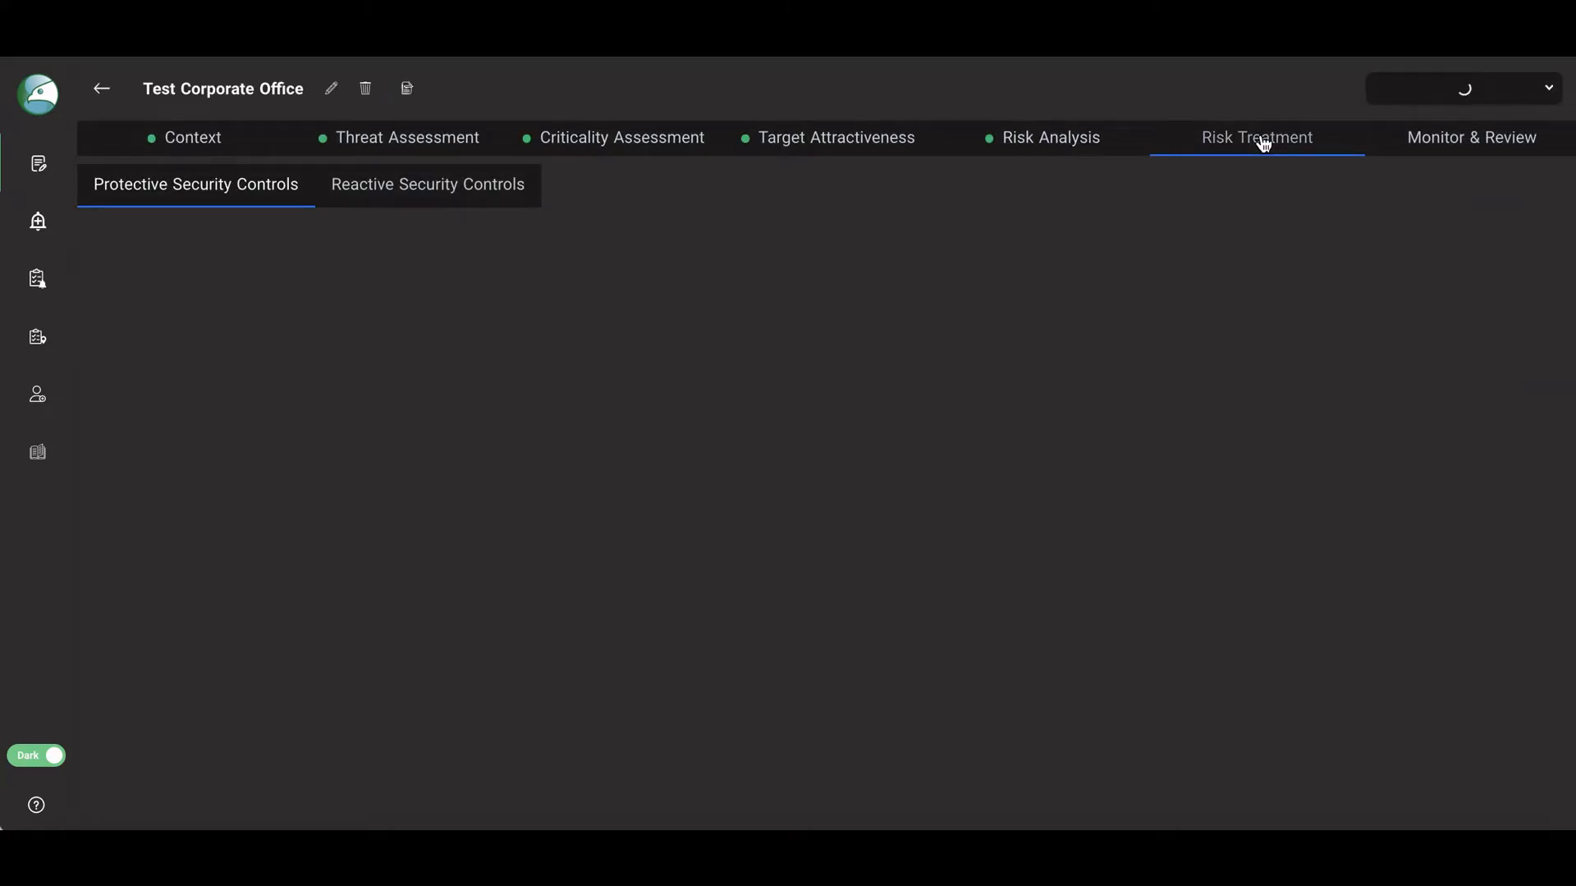
left_click(196, 184)
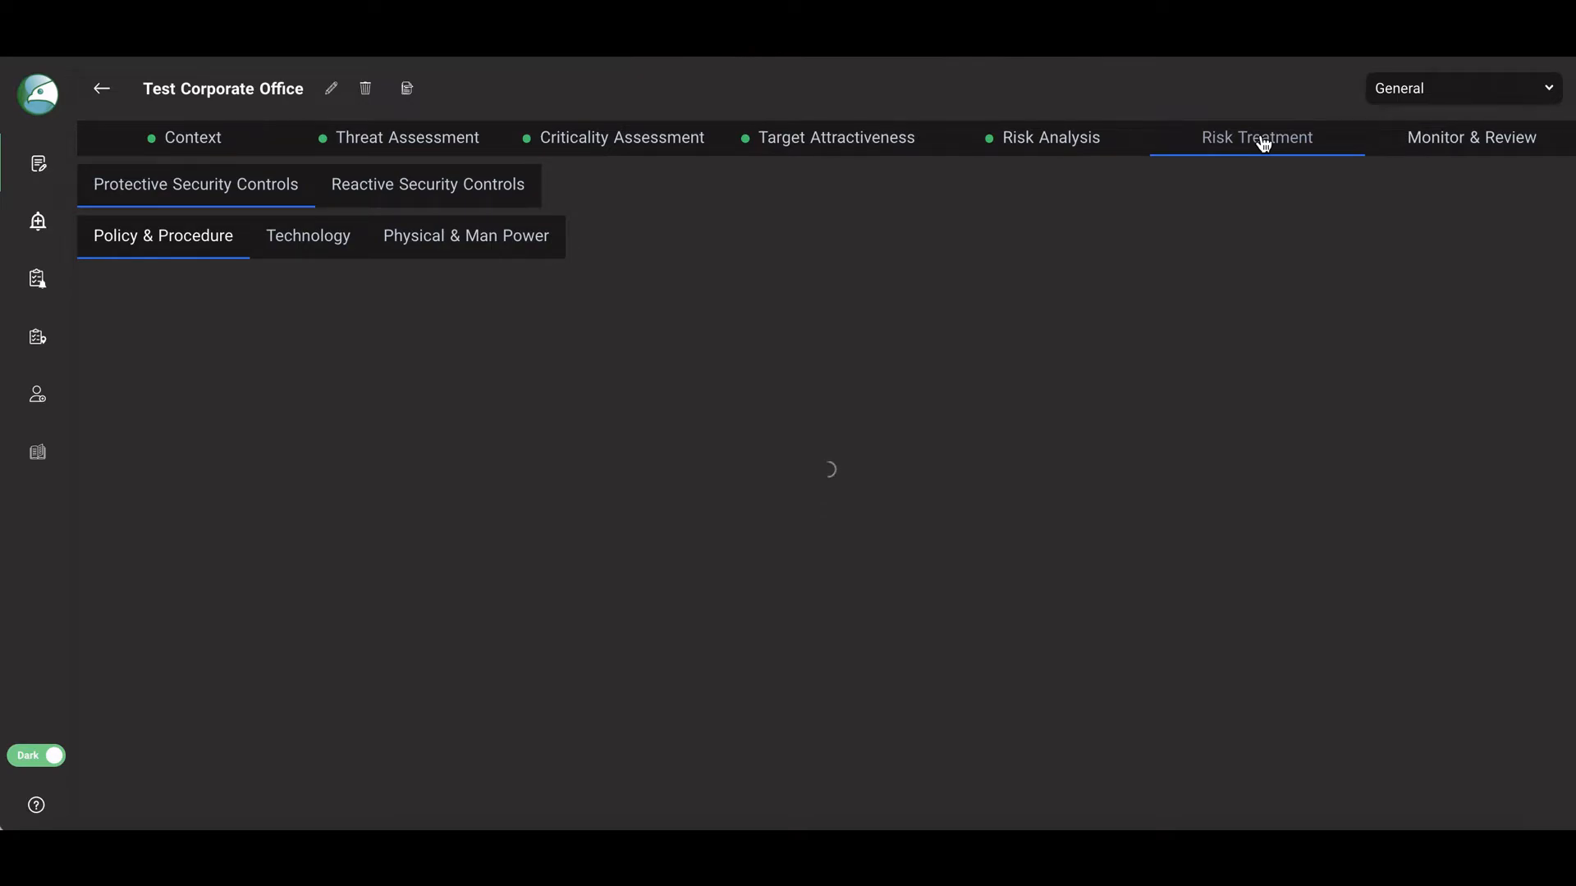
left_click(1254, 138)
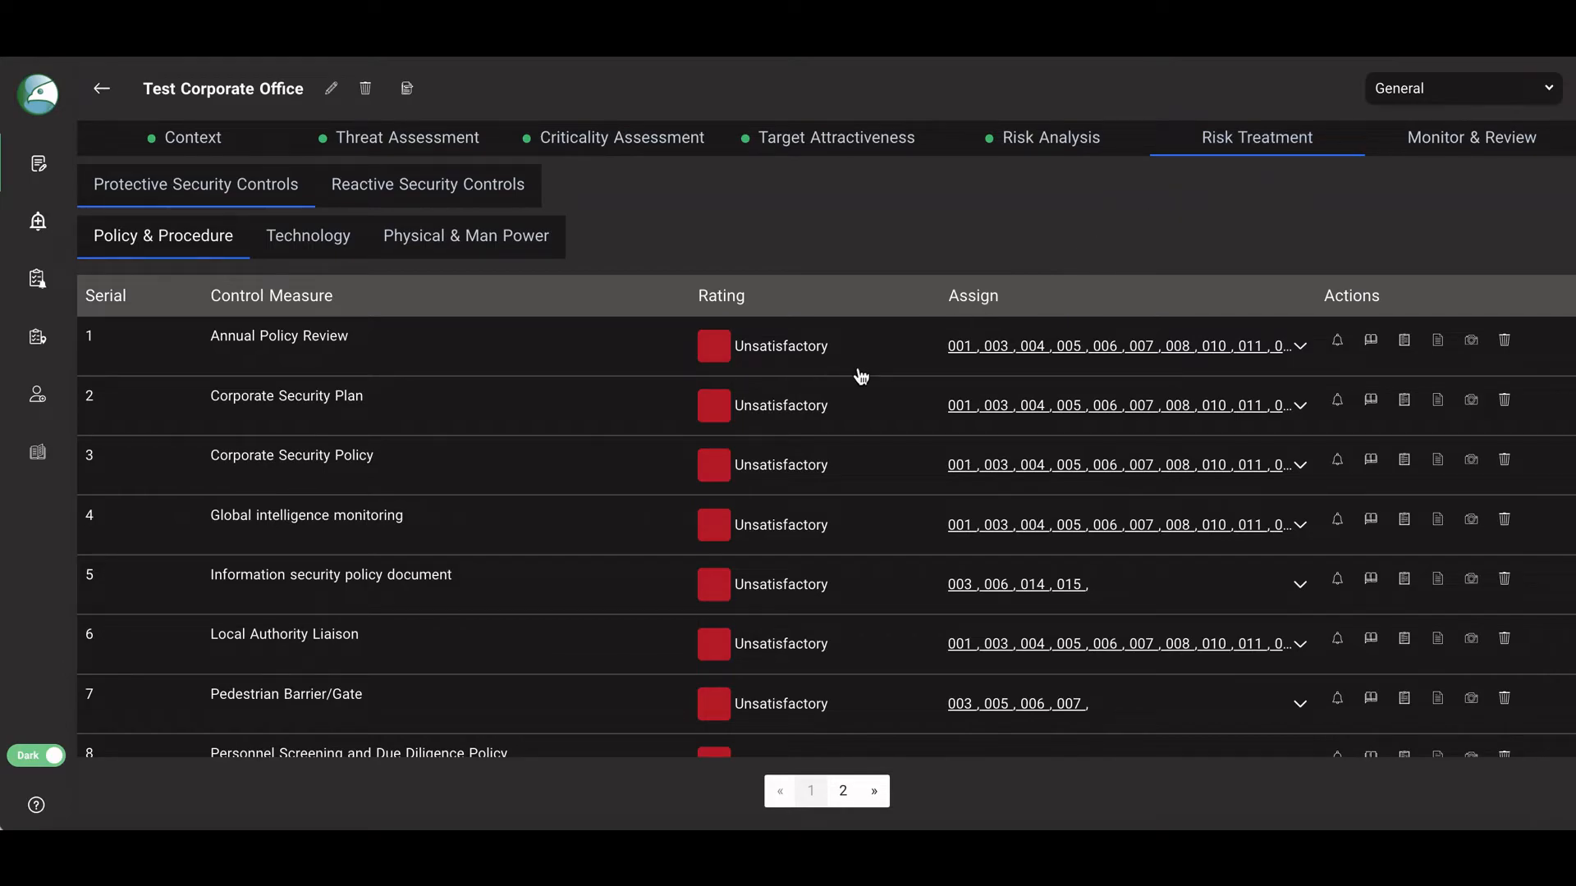
scroll("down", 3)
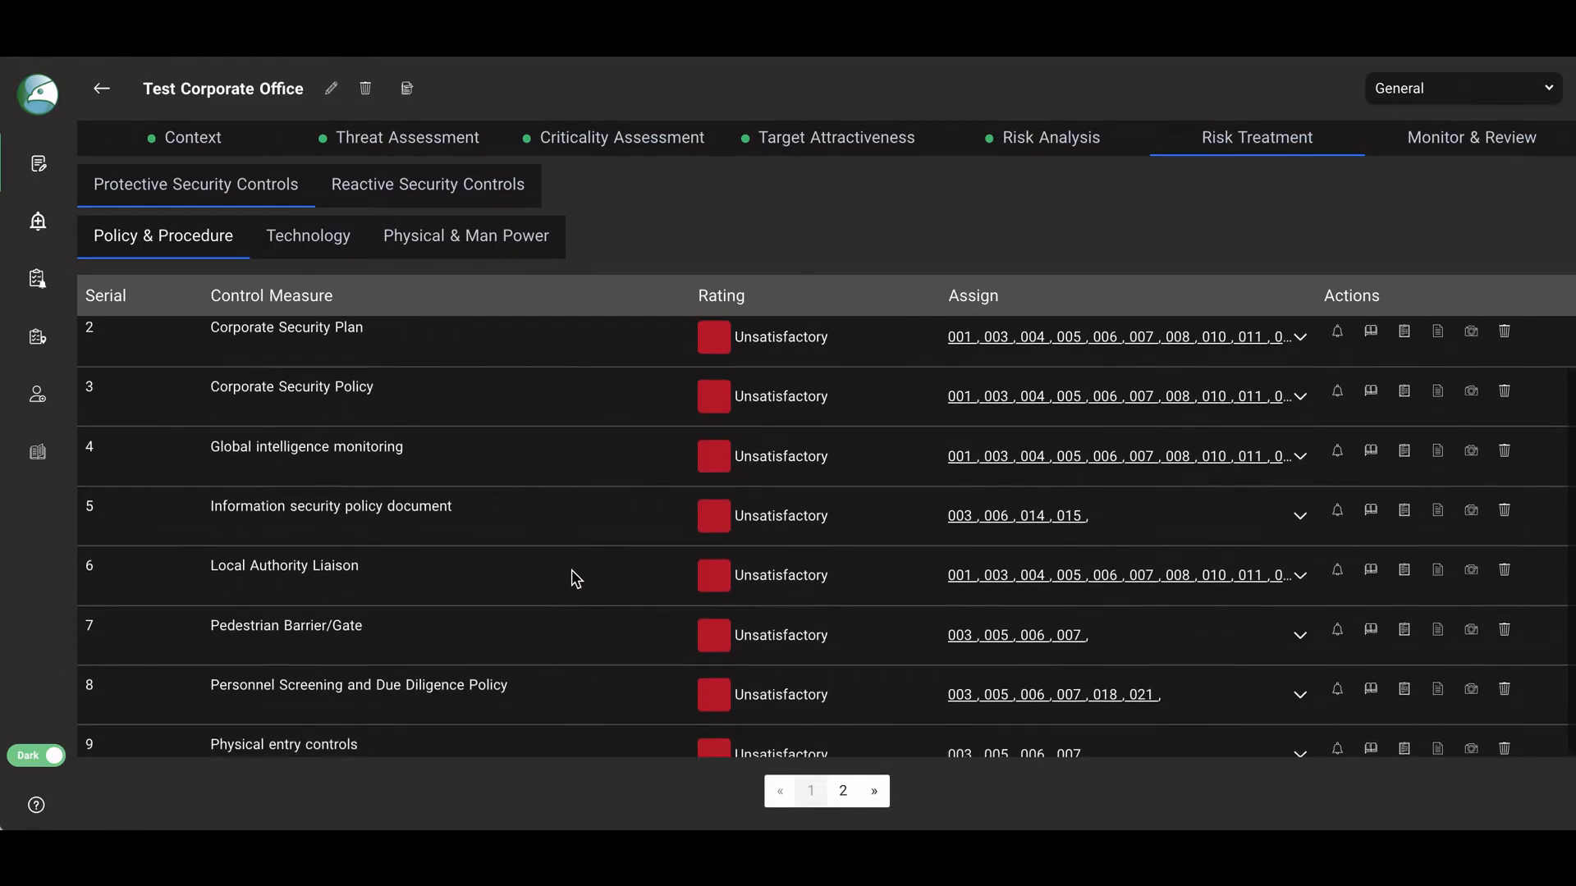
scroll("down", 3)
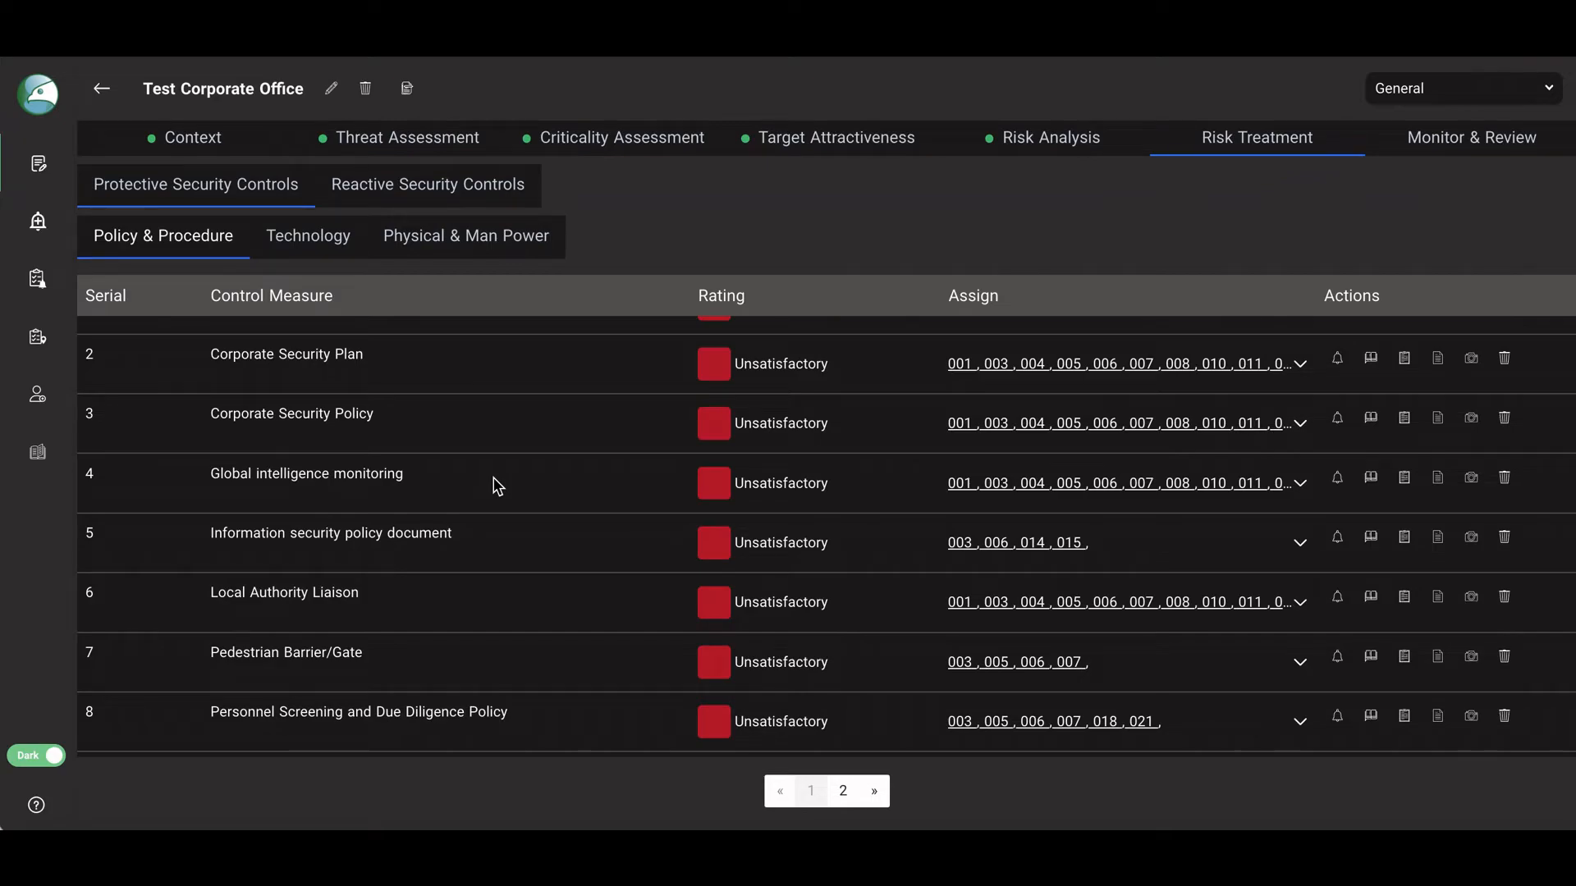
mouse_move(1504, 478)
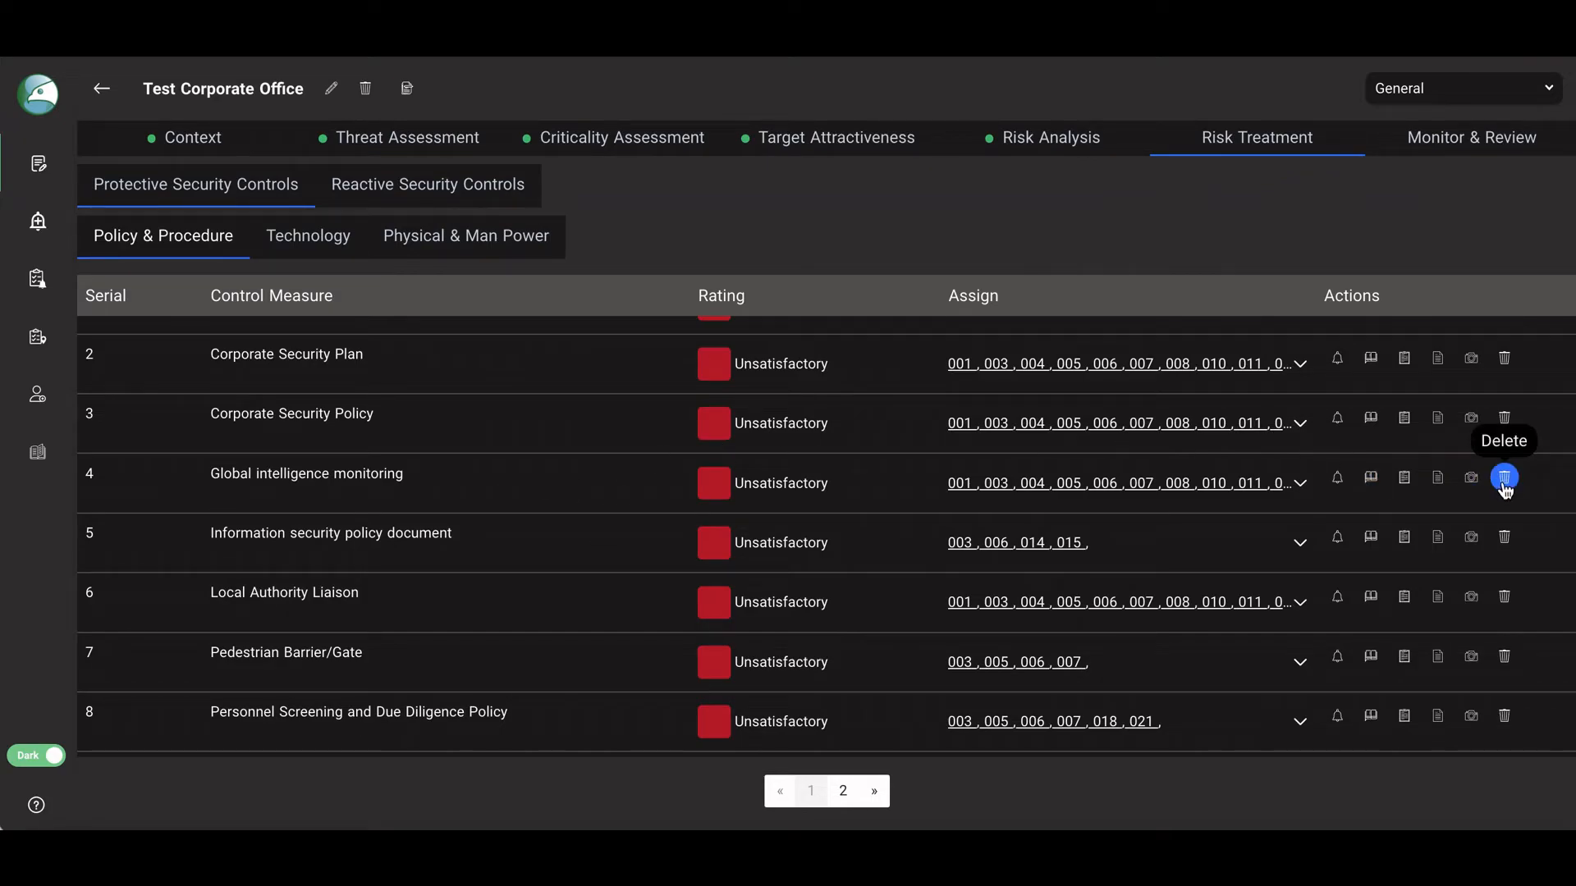
mouse_move(1504, 479)
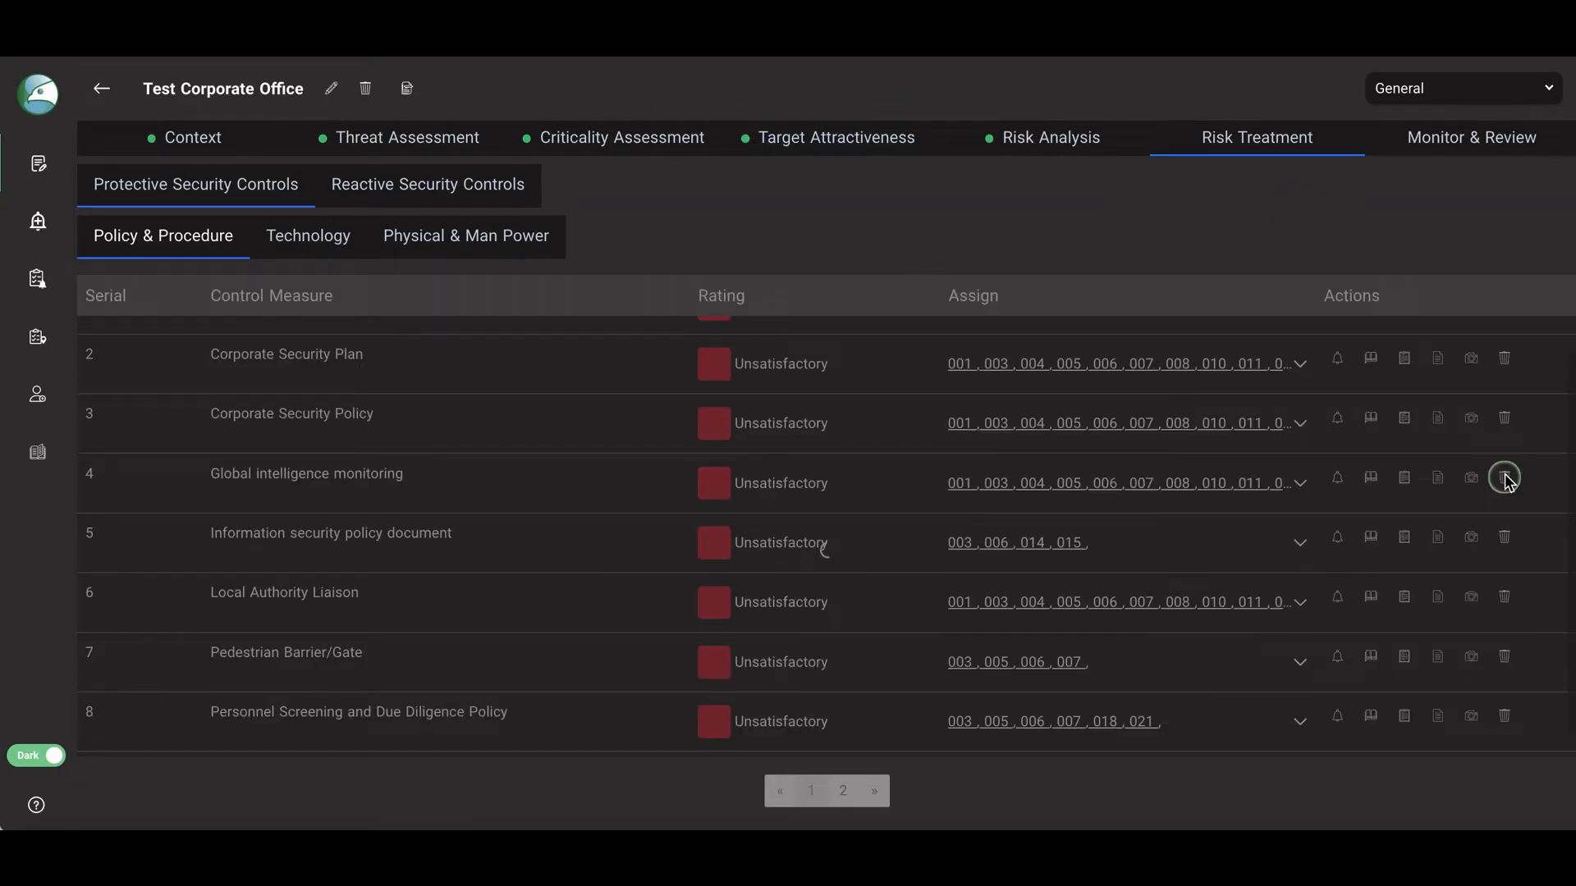
Unassign then restore Global intelligence monitoring's risks, ending on the Risk Analysis stage.
left_click(1504, 478)
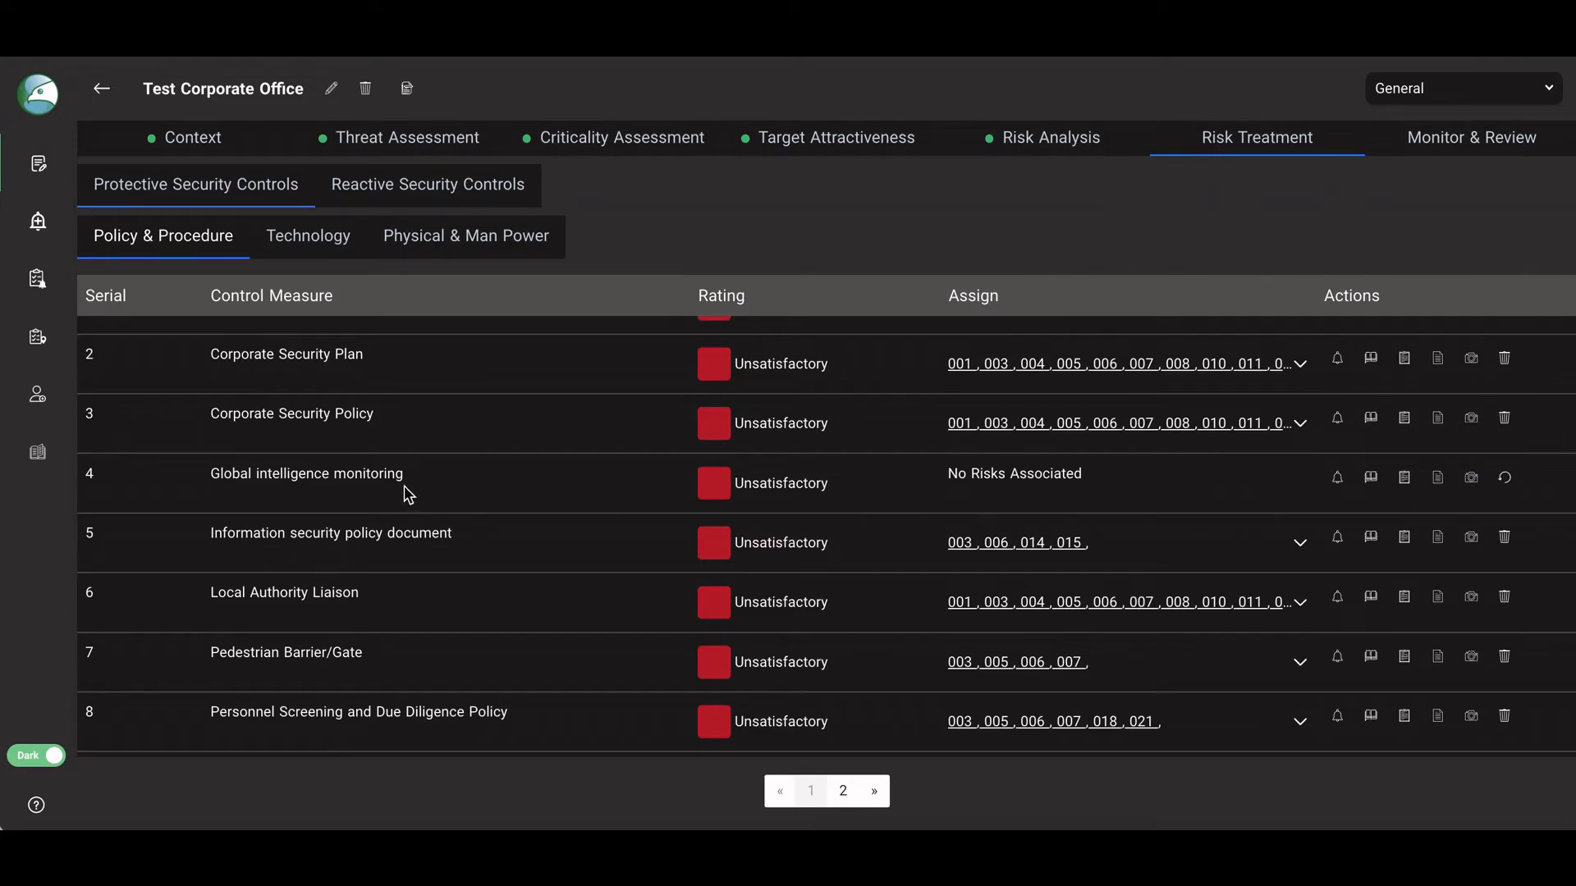
mouse_move(972, 489)
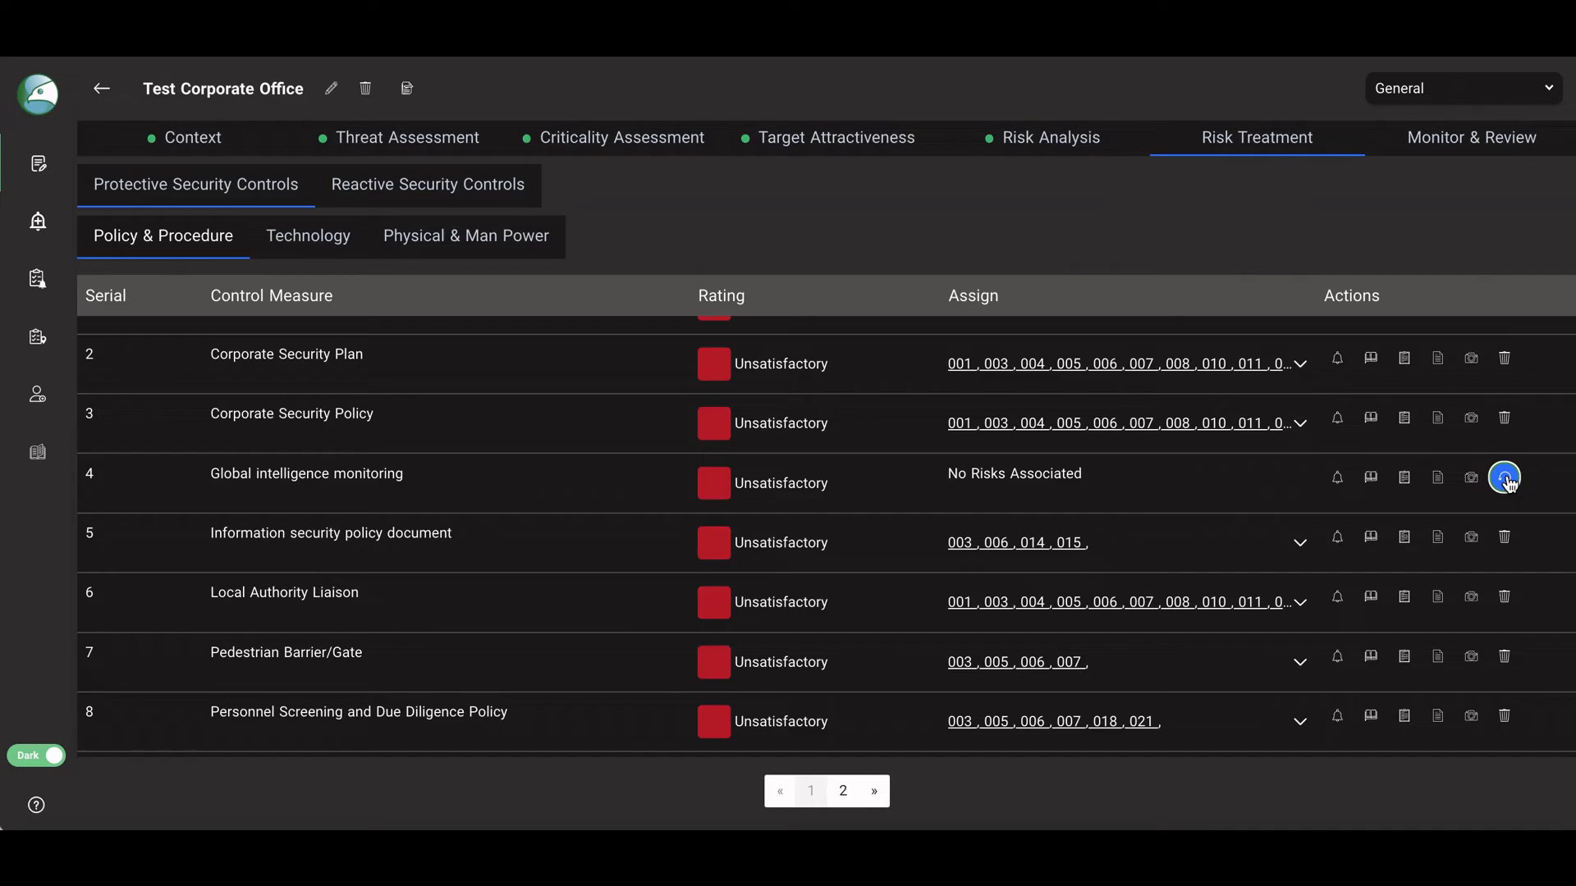
left_click(1504, 478)
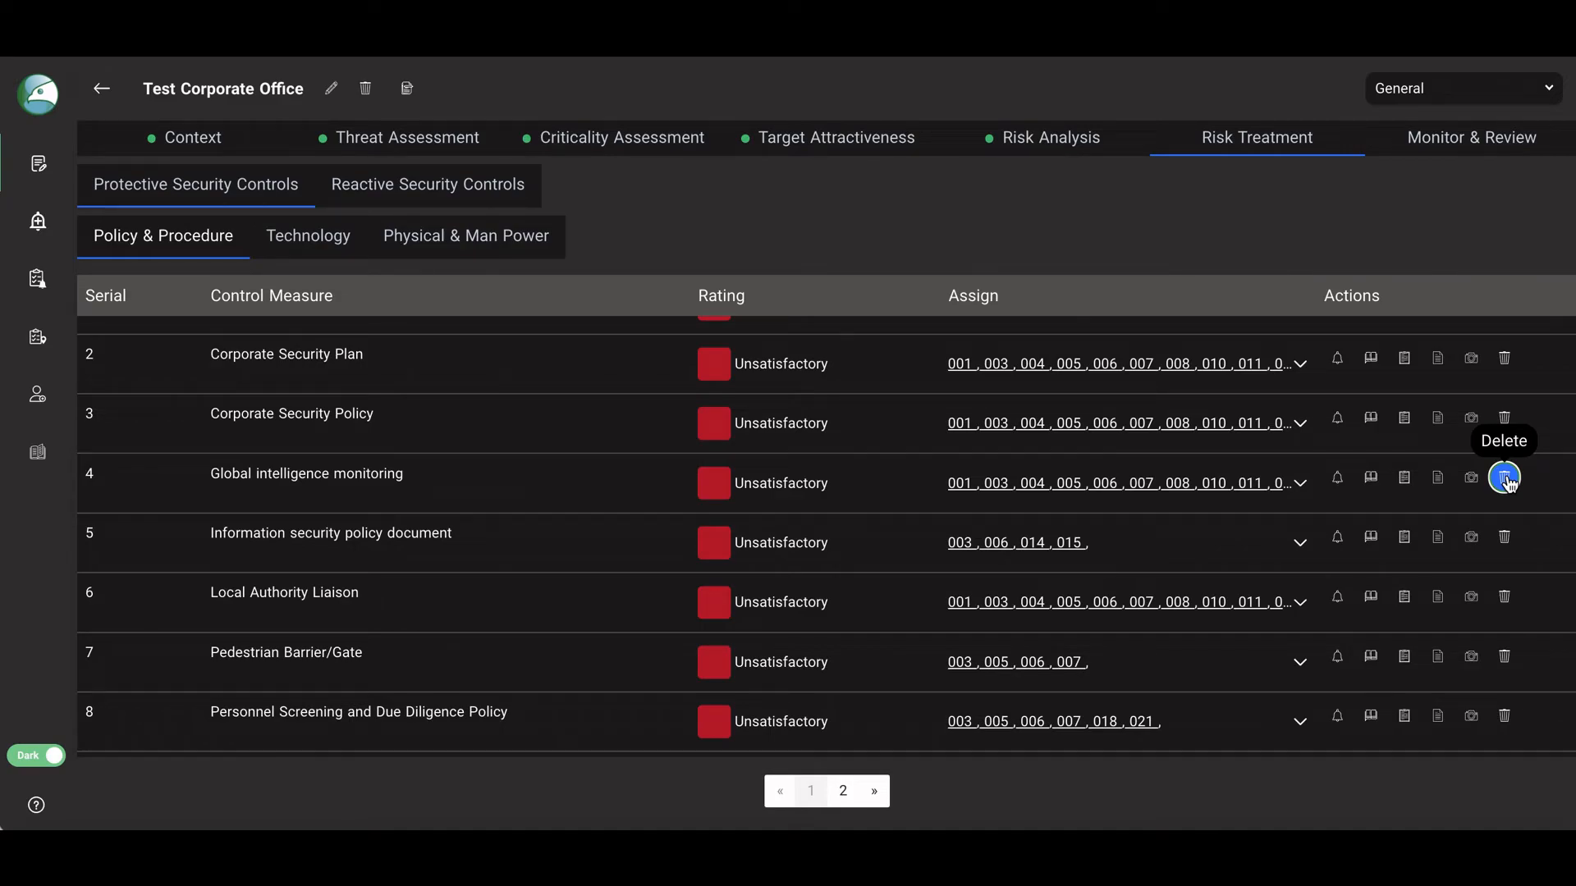
left_click(1050, 138)
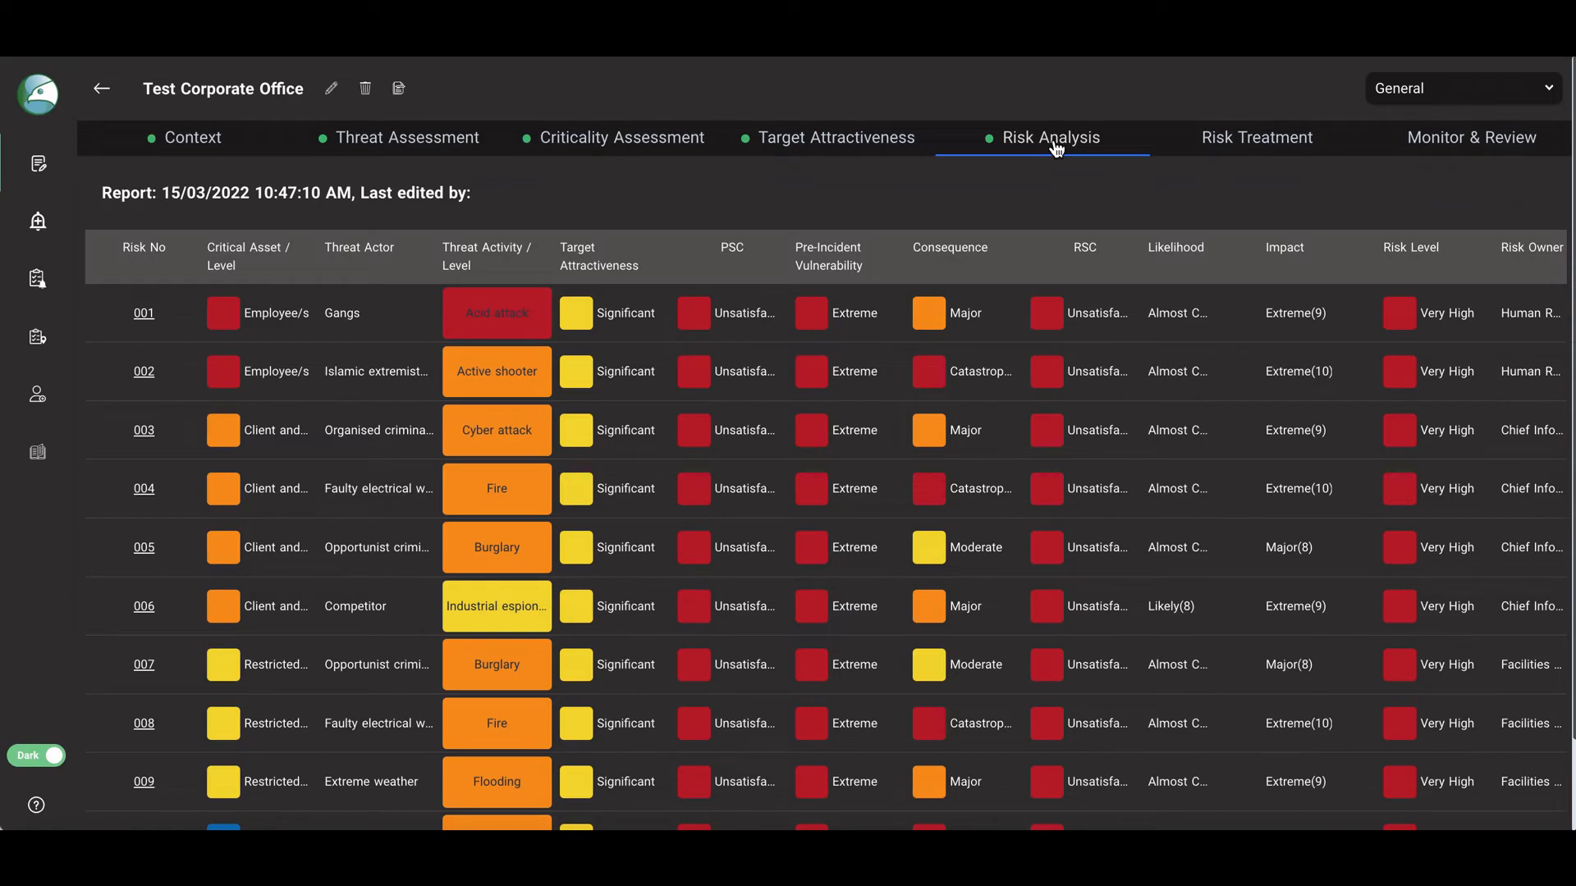
mouse_move(653, 144)
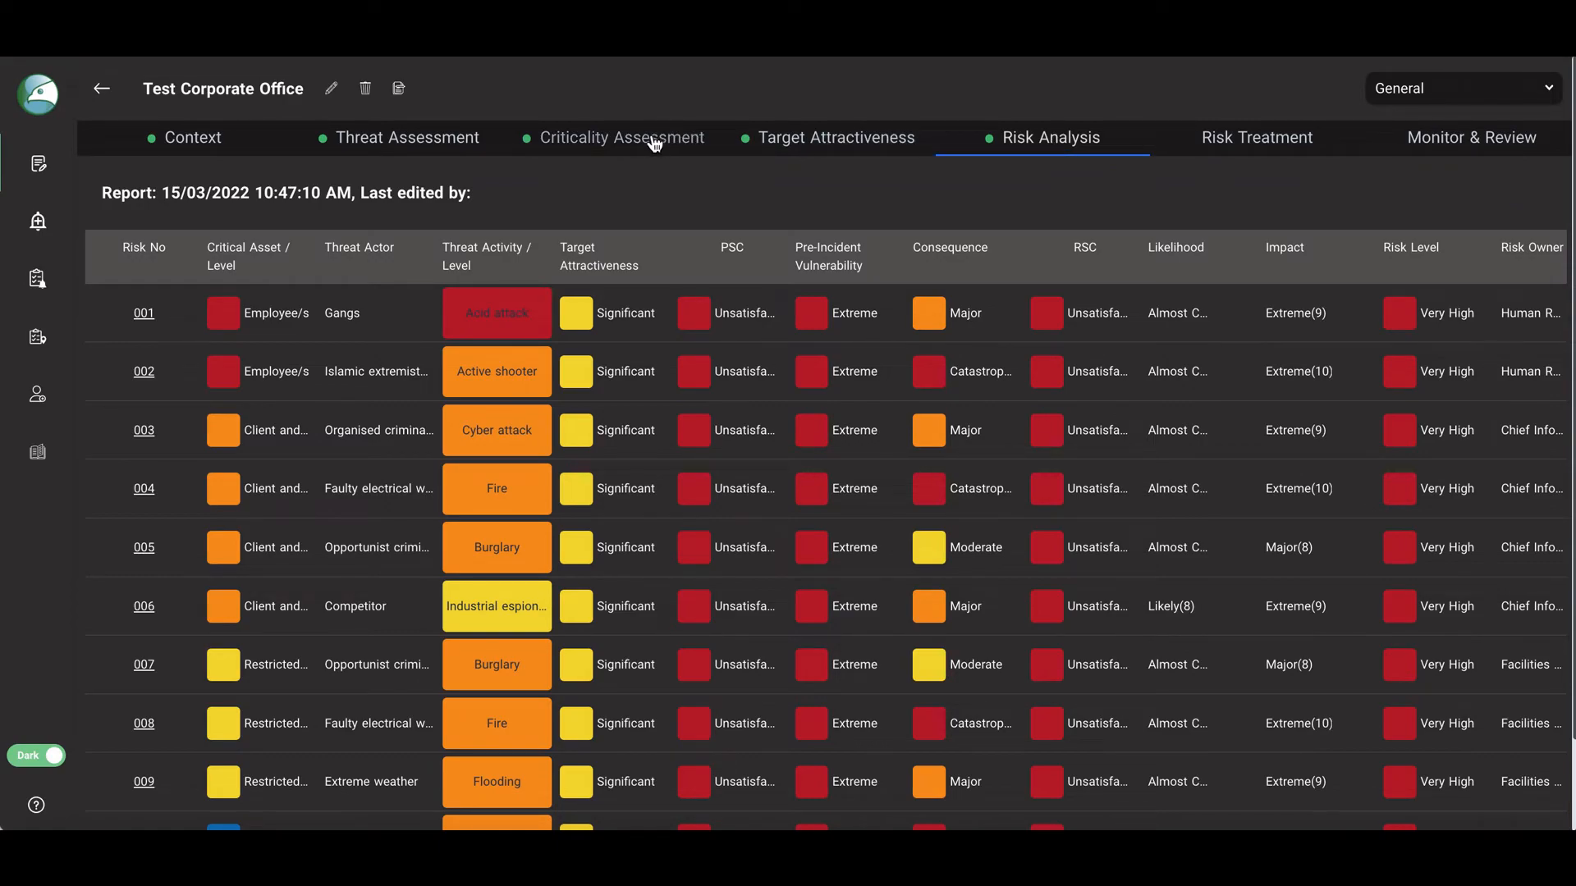
Go back to the Criticality Assessment stage listing six completed critical assets.
left_click(618, 138)
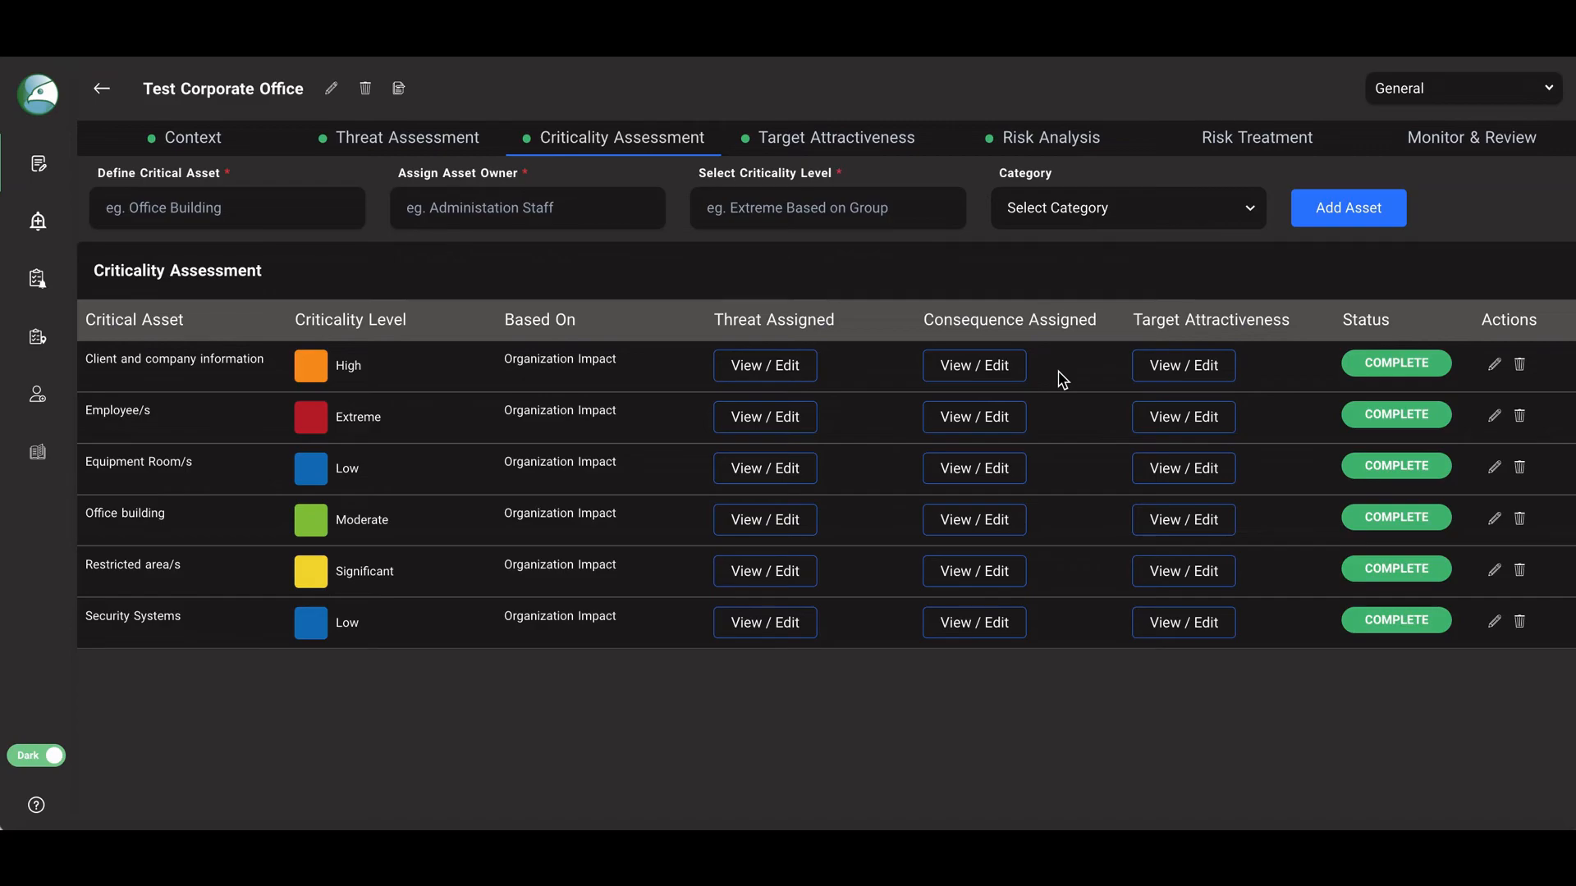
mouse_move(1320, 624)
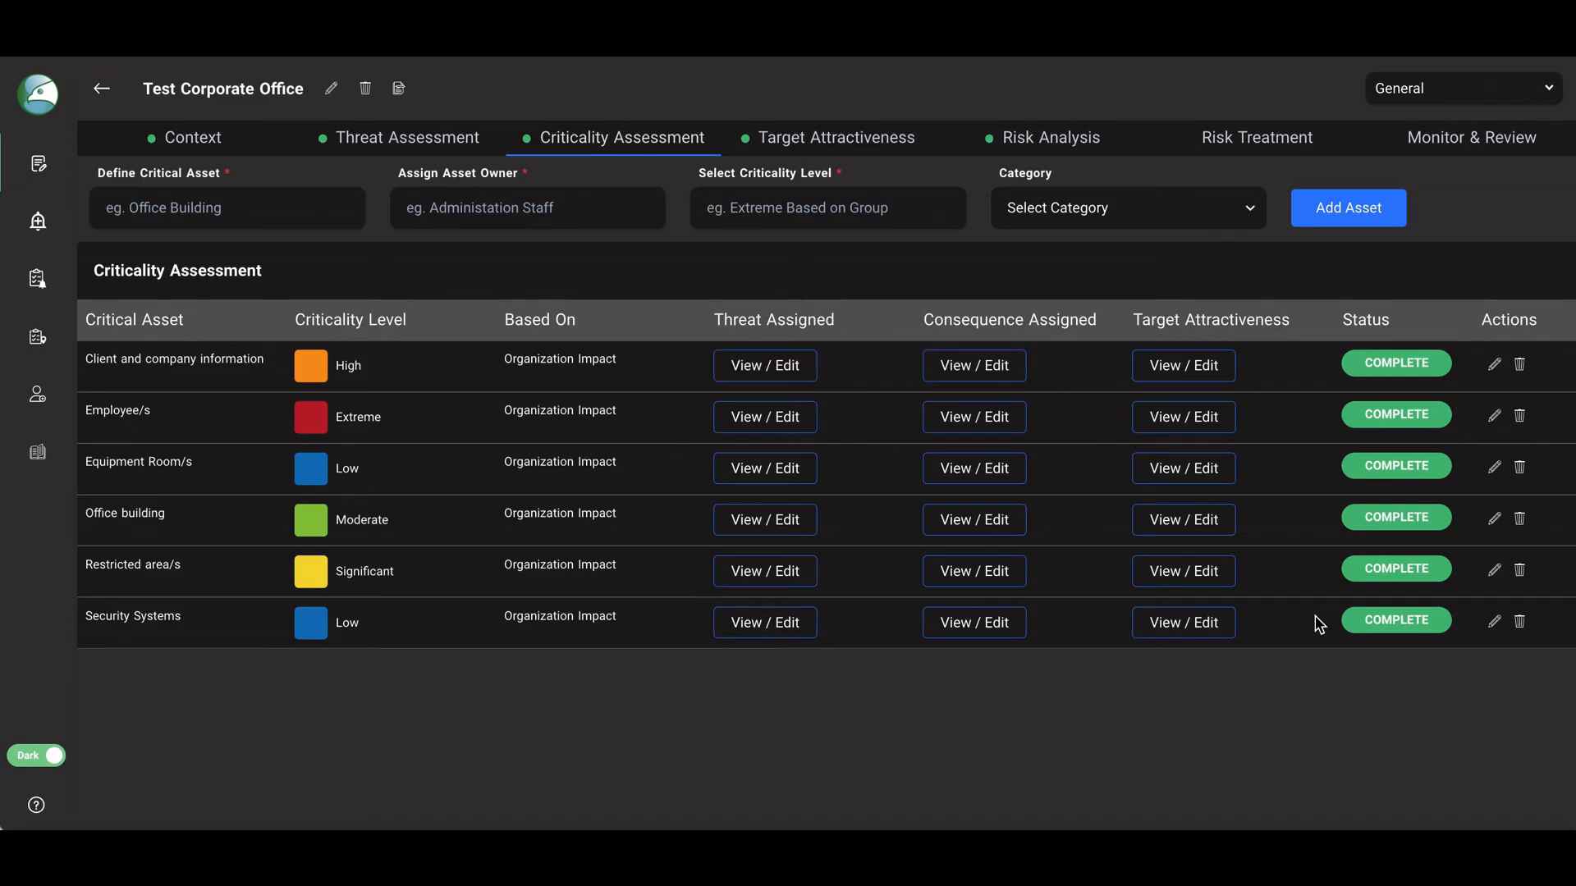
mouse_move(1101, 675)
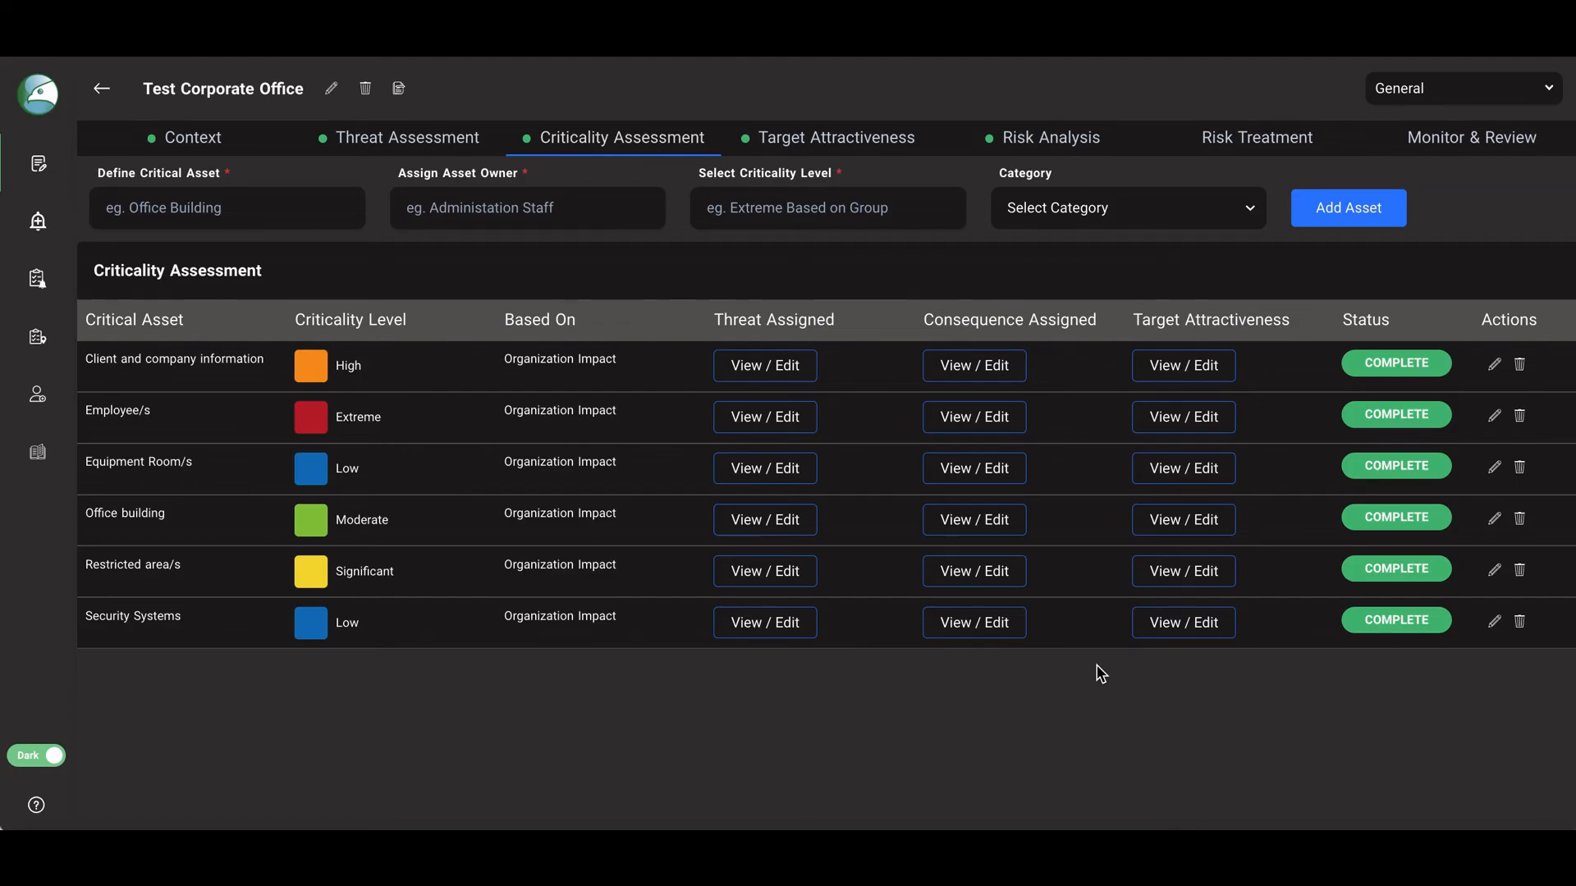
Return to the Risk Treatment list of Unsatisfactory-rated policy and procedure controls.
left_click(1255, 138)
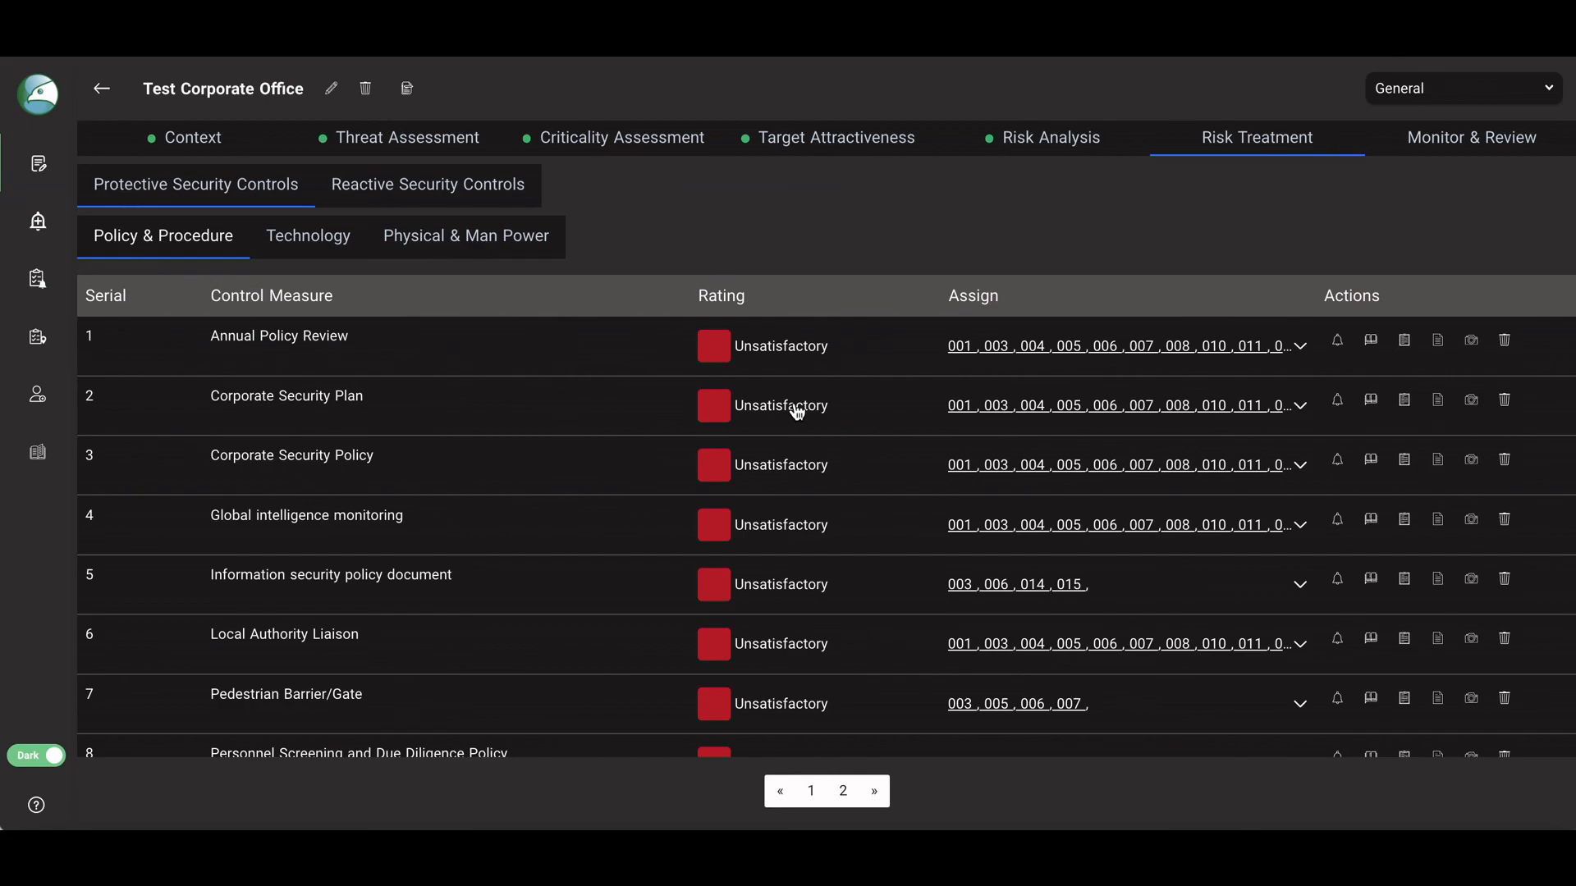